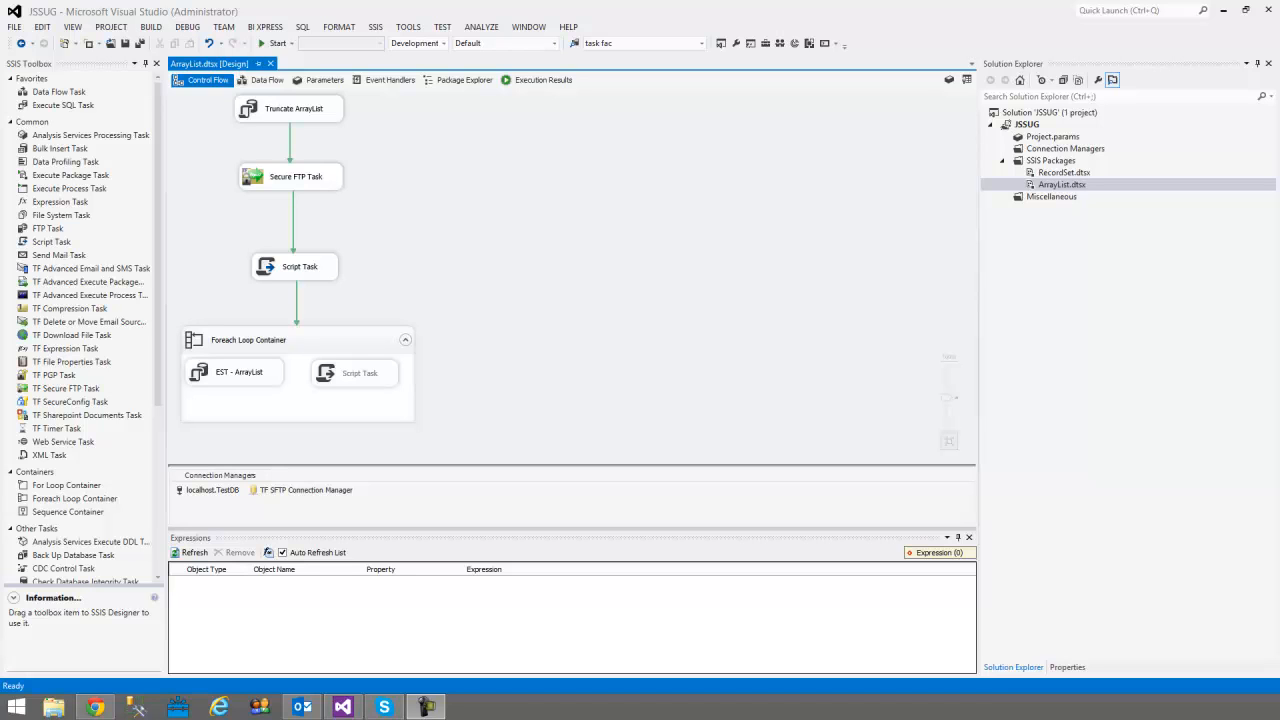
pyautogui.moveTo(391, 160)
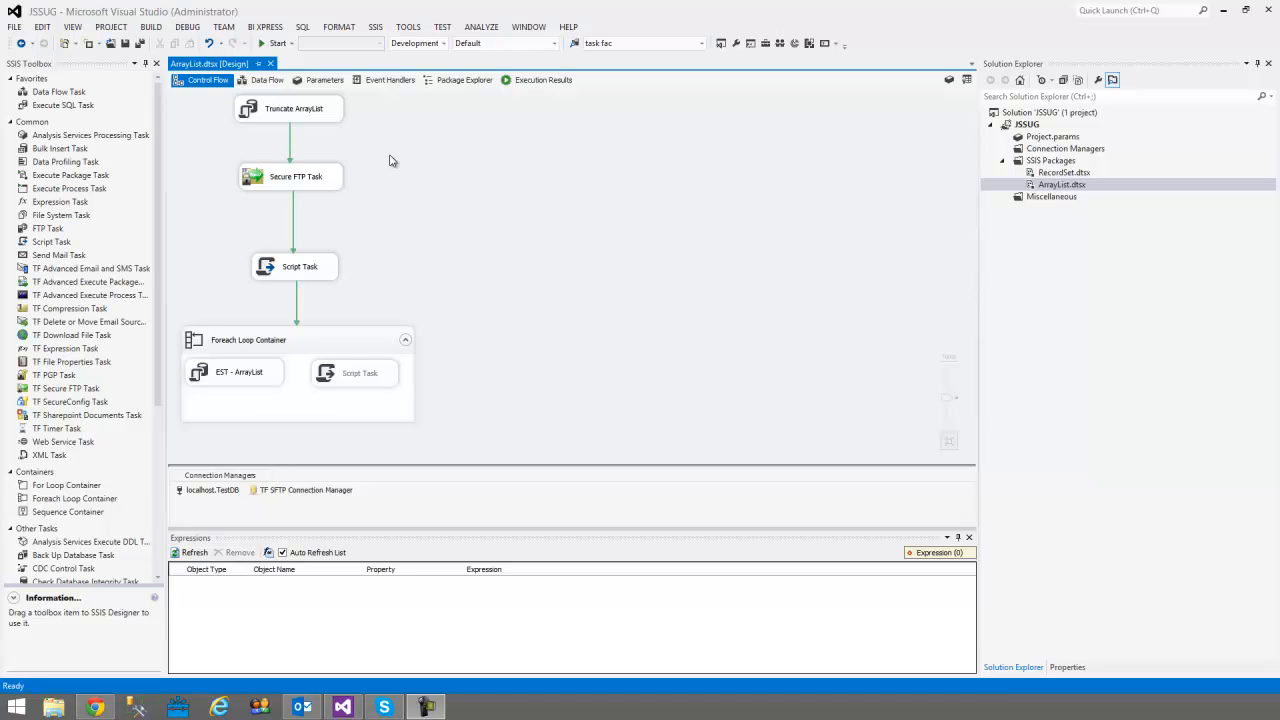
pyautogui.moveTo(480, 234)
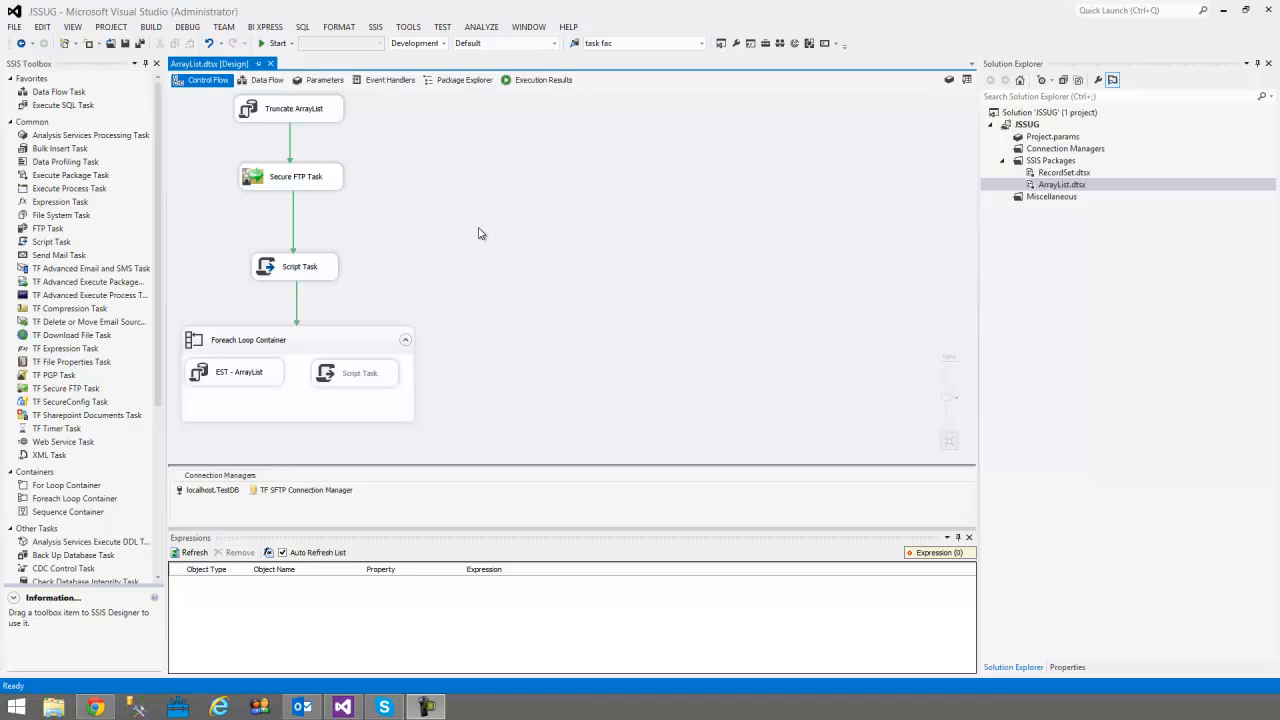
pyautogui.moveTo(438, 194)
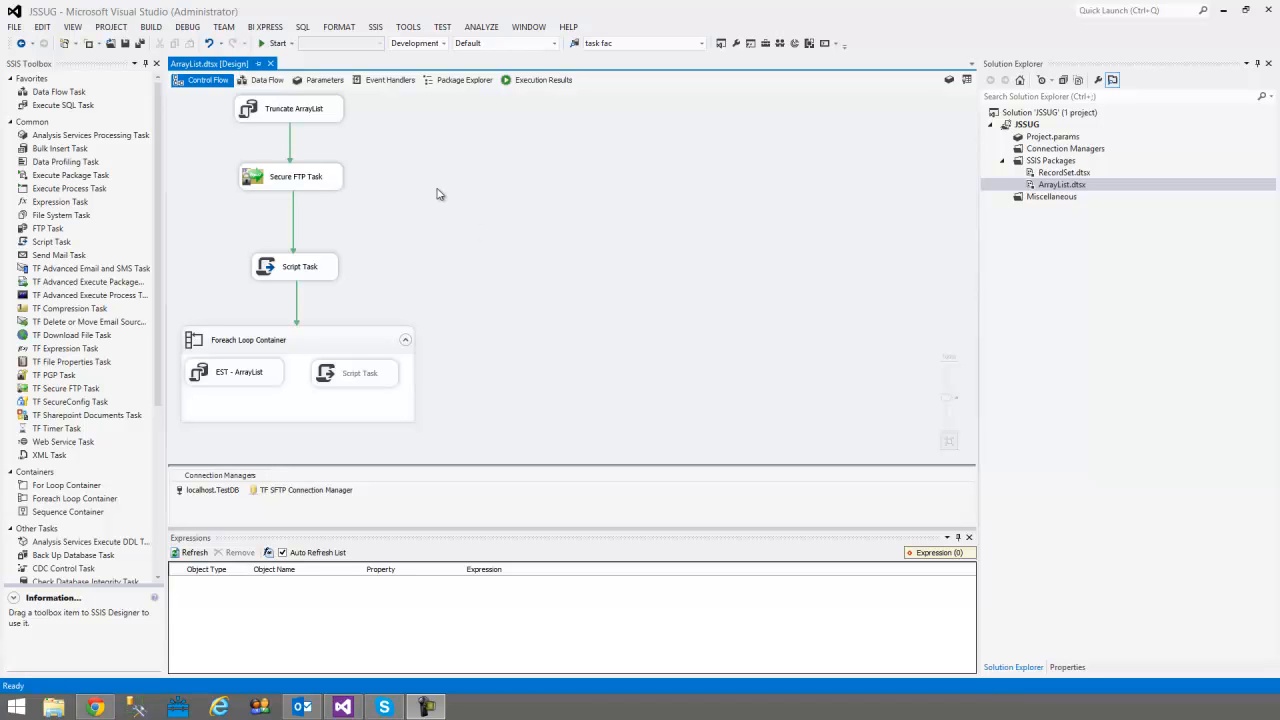
pyautogui.moveTo(408, 163)
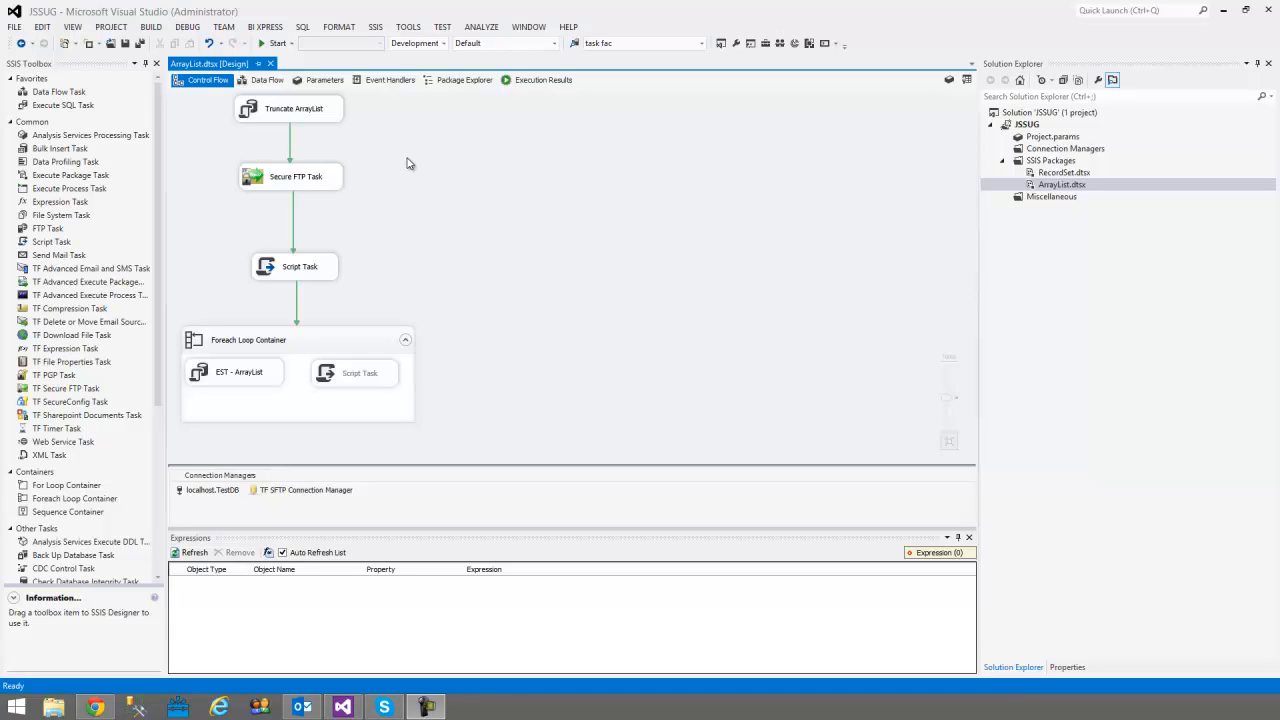
pyautogui.moveTo(281, 301)
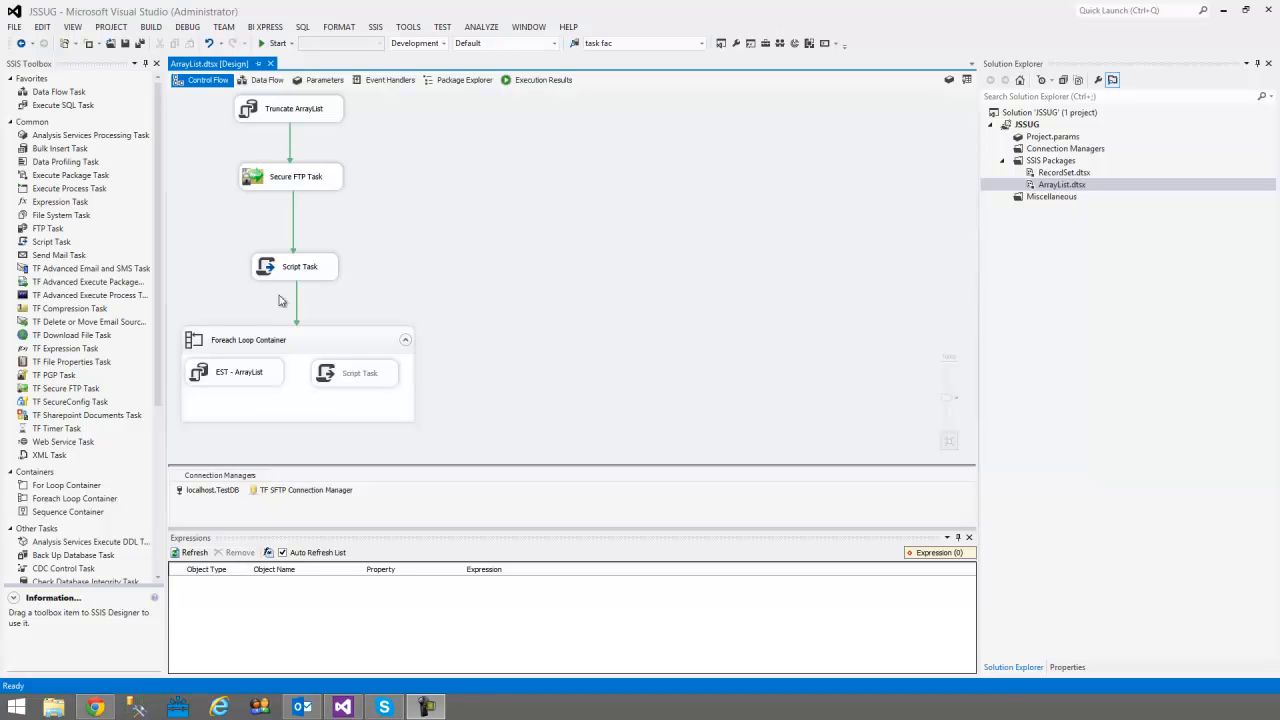
pyautogui.moveTo(225, 377)
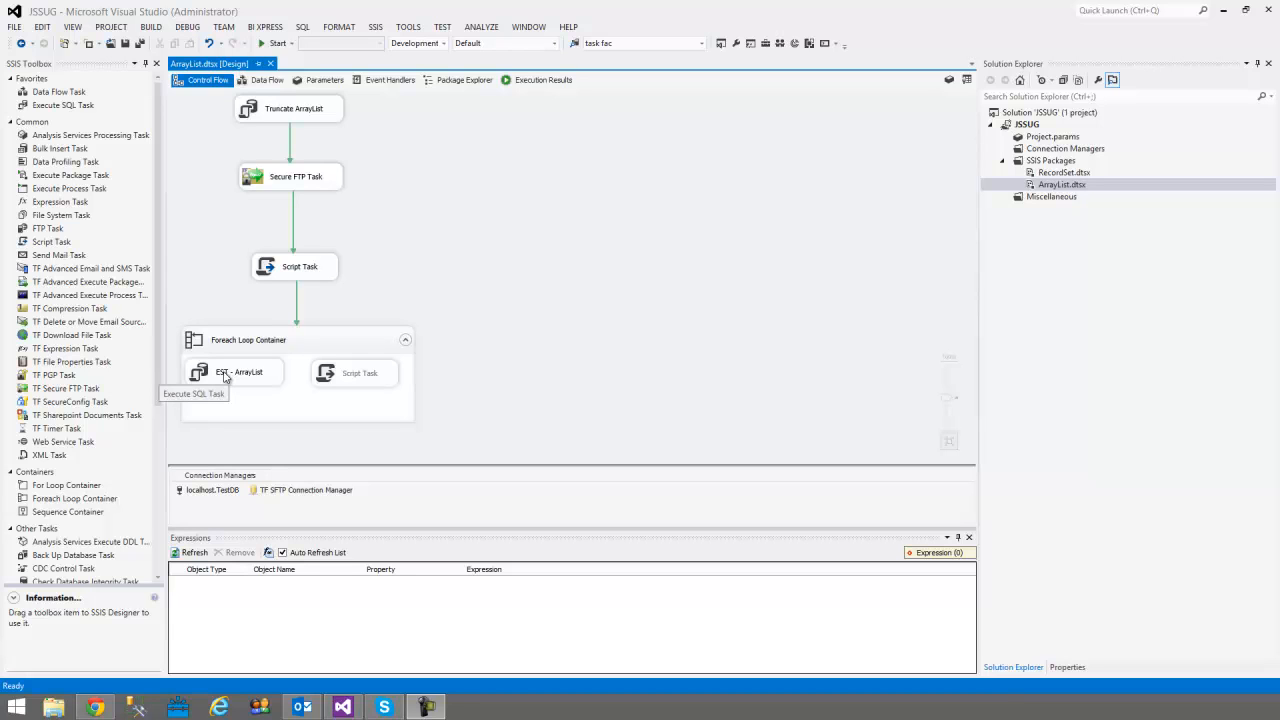
pyautogui.moveTo(295, 110)
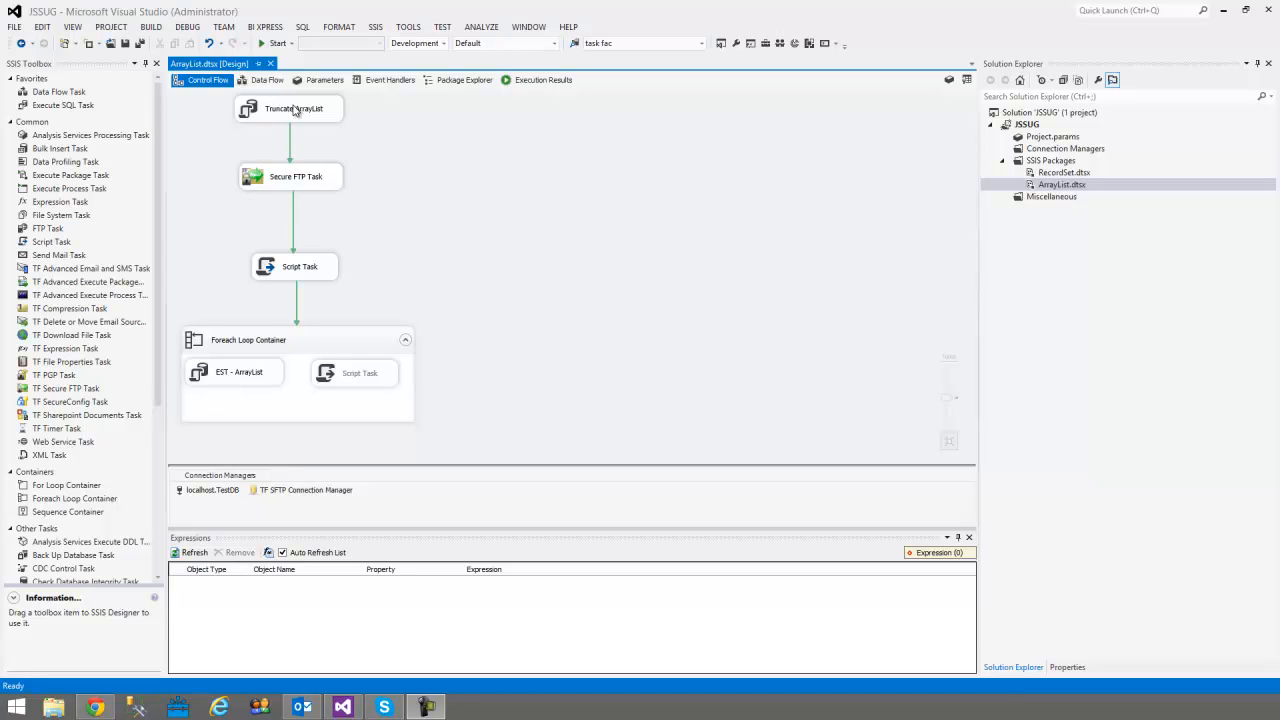
pyautogui.moveTo(278, 168)
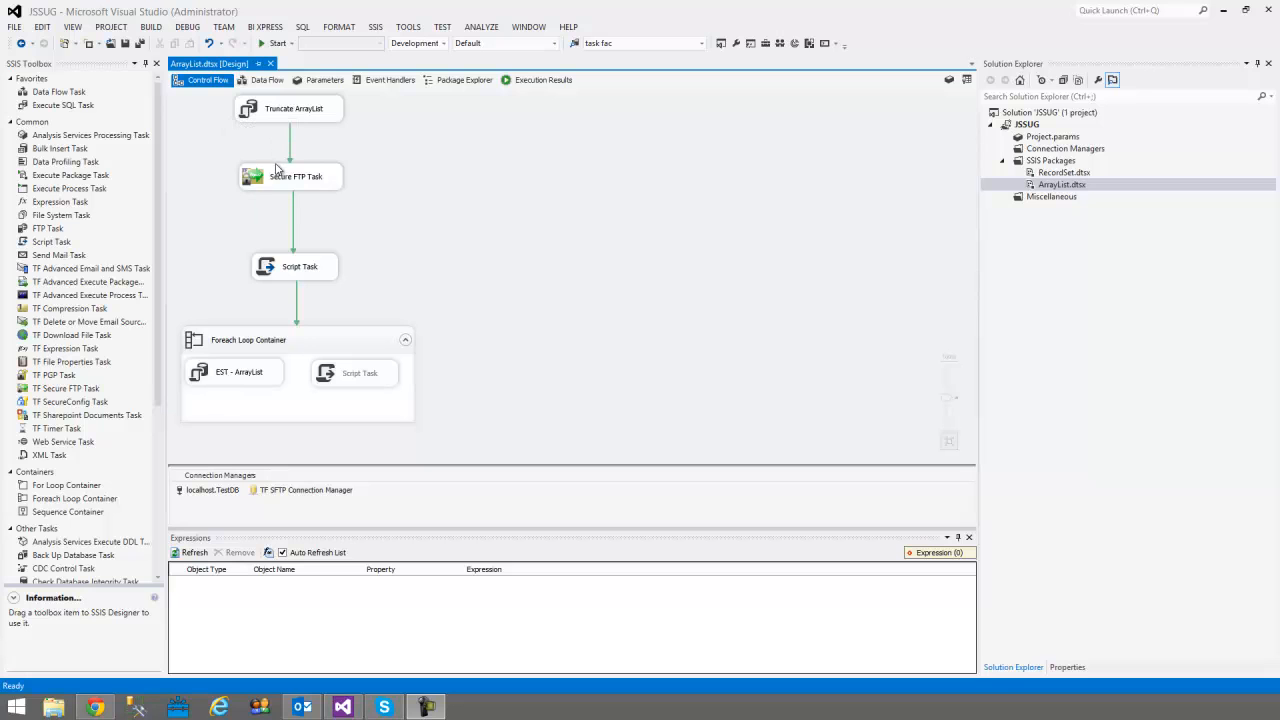
pyautogui.moveTo(290, 176)
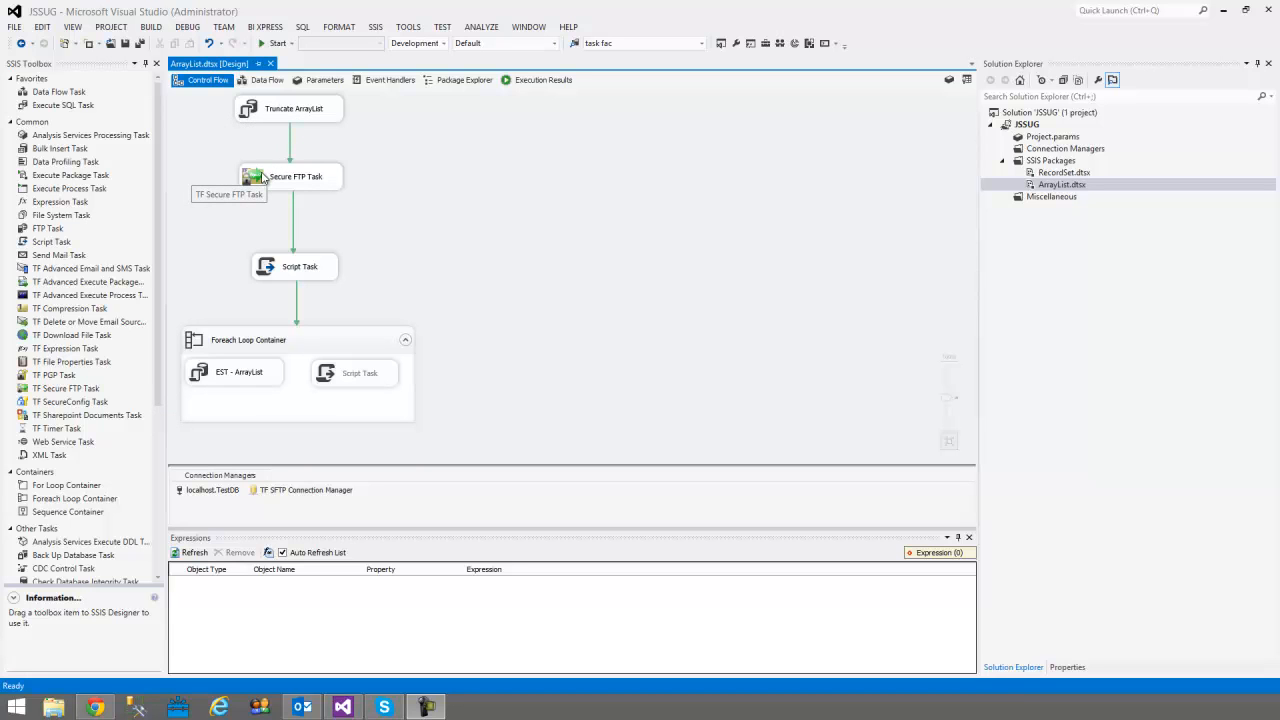
# Configure the Secure FTP task to list the files in SFTP Test/Test into User::objFilesList.
pyautogui.click(290, 176)
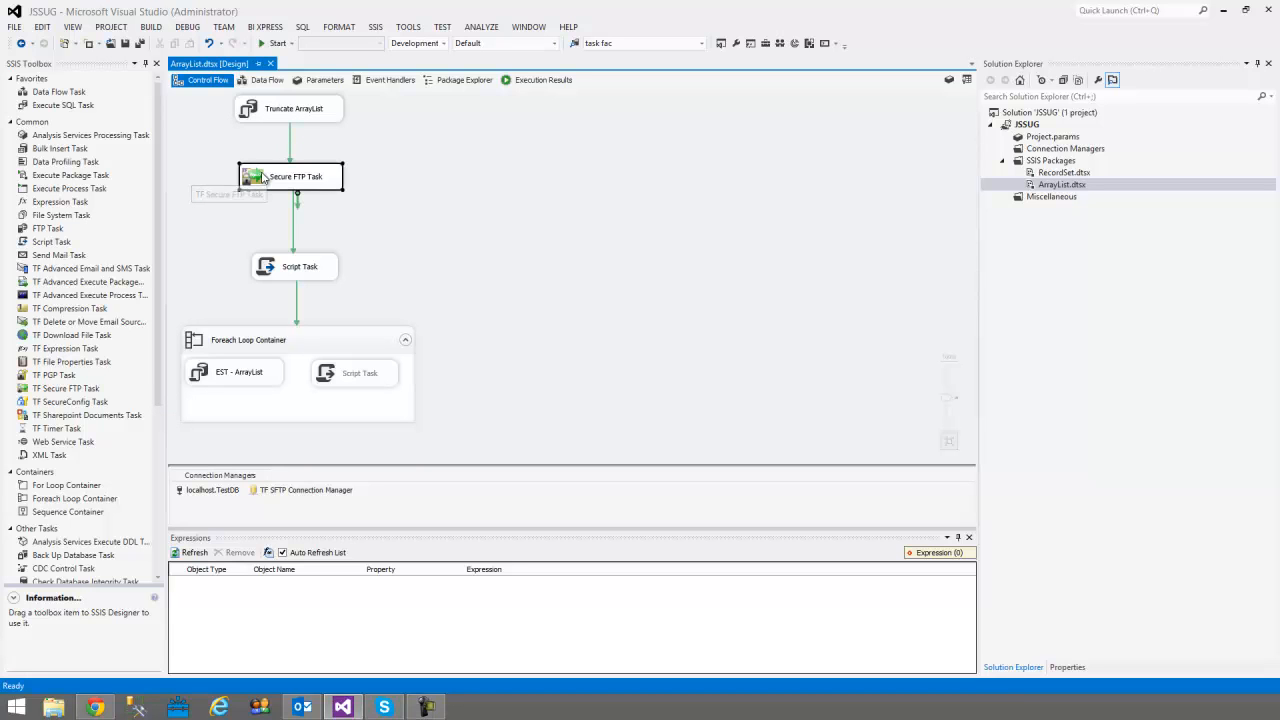
pyautogui.doubleClick(290, 176)
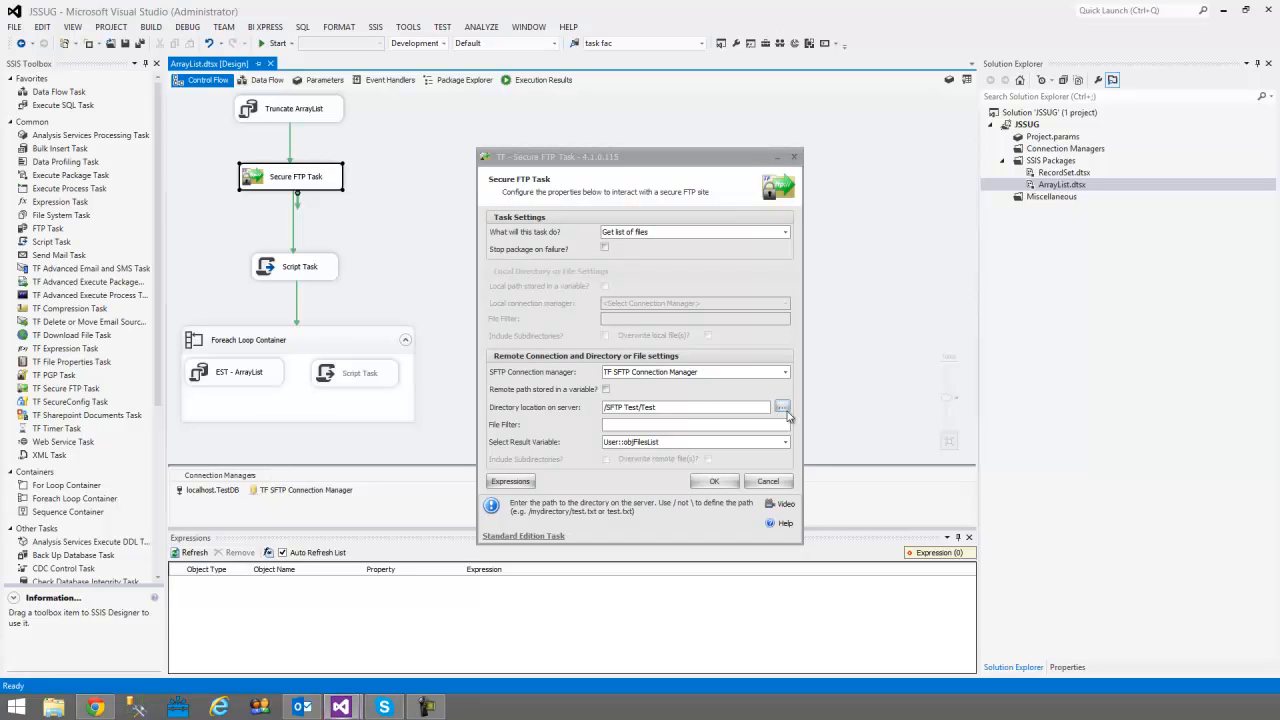
pyautogui.moveTo(789, 417)
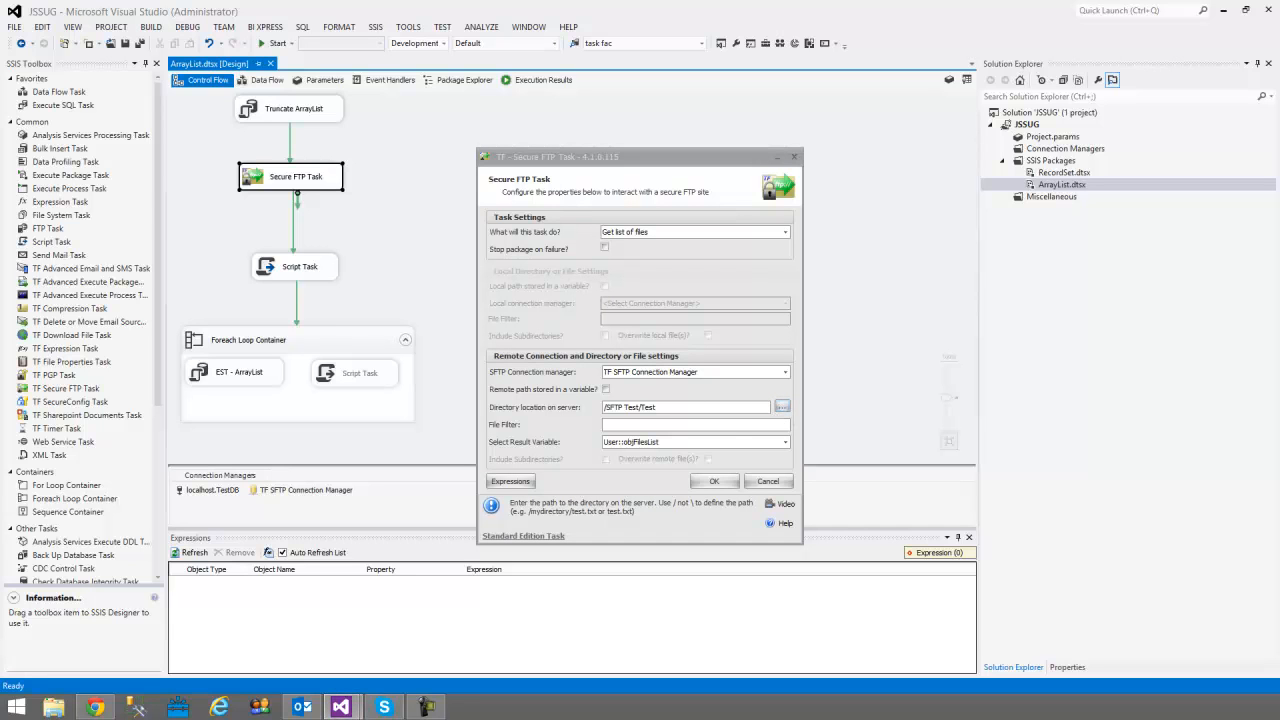
pyautogui.click(782, 407)
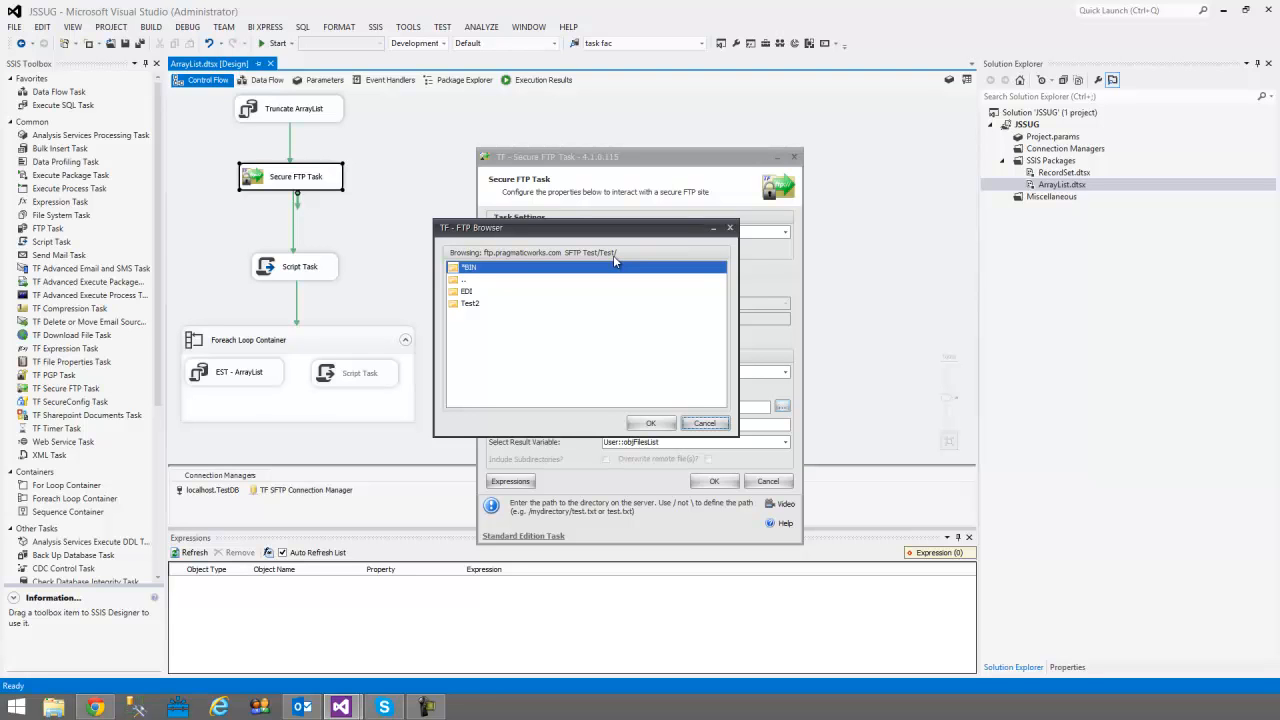
pyautogui.moveTo(570, 255)
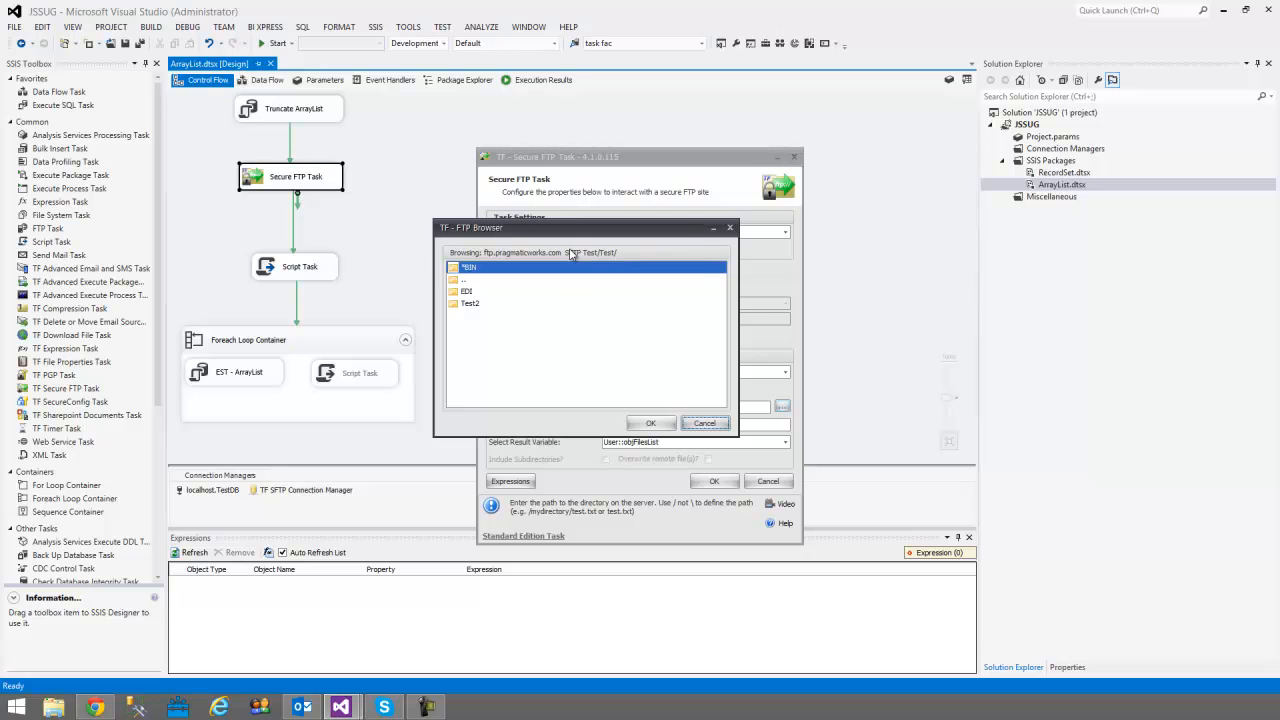
pyautogui.moveTo(513, 343)
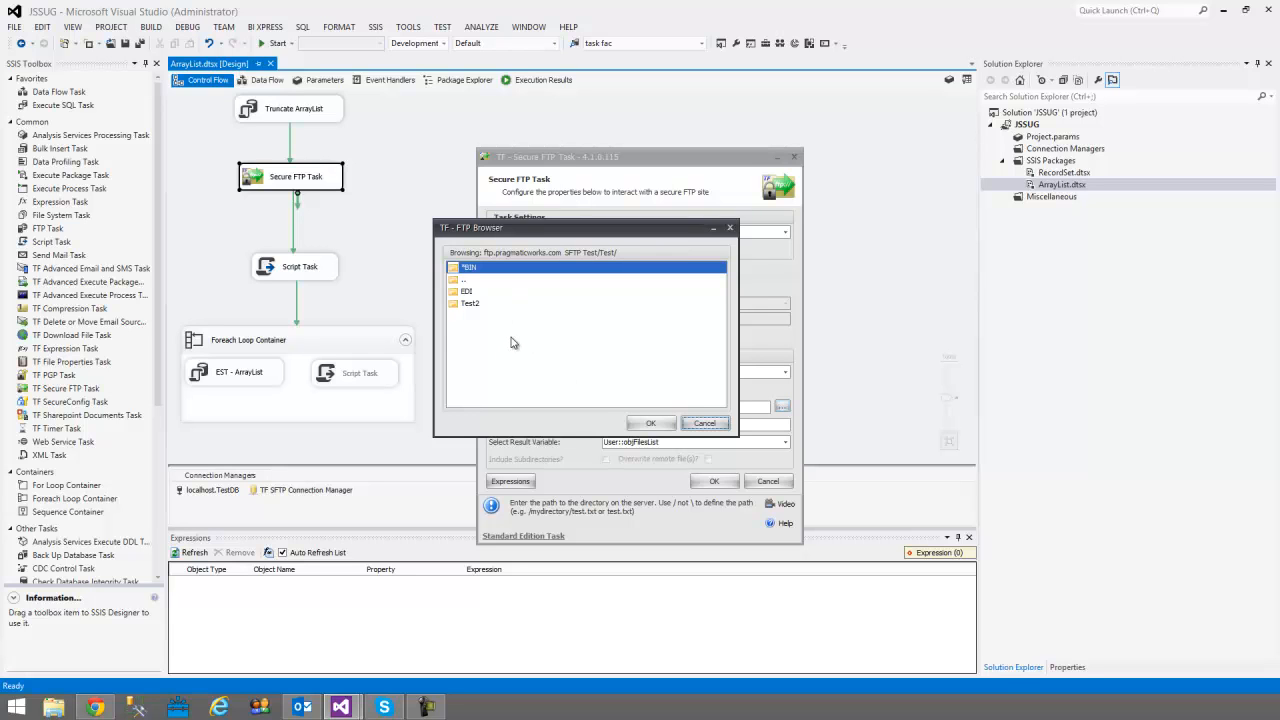
pyautogui.moveTo(528, 346)
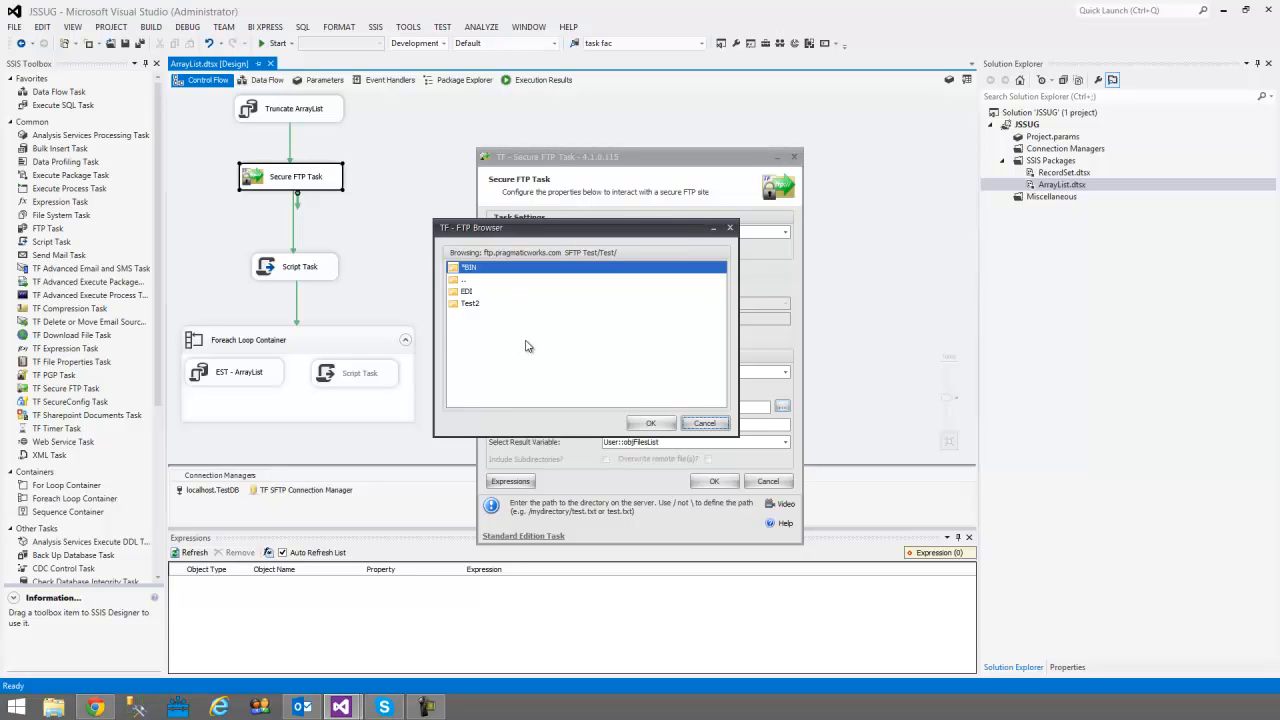
pyautogui.moveTo(694, 445)
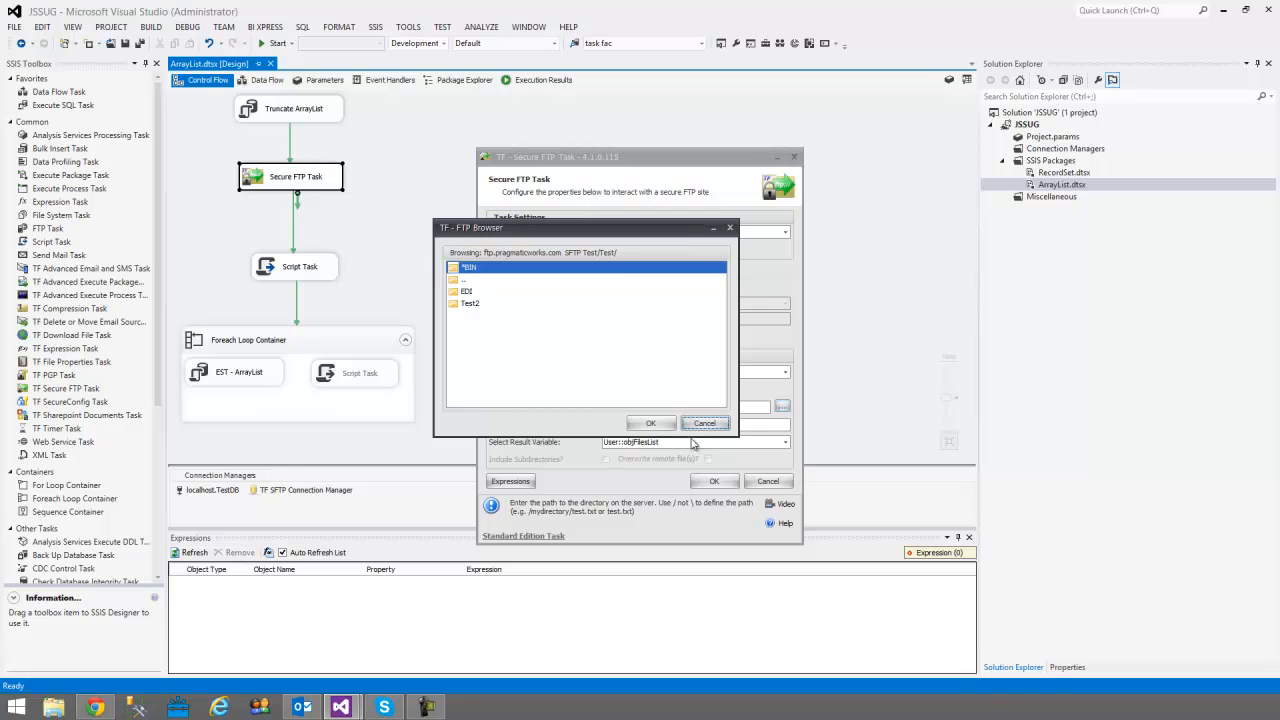
pyautogui.click(650, 422)
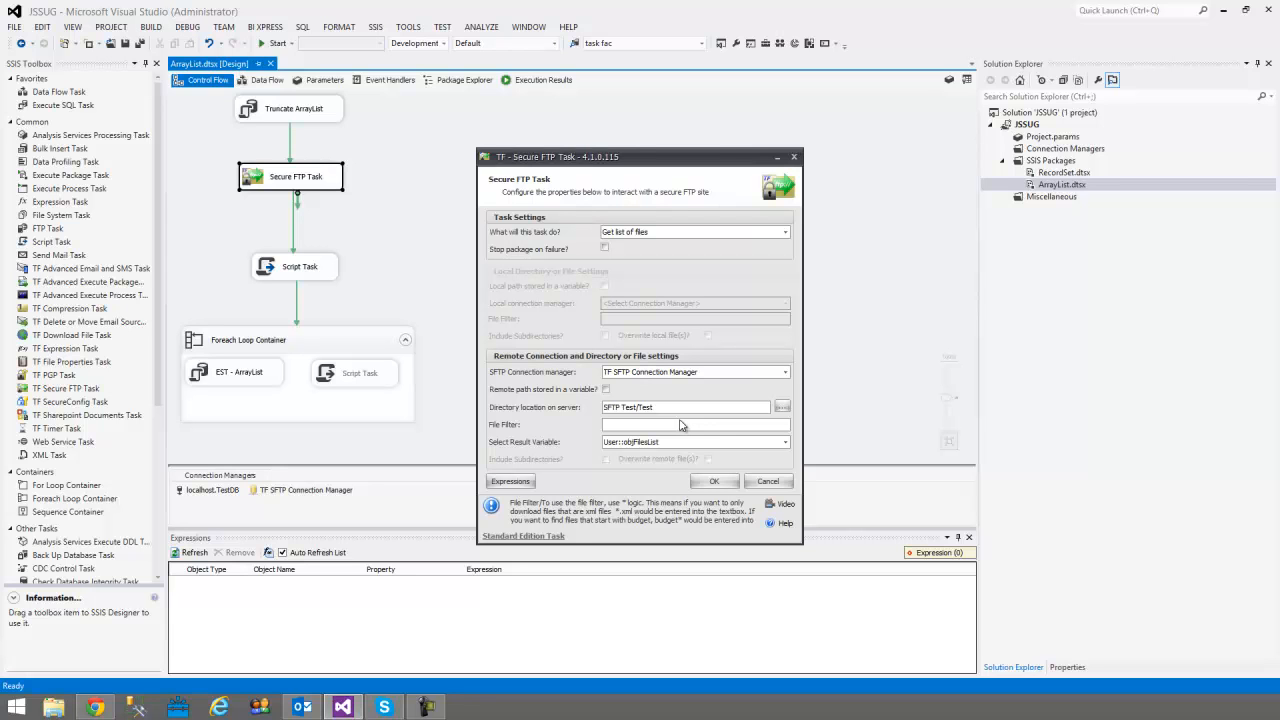
pyautogui.write('*')
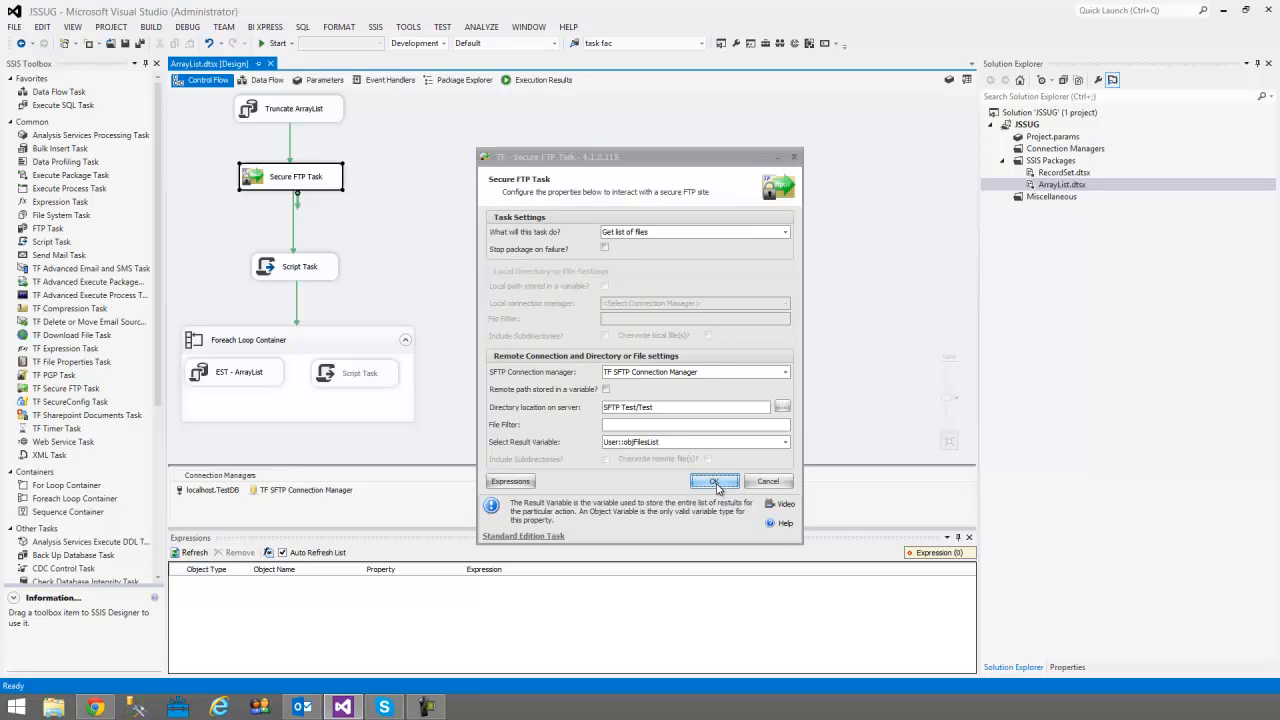
pyautogui.click(714, 481)
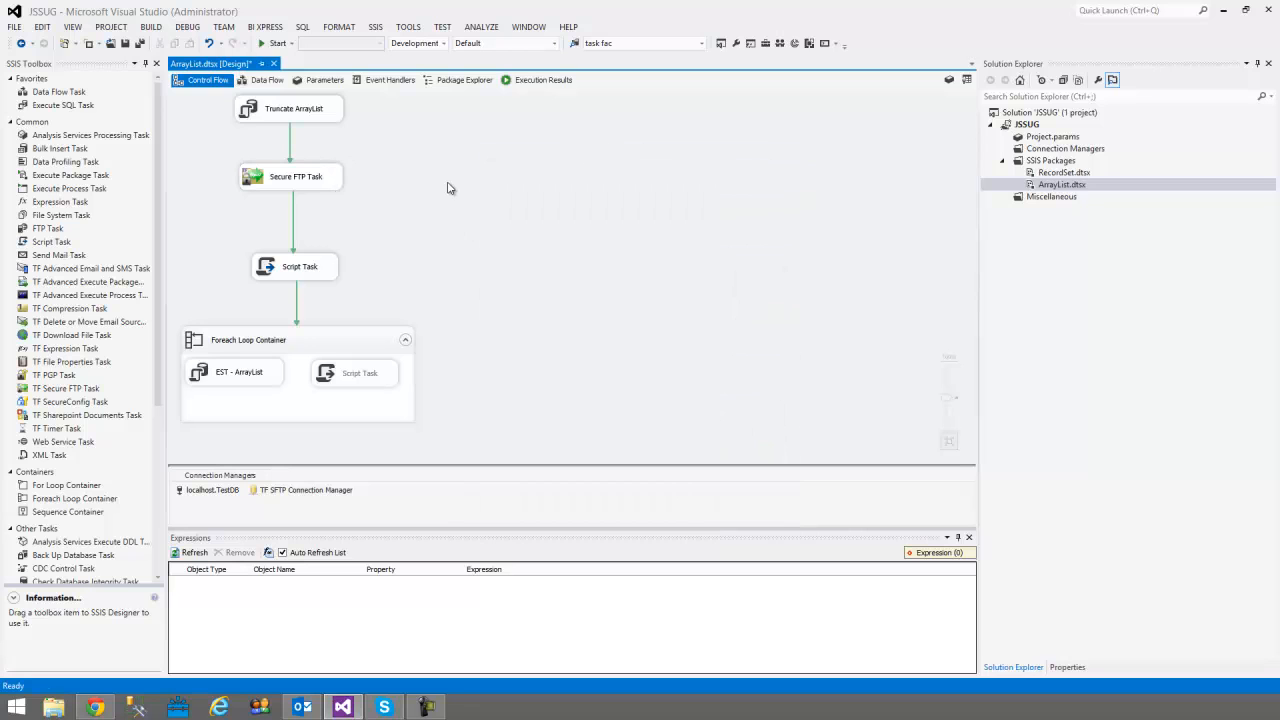
# Save the package and open the editor of the Script Task that follows the SFTP step.
pyautogui.press('ctrl+s')
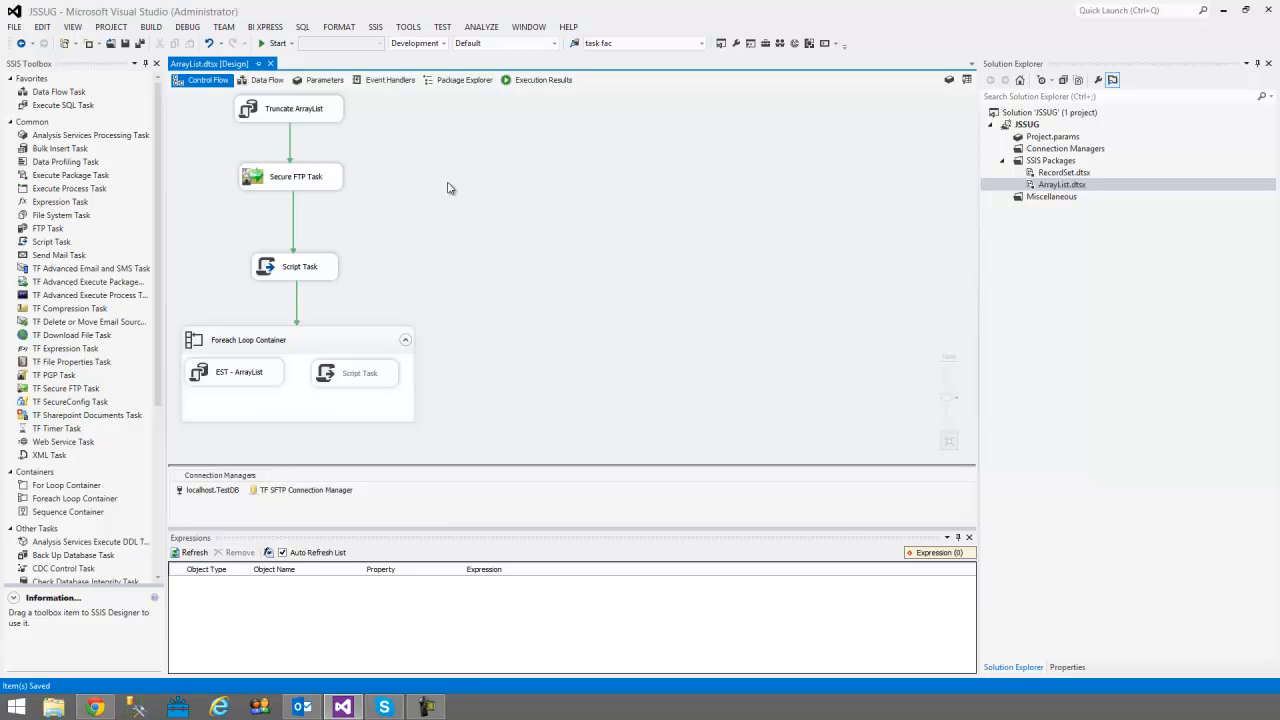
pyautogui.moveTo(410, 156)
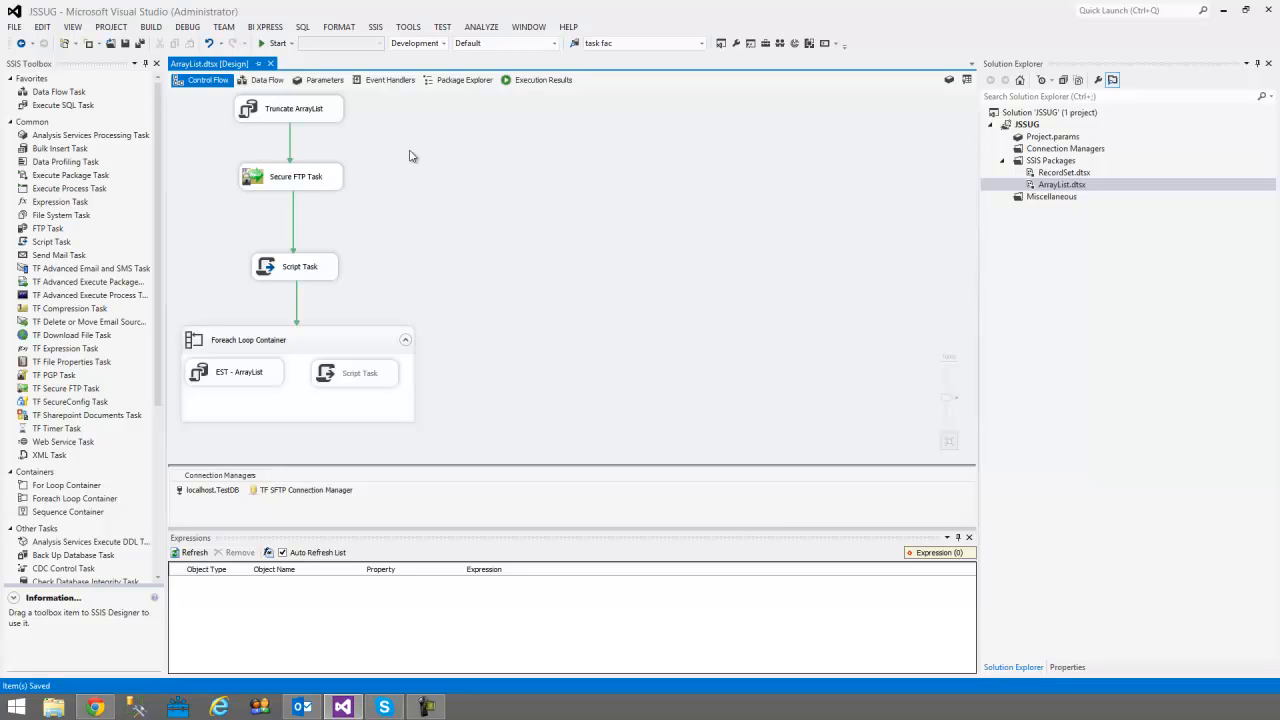
pyautogui.click(294, 266)
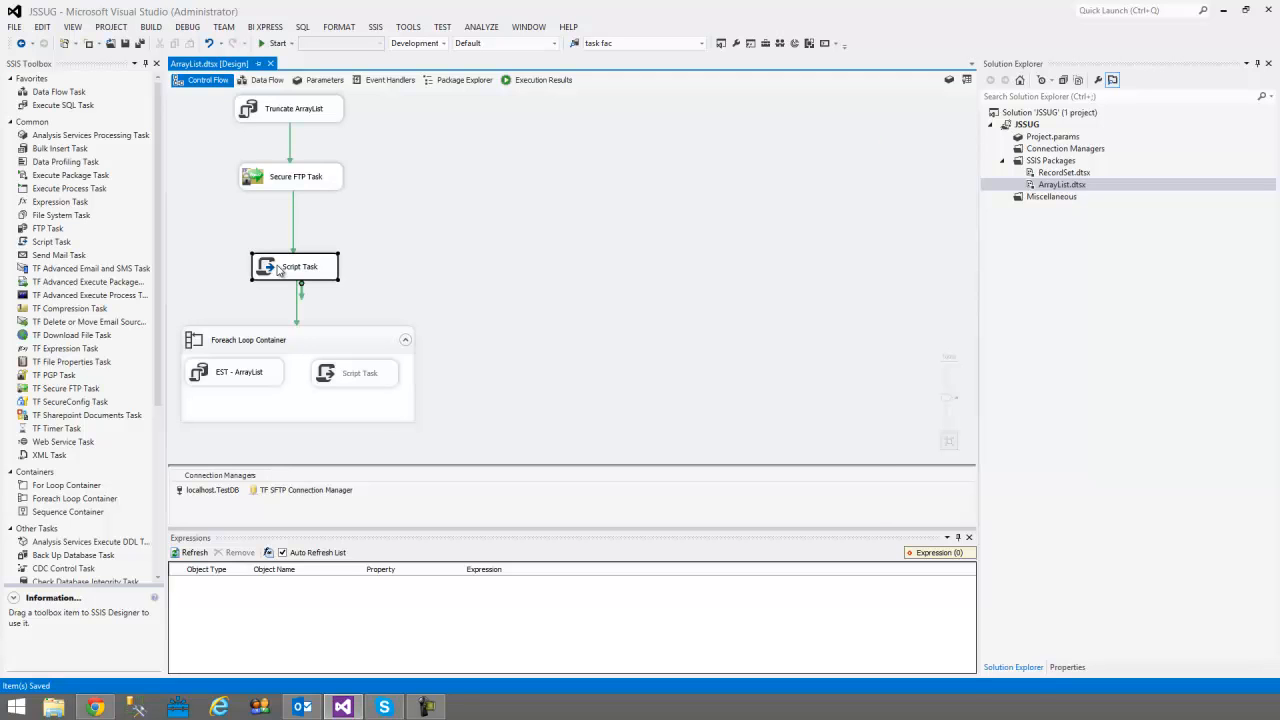
pyautogui.doubleClick(294, 266)
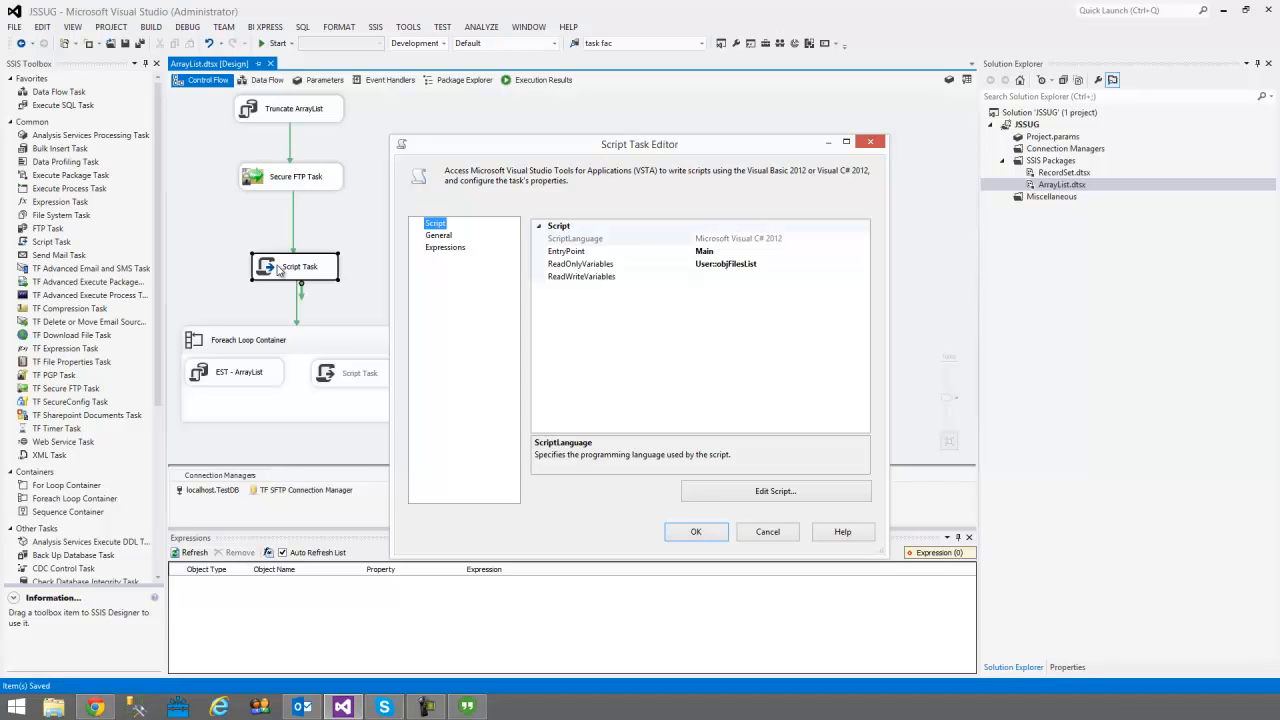
pyautogui.moveTo(415, 303)
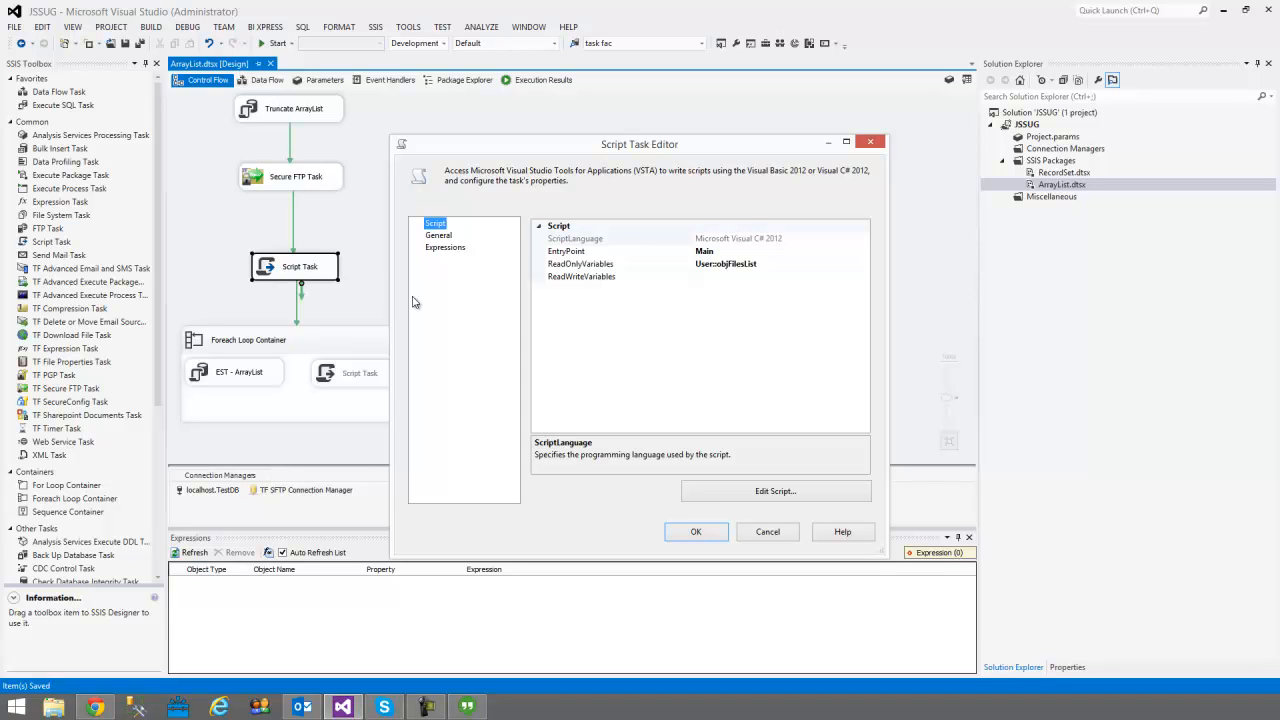
pyautogui.moveTo(500, 265)
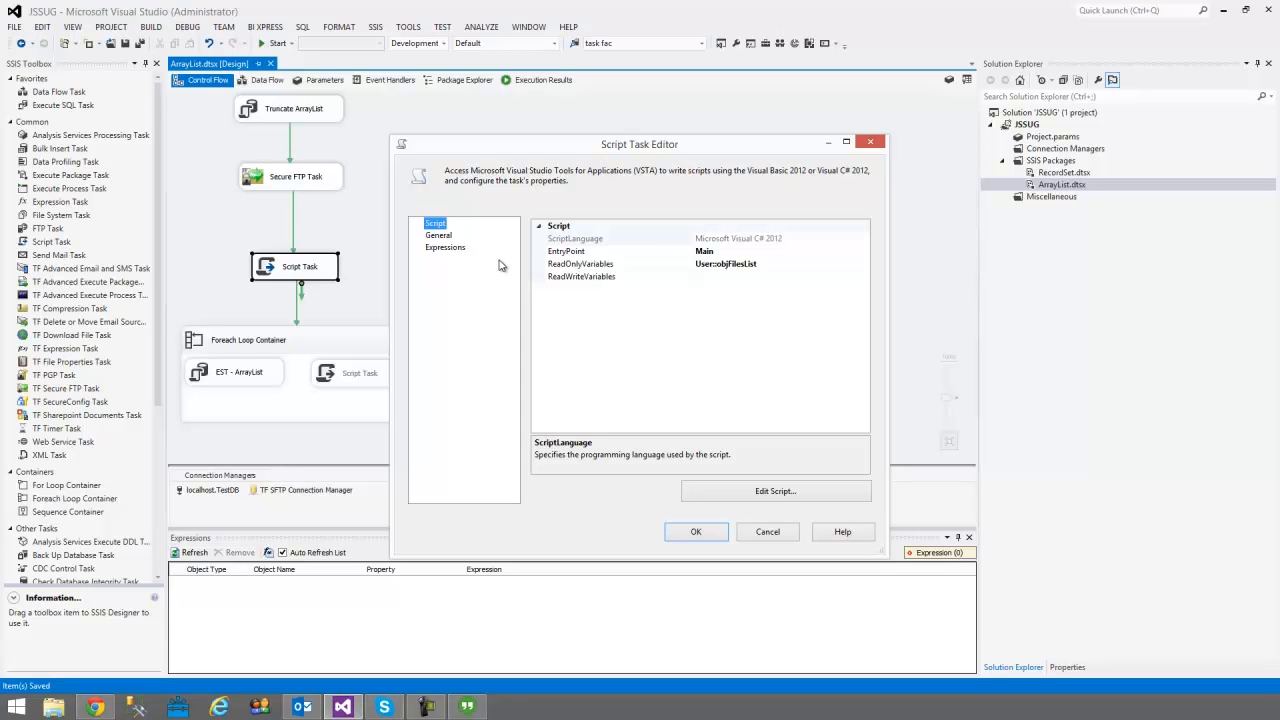
pyautogui.moveTo(775, 491)
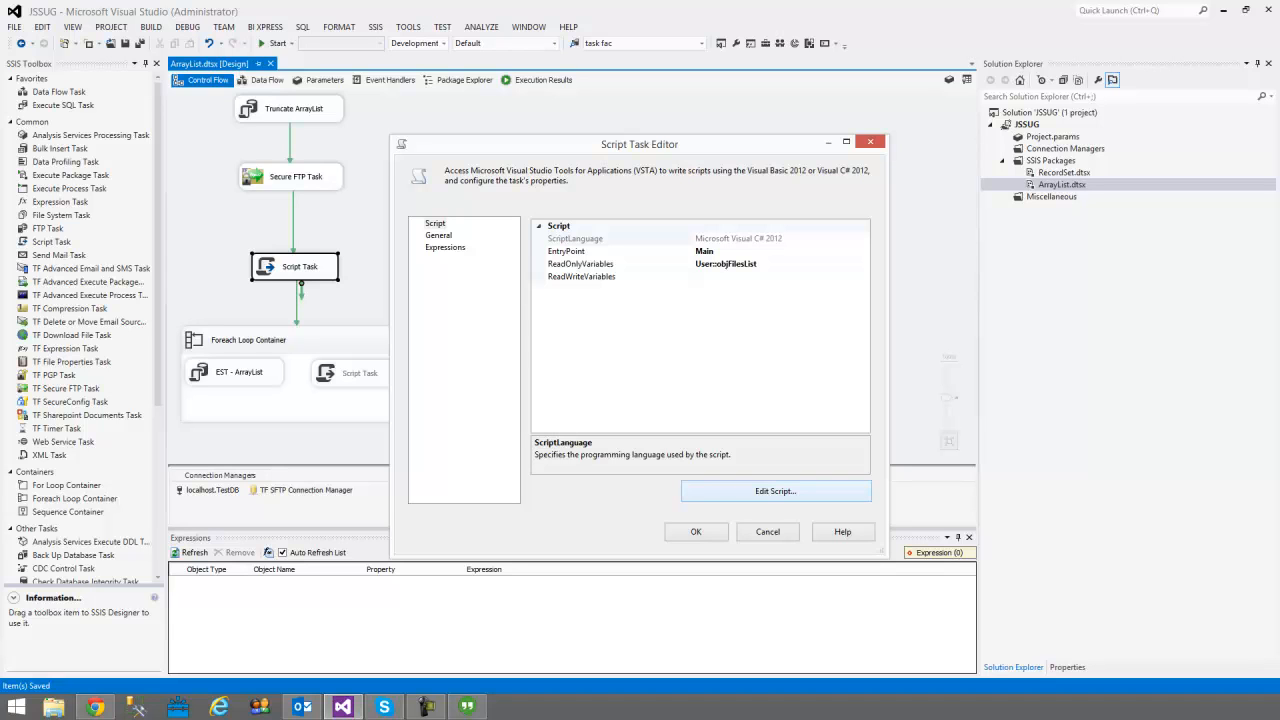
pyautogui.moveTo(967, 338)
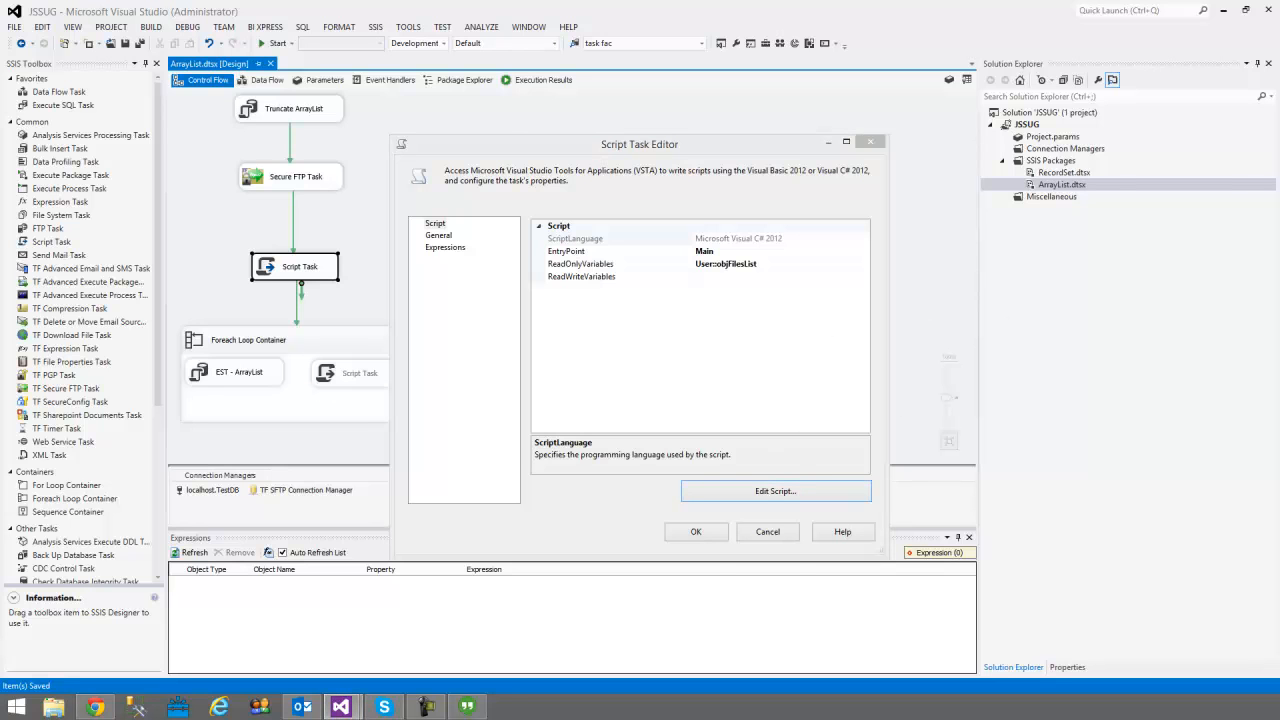
pyautogui.click(775, 490)
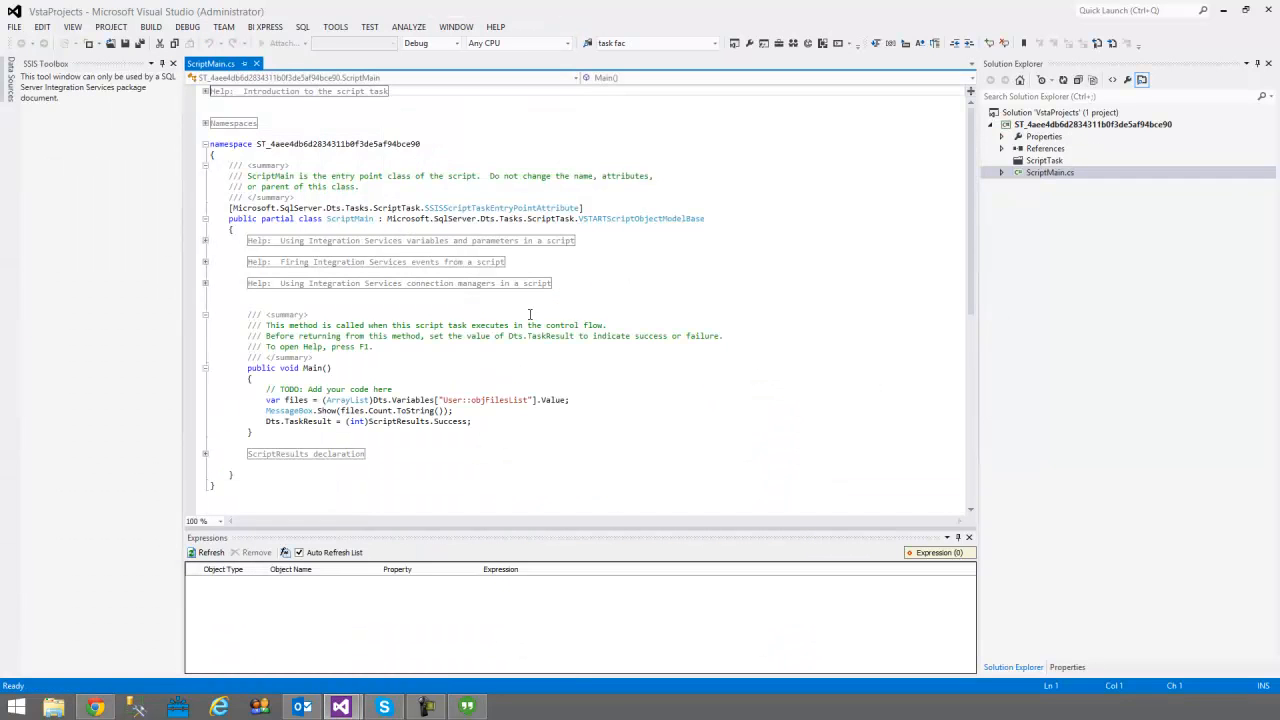
pyautogui.moveTo(264, 399); pyautogui.dragTo(471, 421)
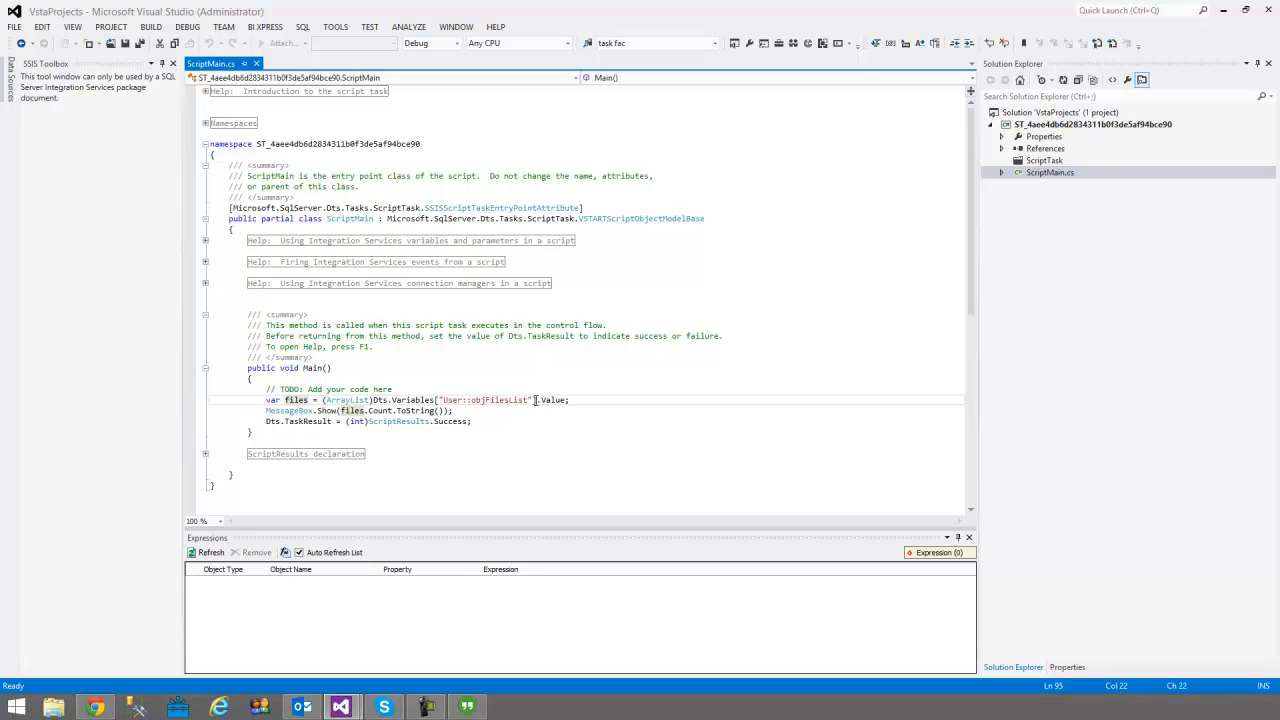
pyautogui.moveTo(290, 410)
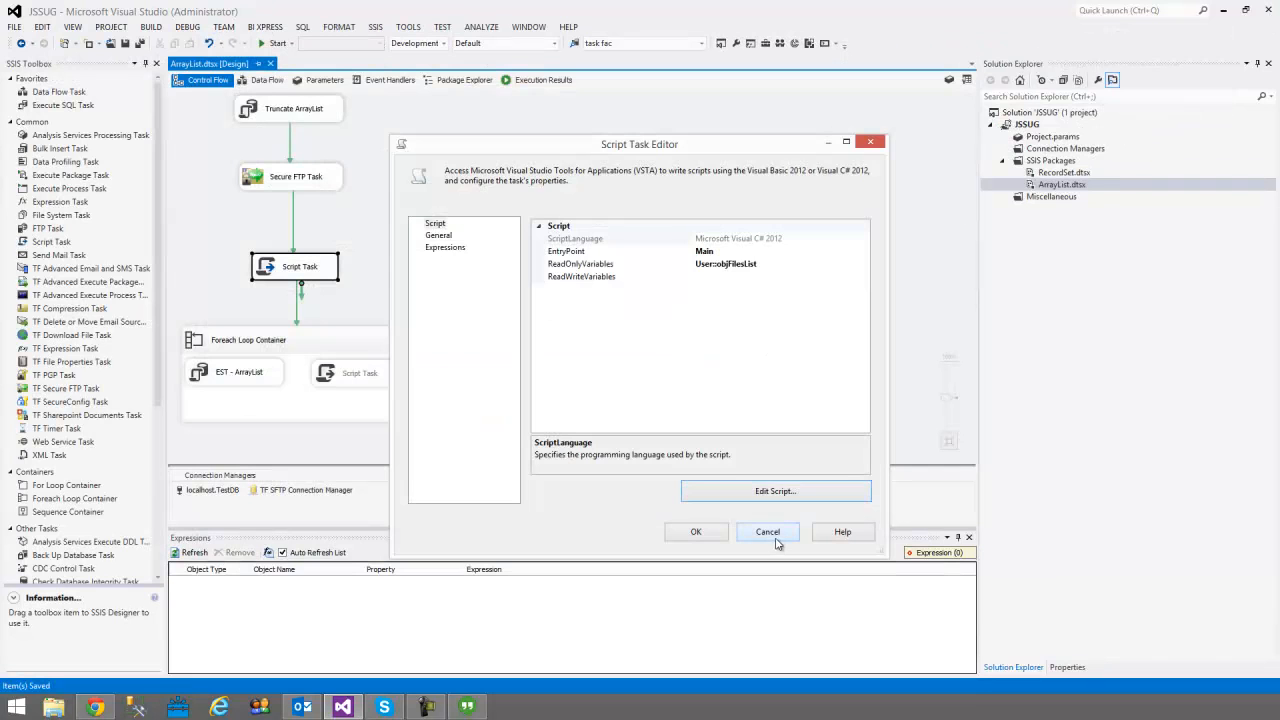
# Cancel the first Script Task and open the Foreach loop's Script Task, which reads User::strFileName.
pyautogui.click(767, 531)
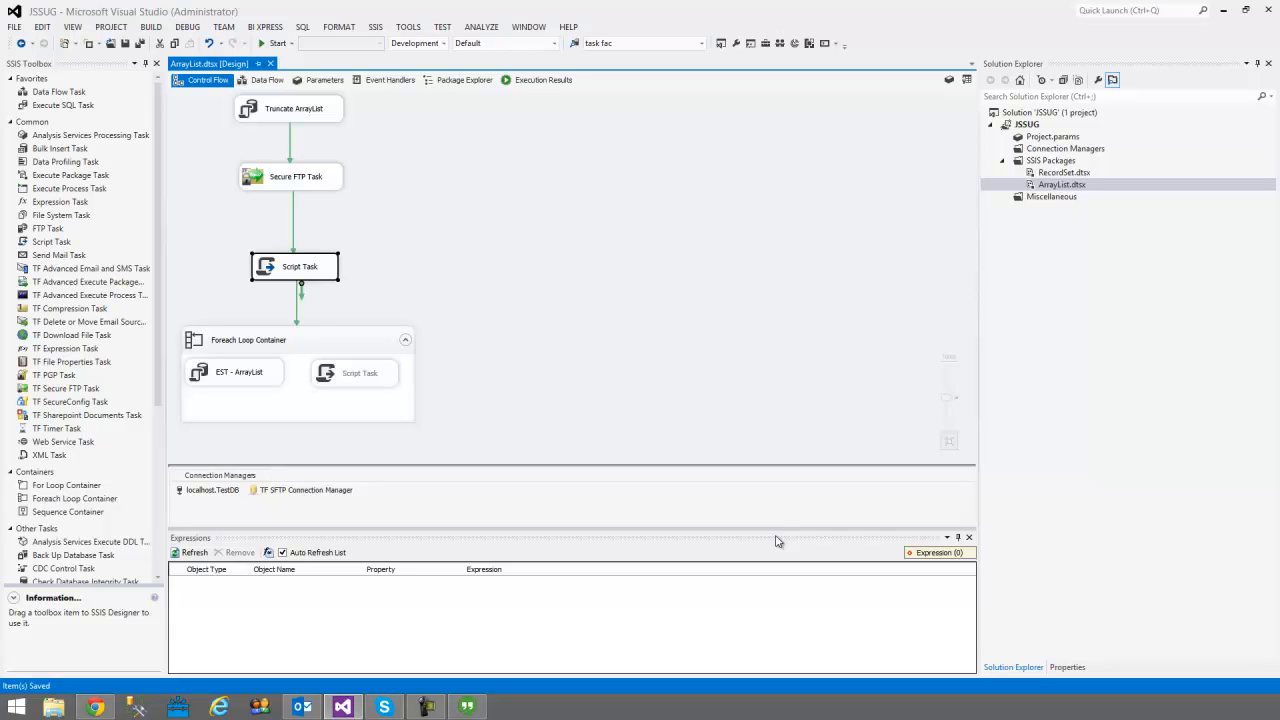
pyautogui.moveTo(516, 240)
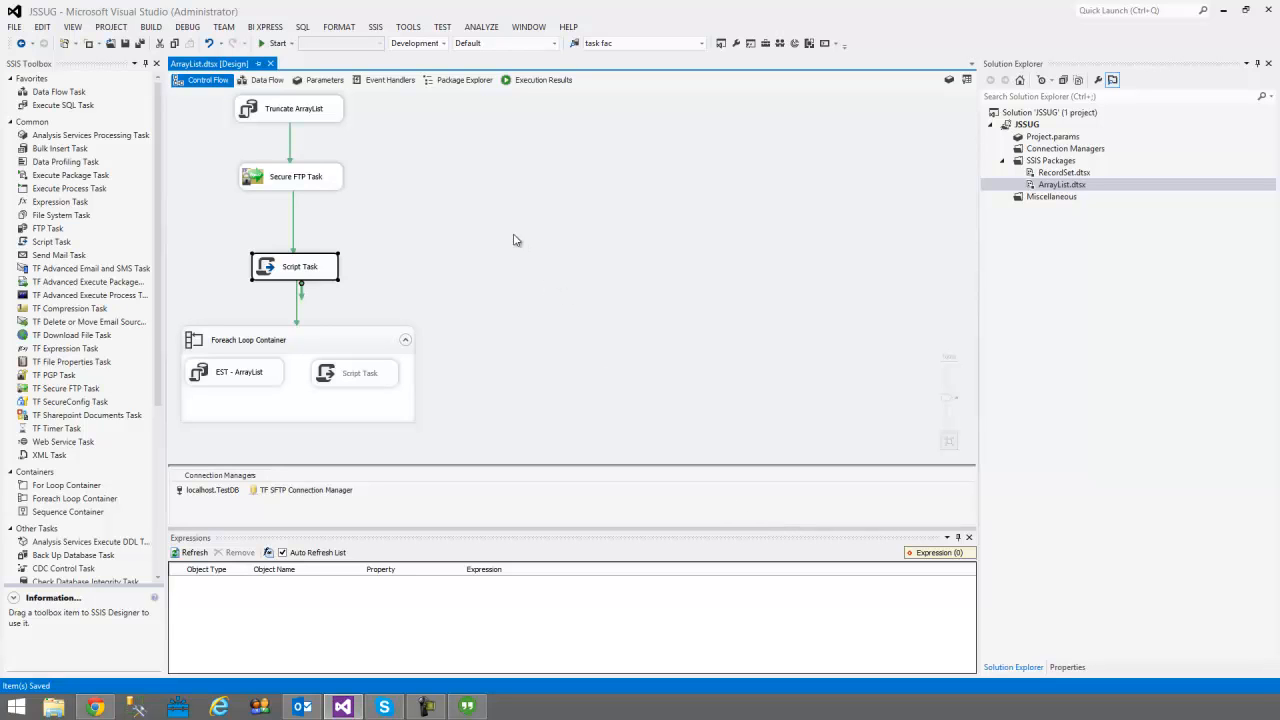
pyautogui.click(275, 316)
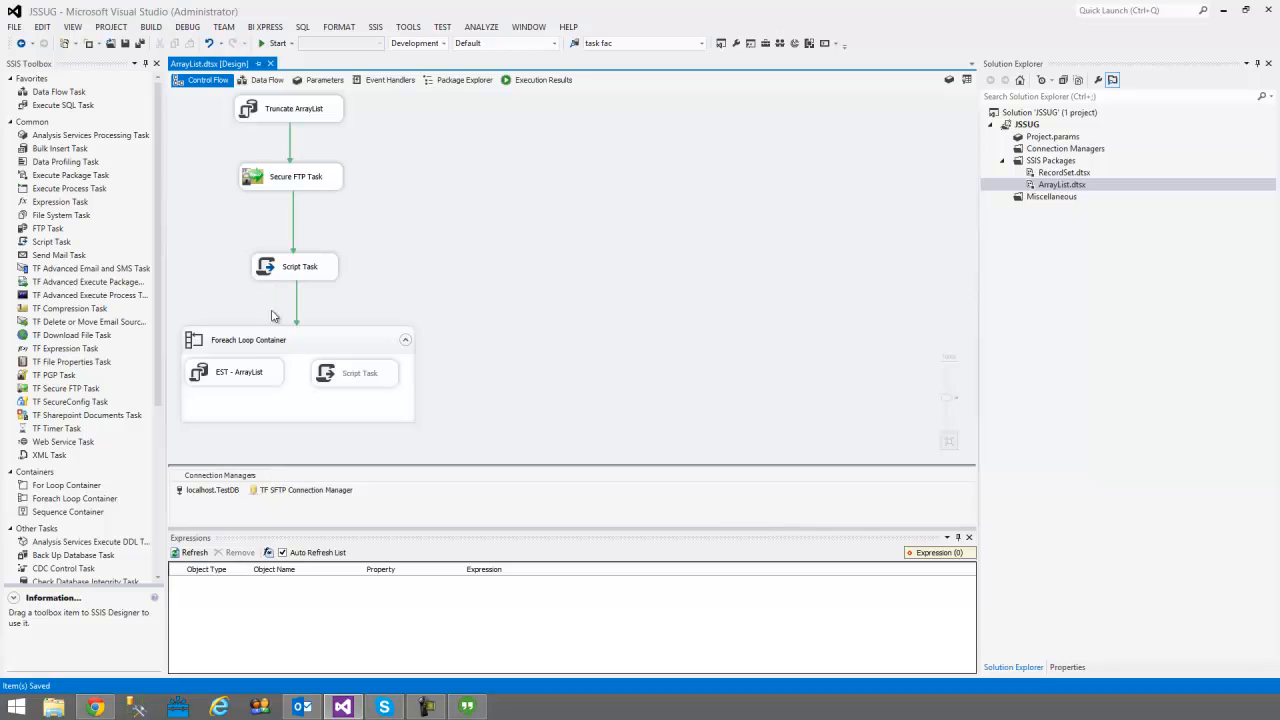
pyautogui.moveTo(255, 347)
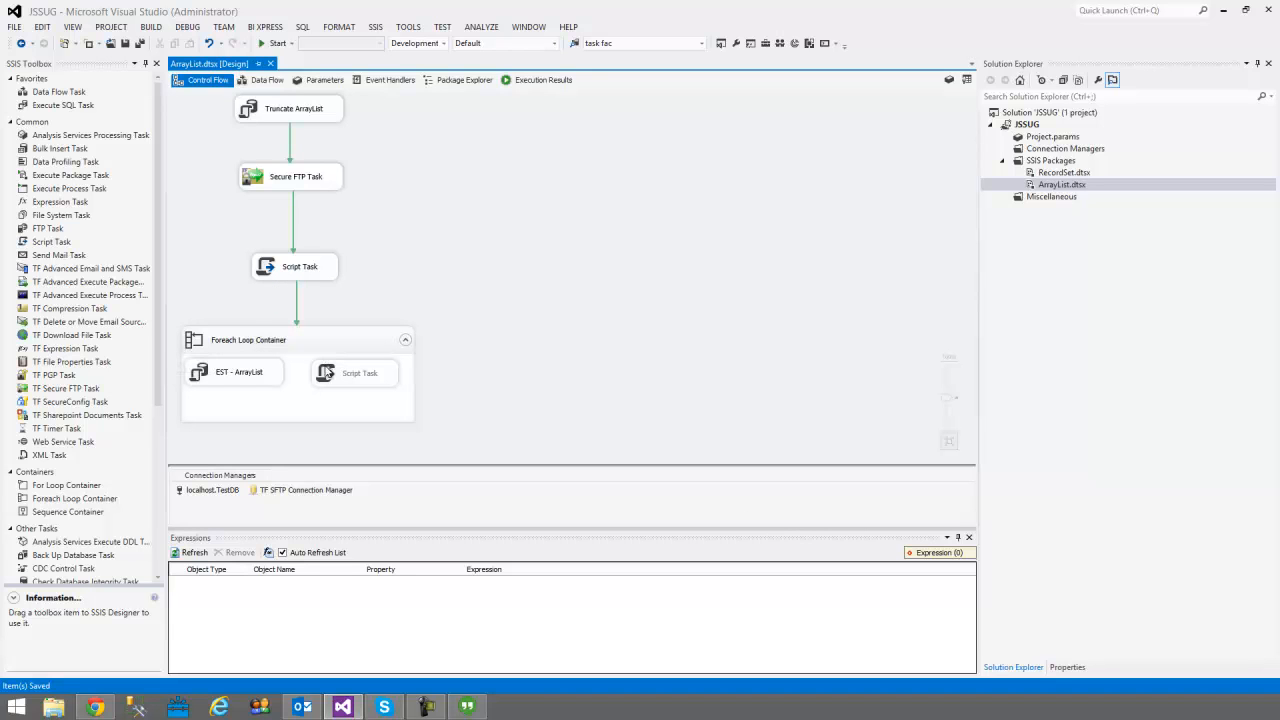
pyautogui.moveTo(325, 373)
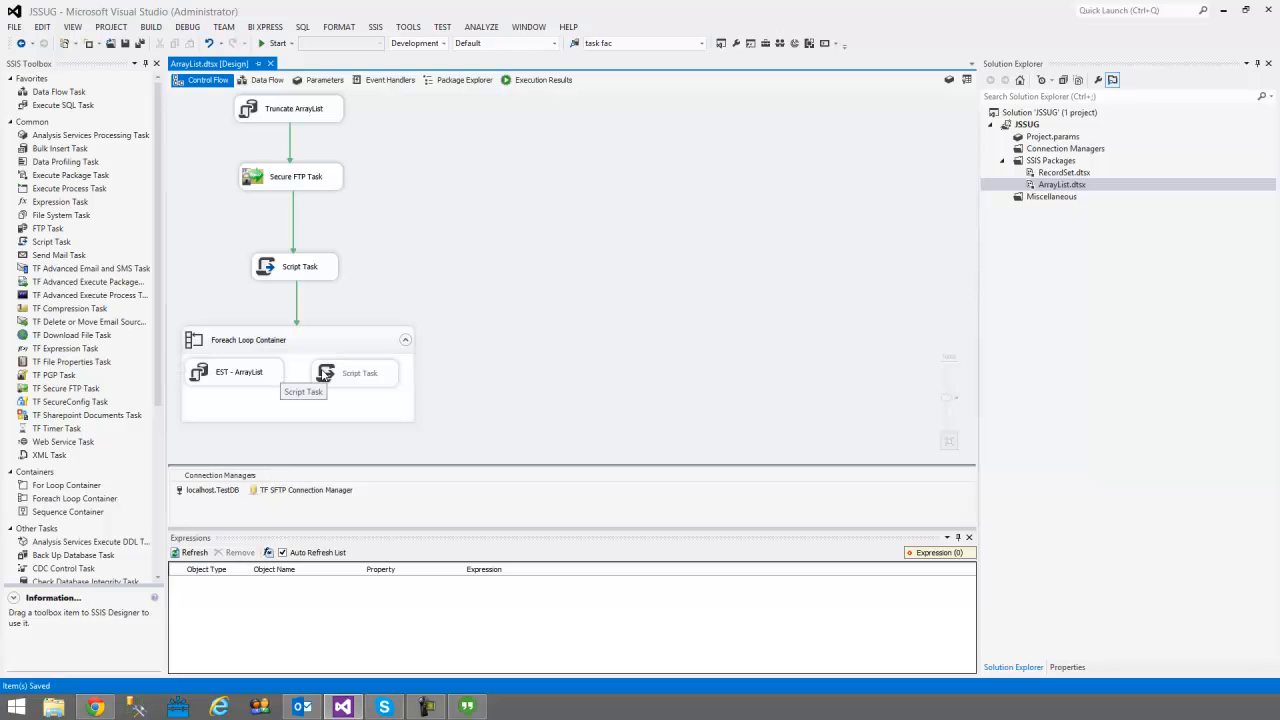
pyautogui.click(232, 372)
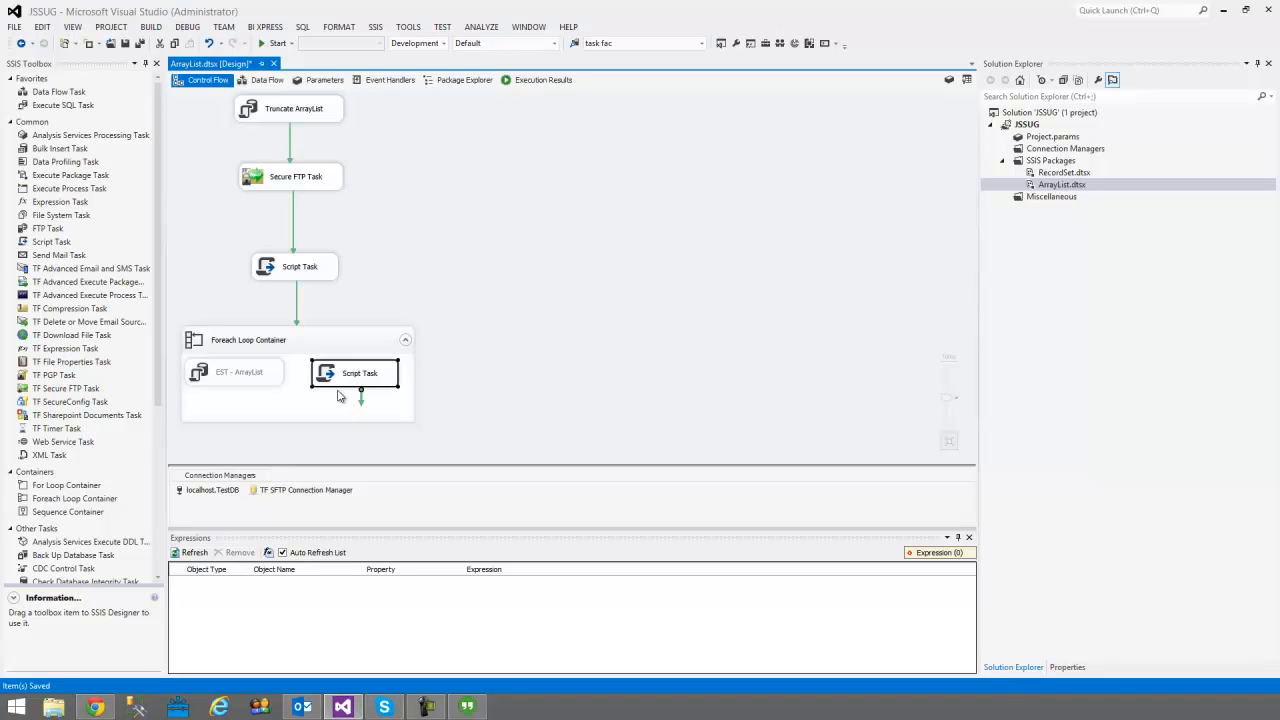
pyautogui.moveTo(340, 388)
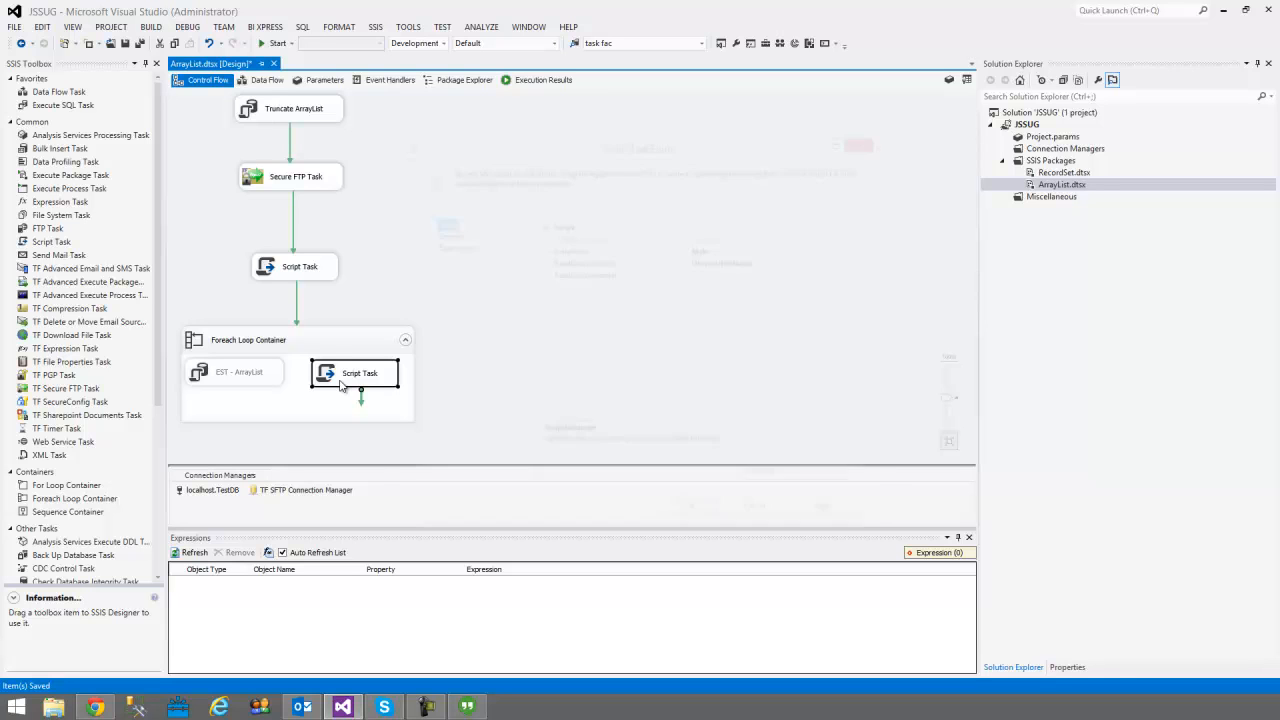
pyautogui.doubleClick(359, 373)
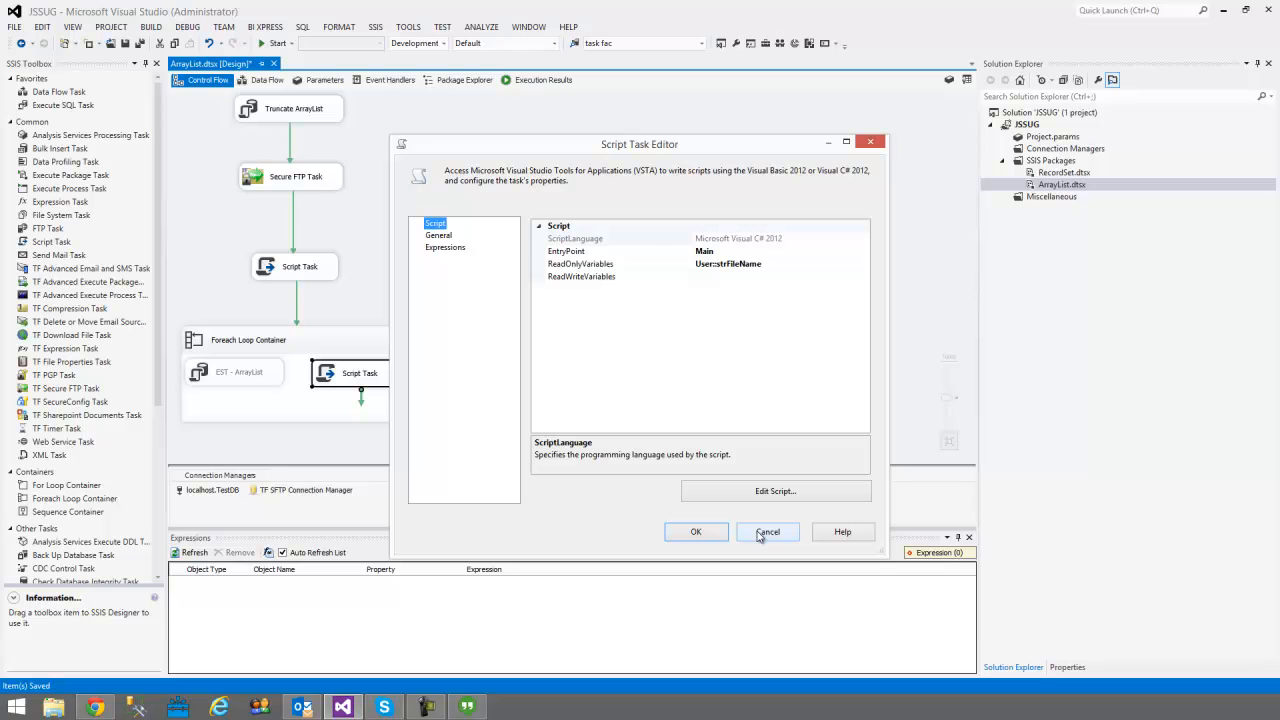
pyautogui.moveTo(775, 276)
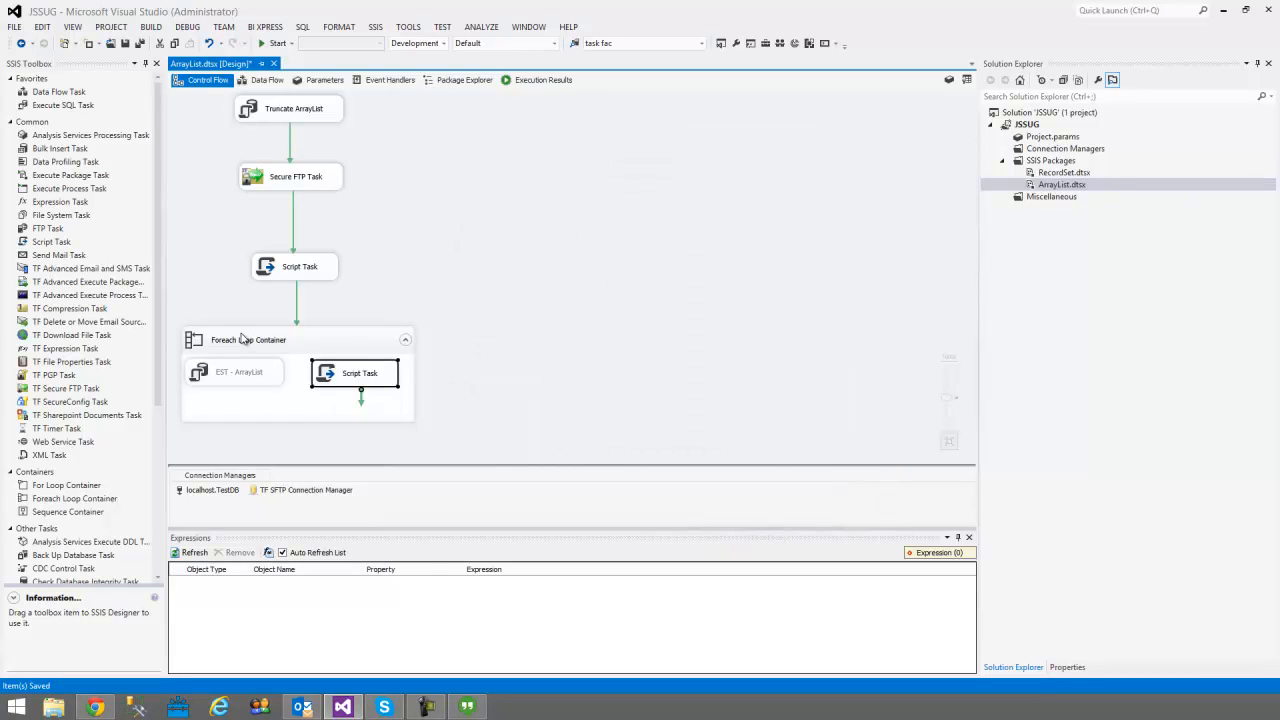
pyautogui.doubleClick(248, 339)
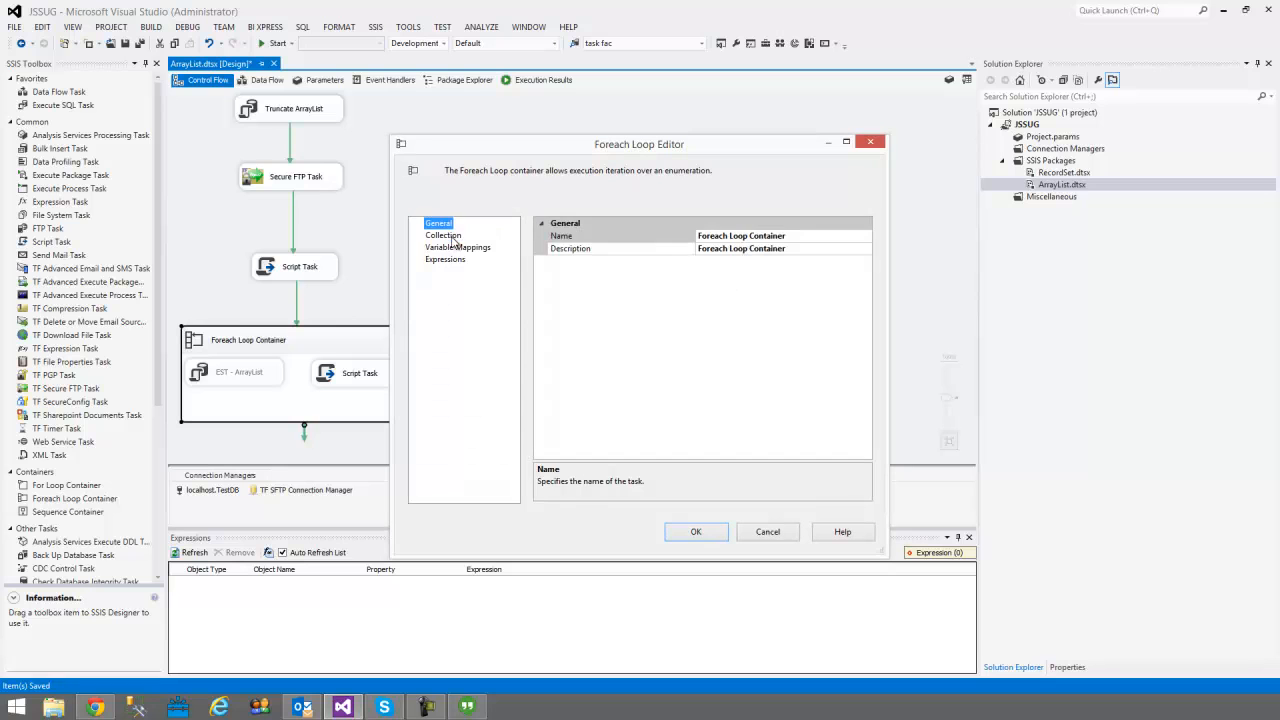
pyautogui.click(443, 235)
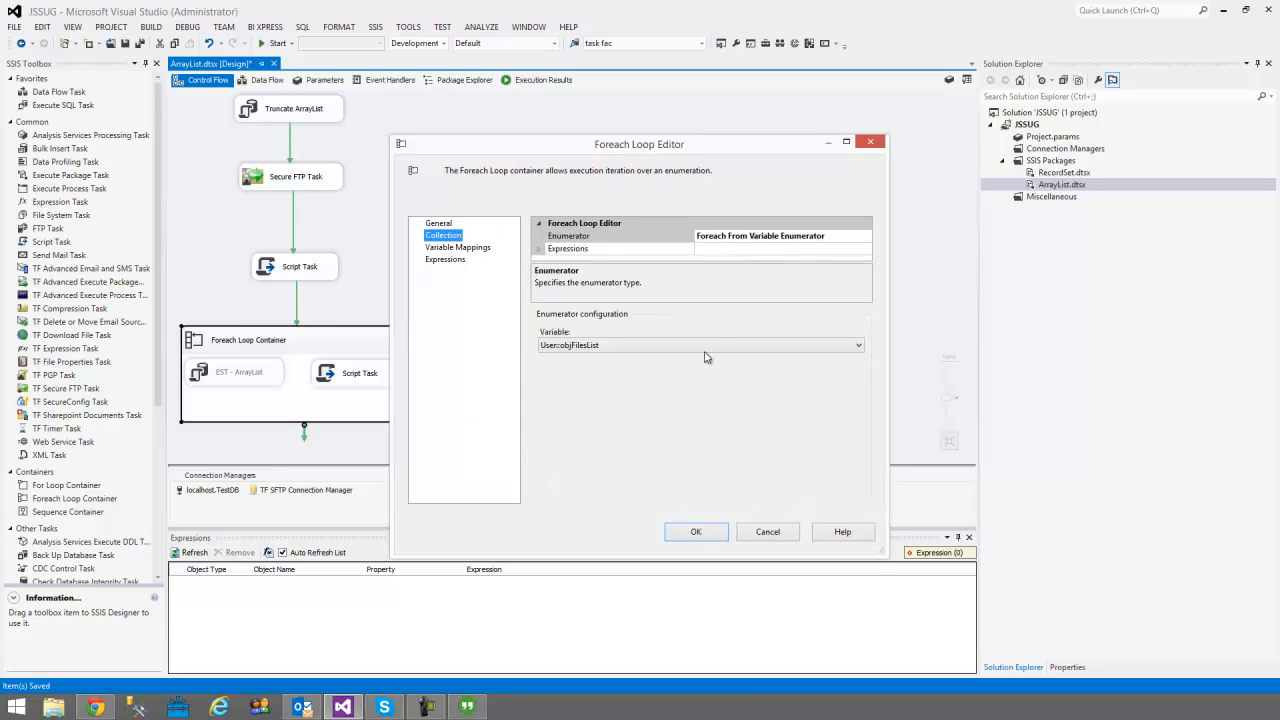
pyautogui.moveTo(558, 215)
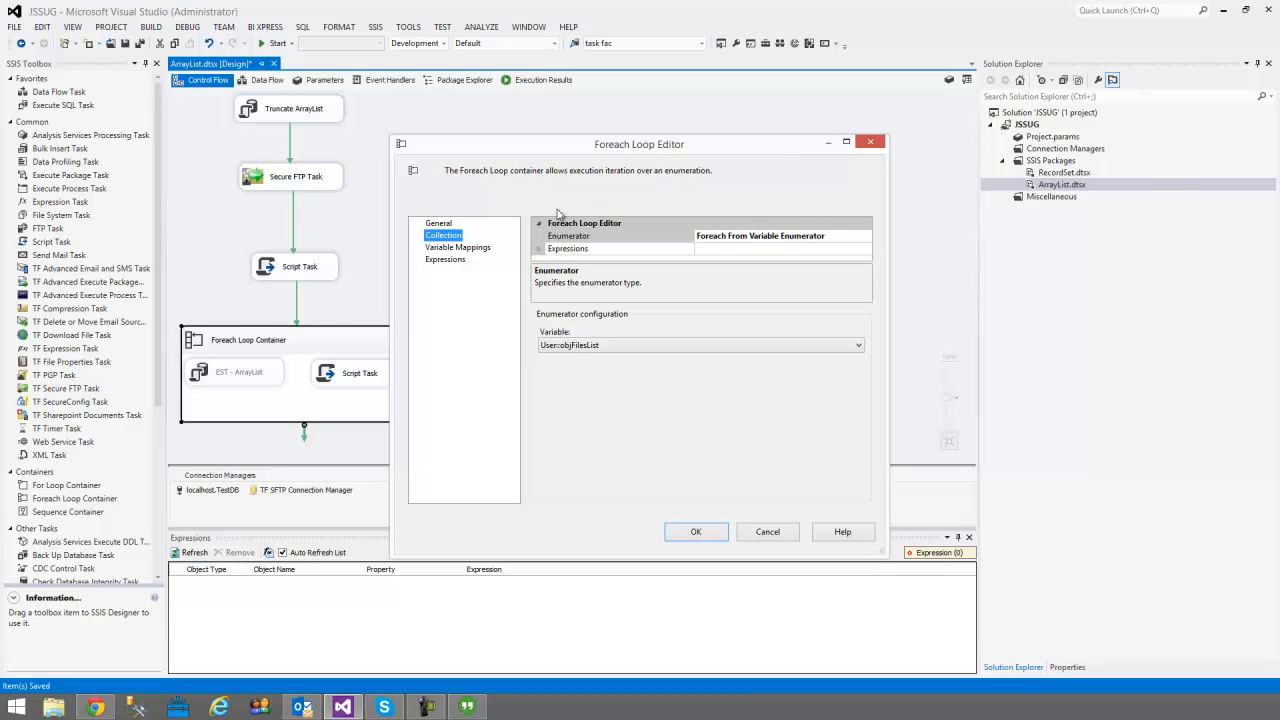
pyautogui.click(458, 247)
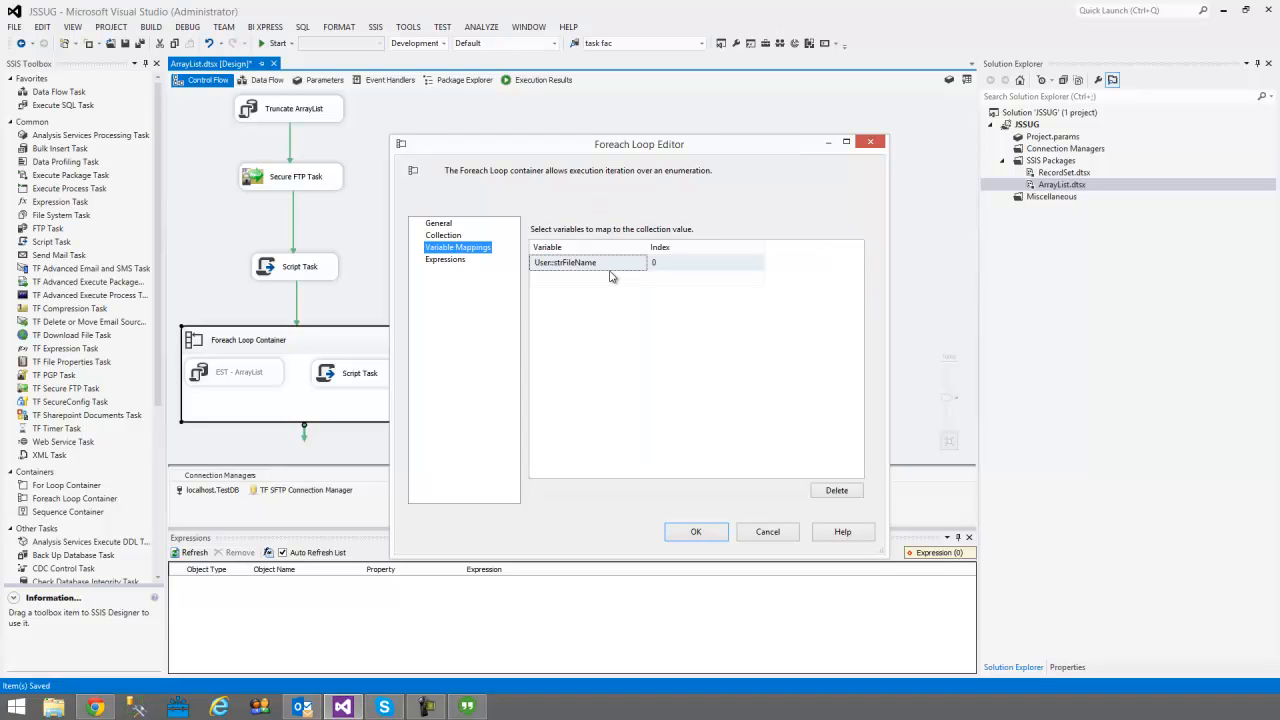
pyautogui.moveTo(611, 268)
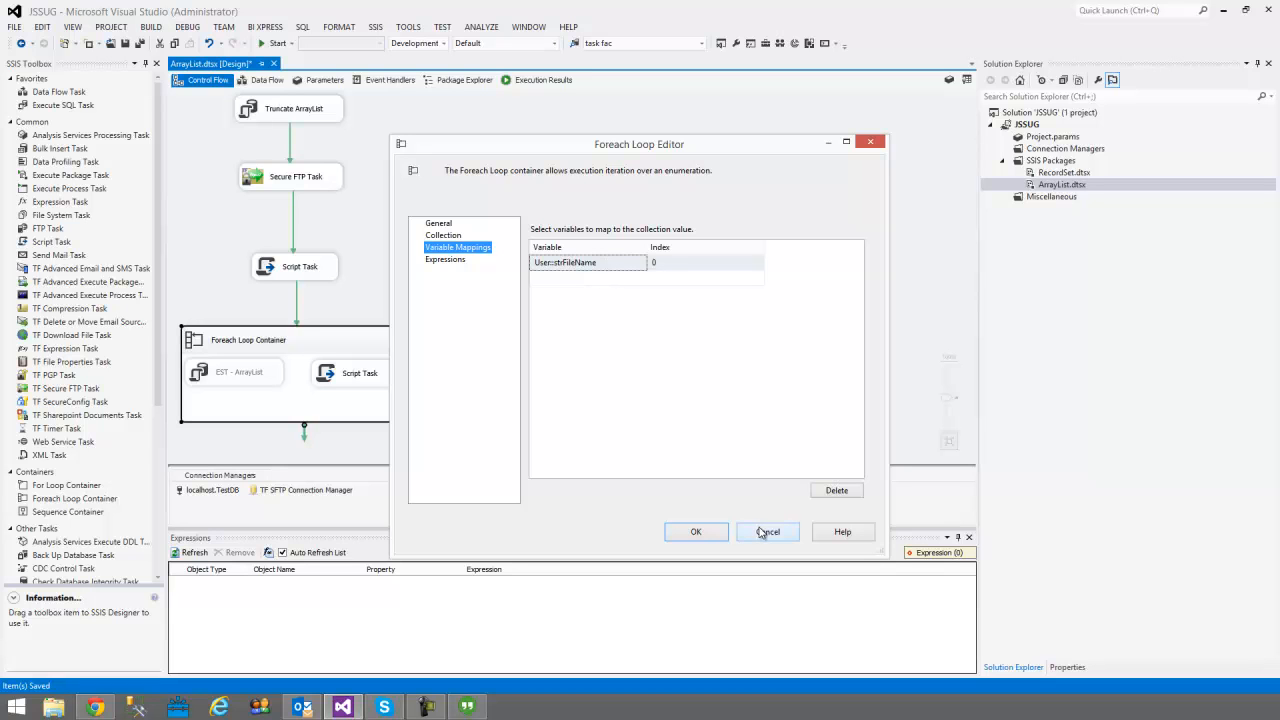
pyautogui.click(767, 531)
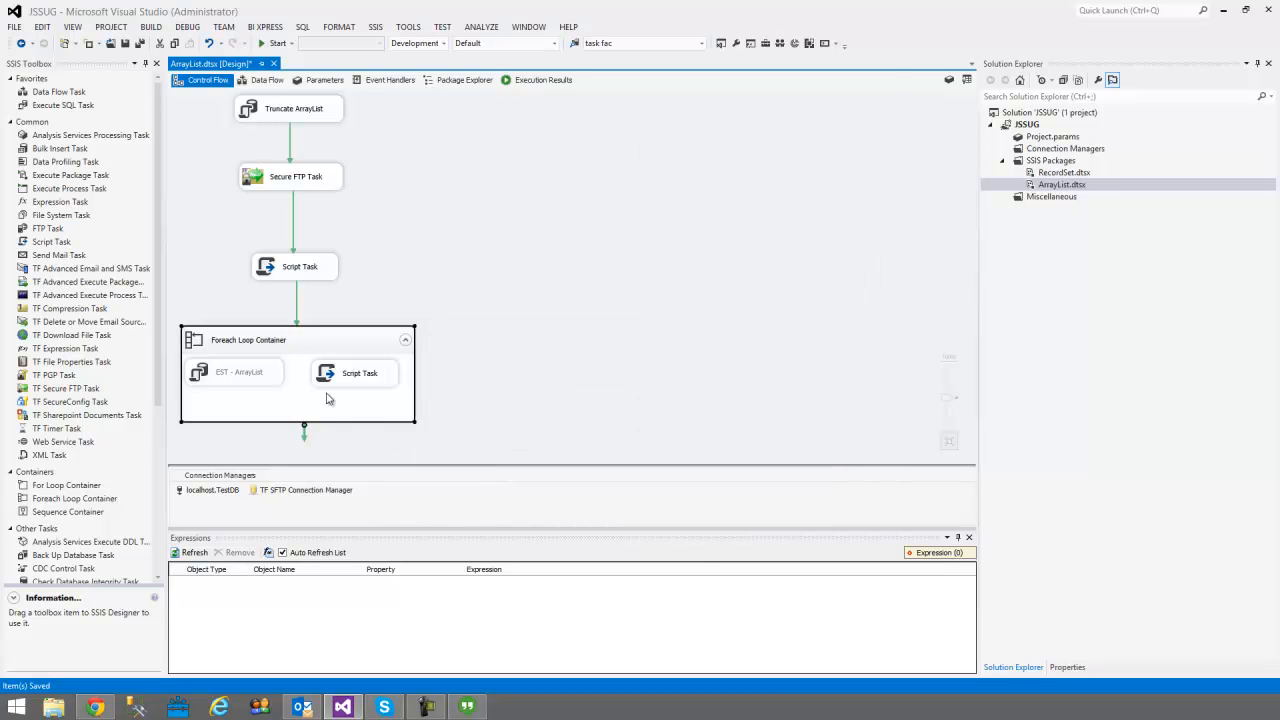
# Reopen the looped Script Task and view its code showing strFileName in a message box.
pyautogui.doubleClick(352, 372)
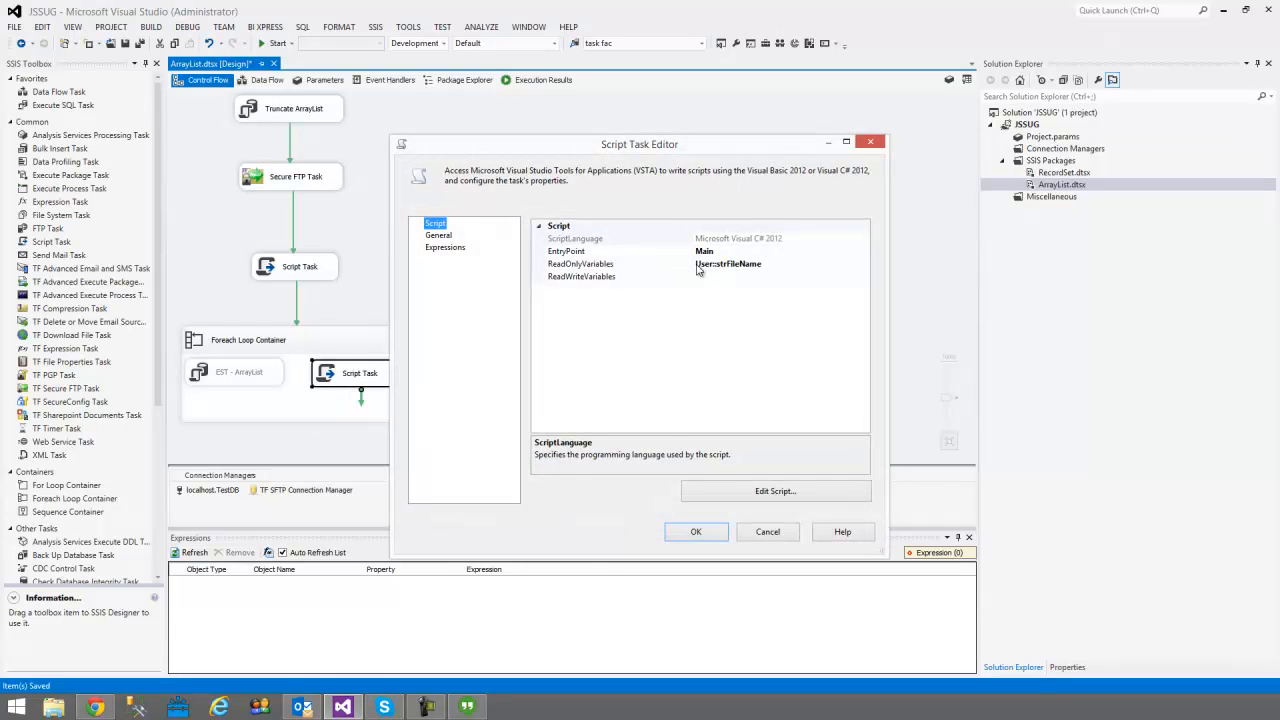
pyautogui.moveTo(775, 491)
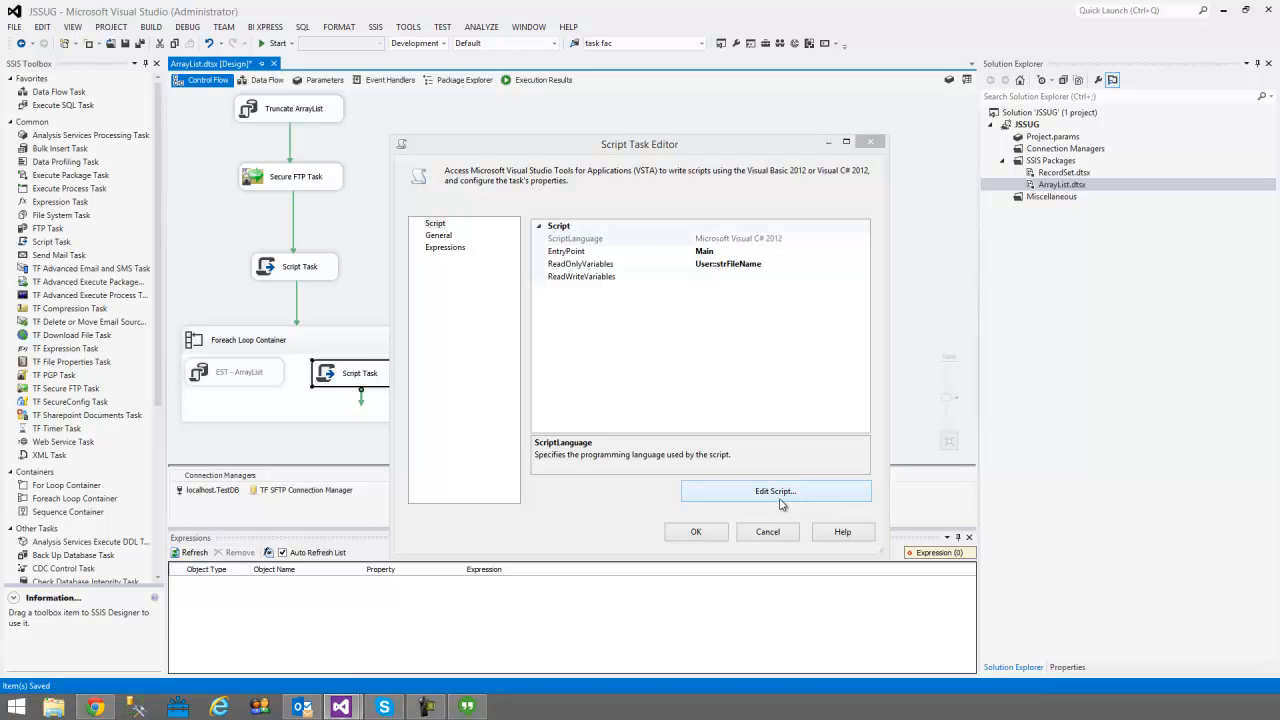
pyautogui.click(775, 491)
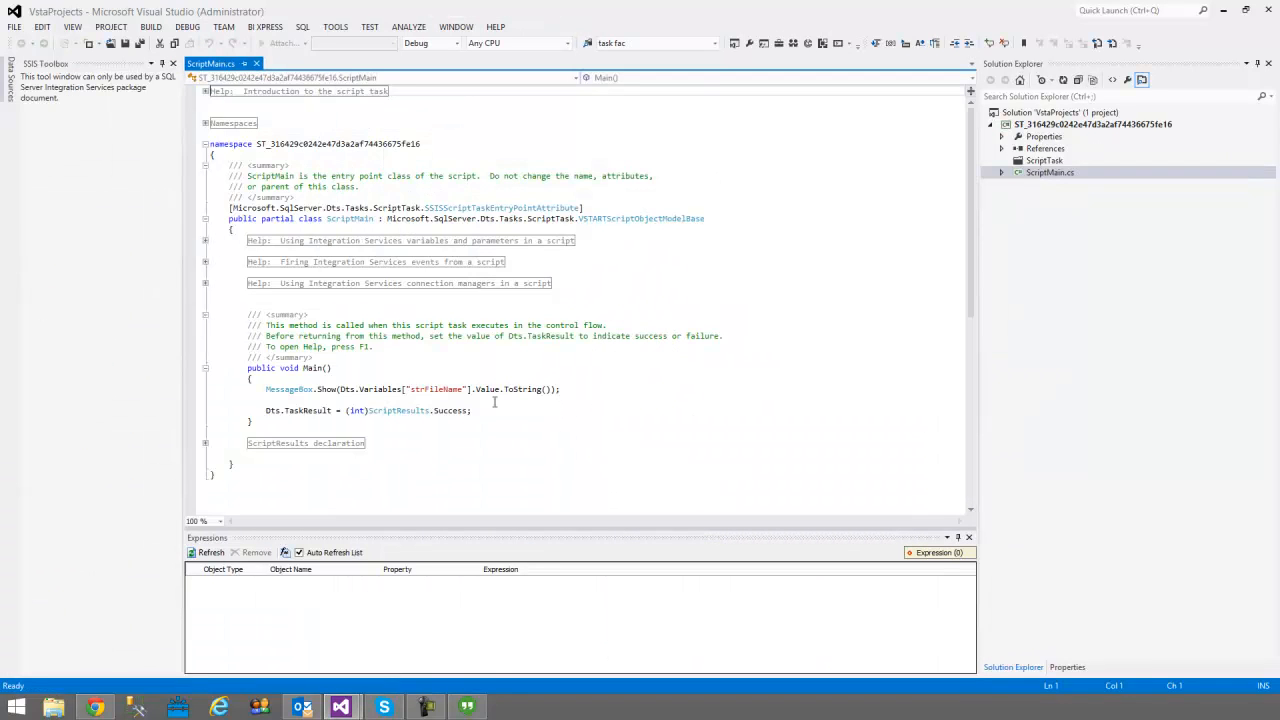
pyautogui.moveTo(289, 389)
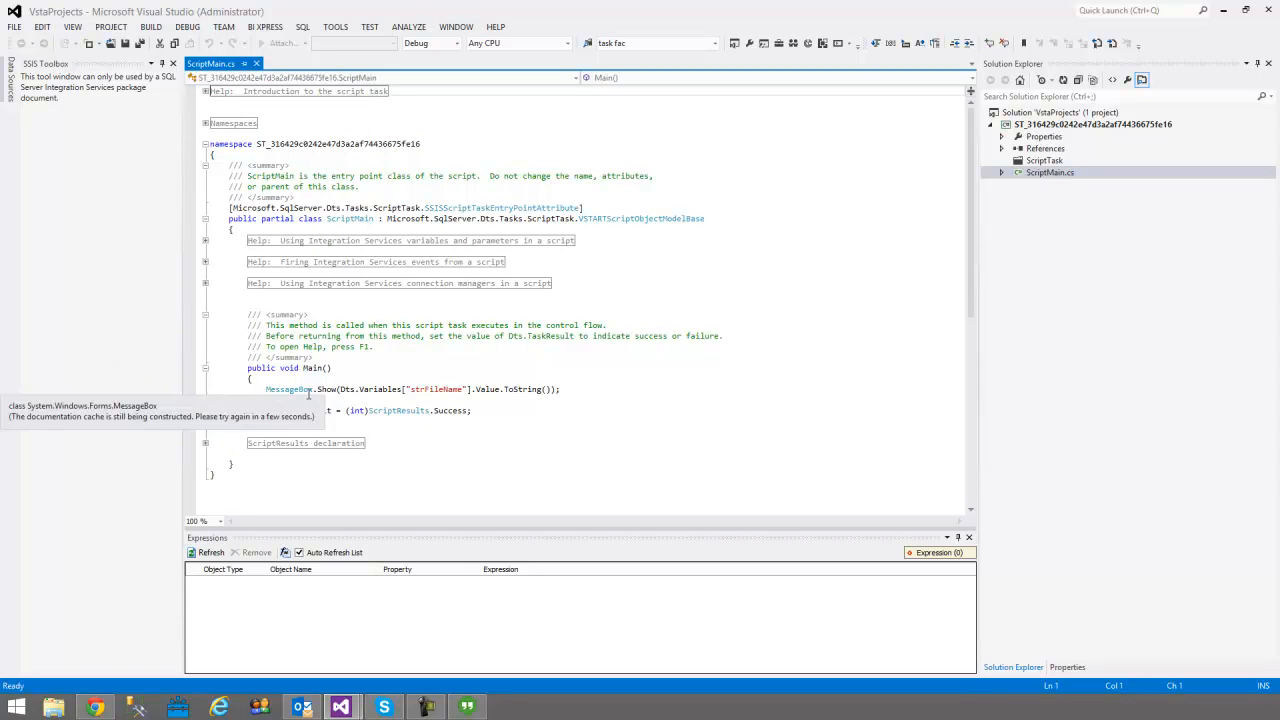
pyautogui.moveTo(458, 389)
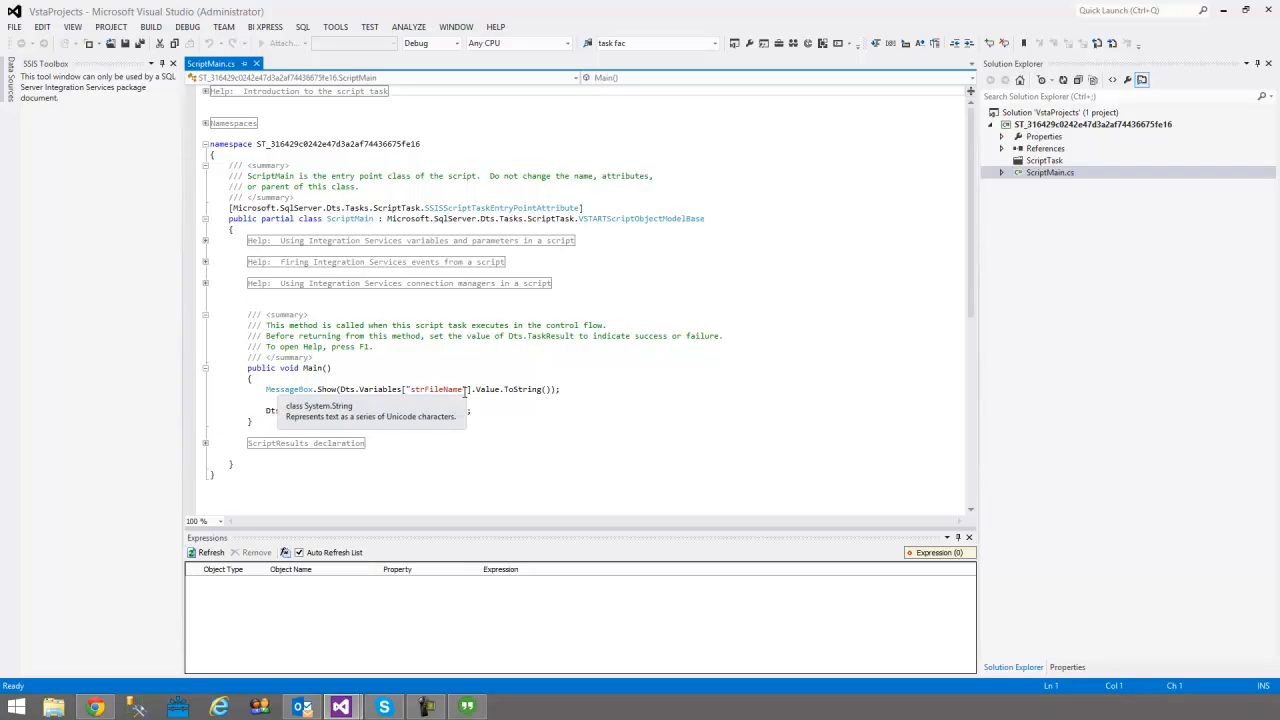
pyautogui.moveTo(288, 410)
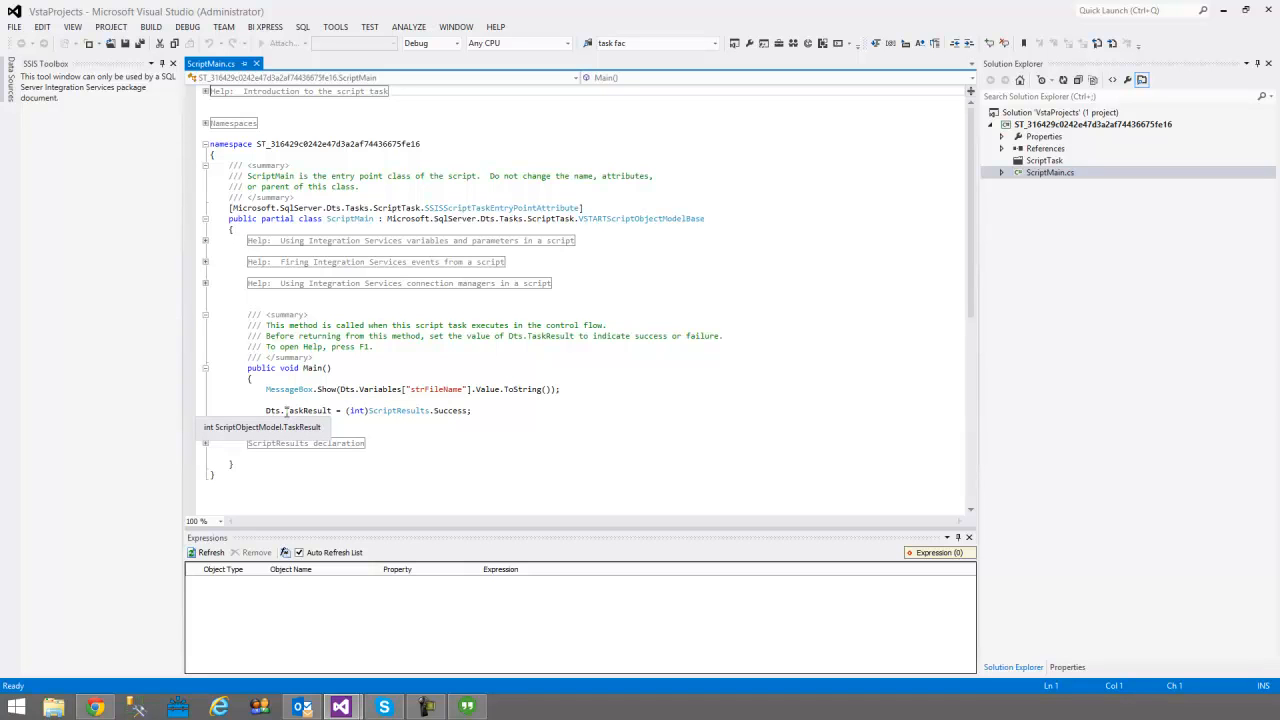
pyautogui.moveTo(312, 187)
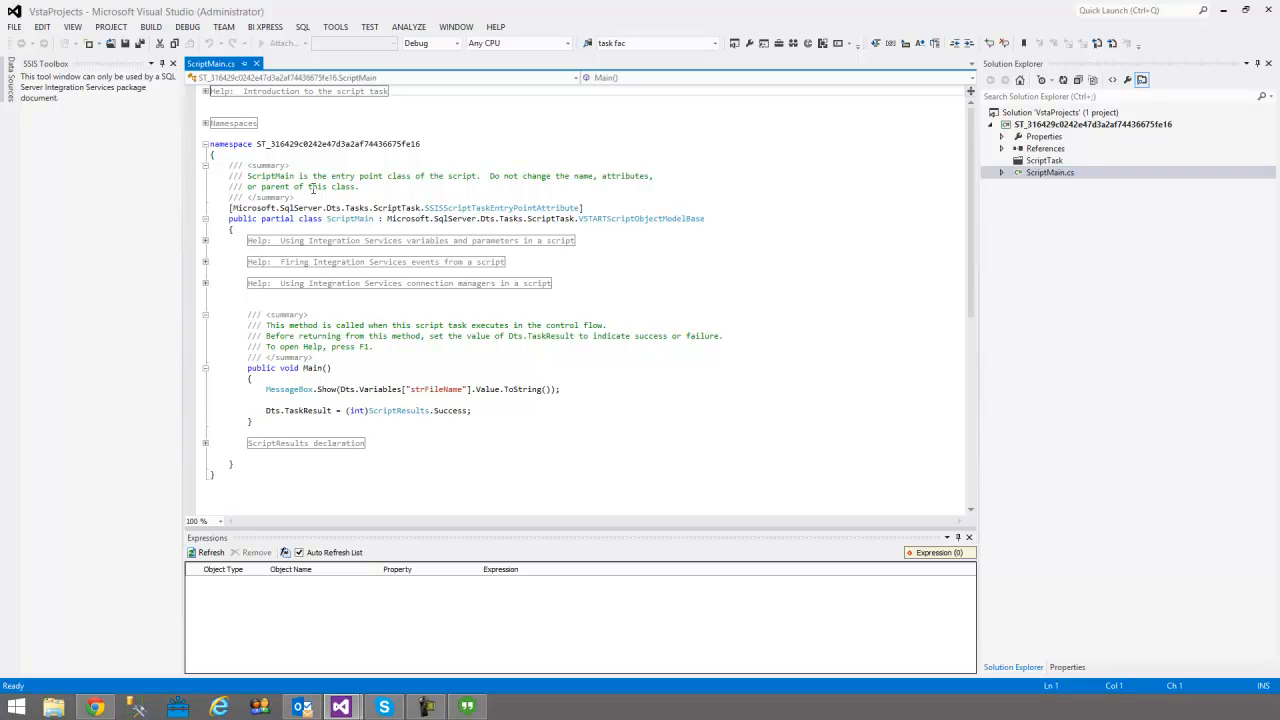
pyautogui.moveTo(258, 64)
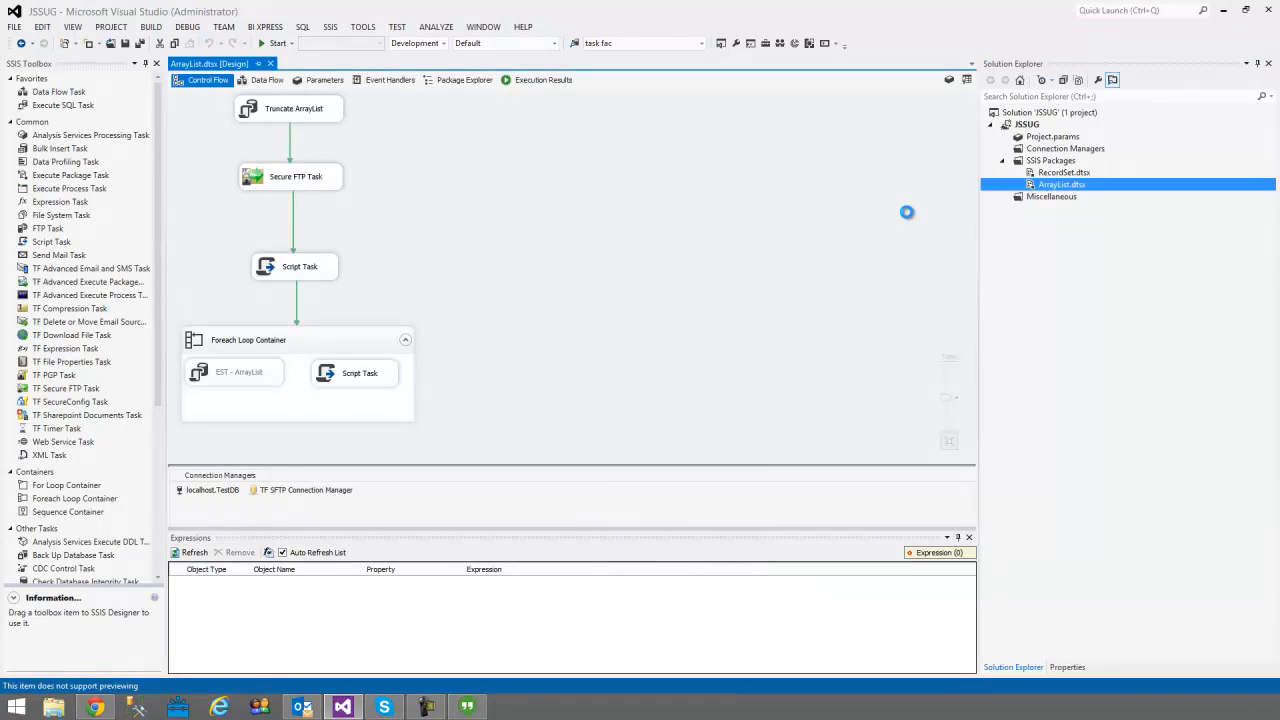
# Debug the package, dismissing the count of 2, then the SalesForce and Dynamics filenames.
pyautogui.click(273, 43)
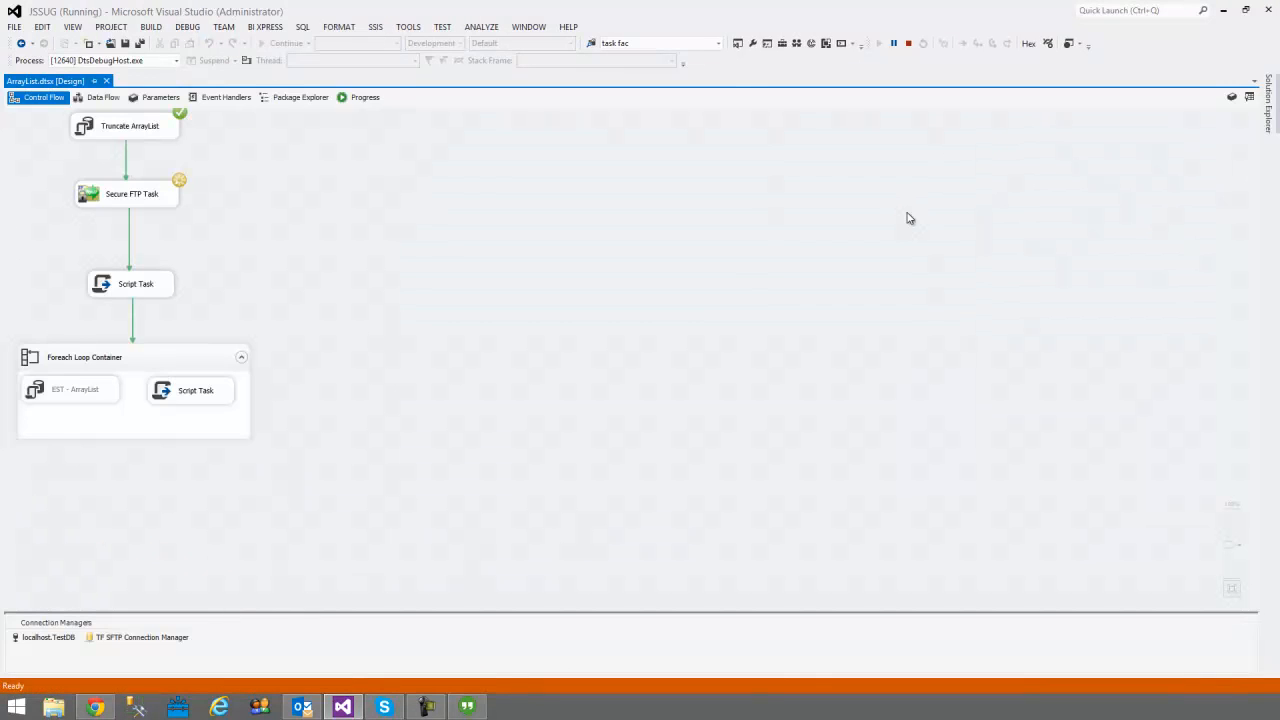
pyautogui.moveTo(178, 157)
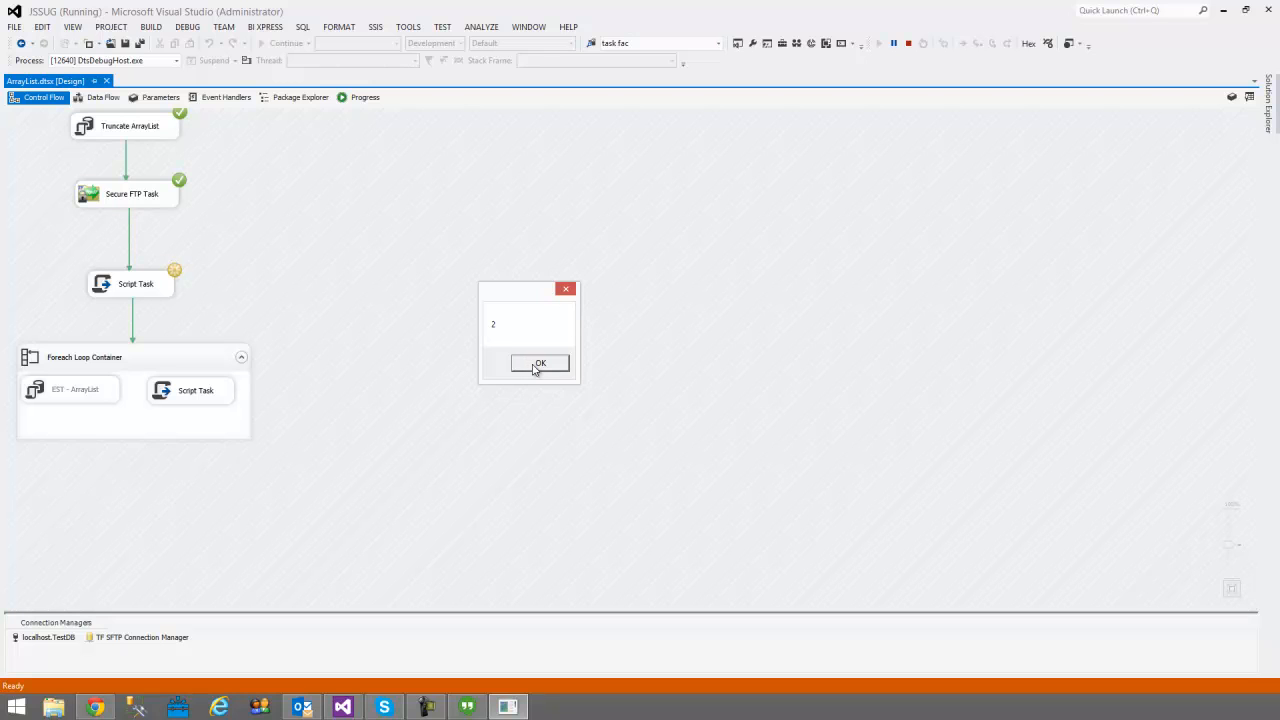
pyautogui.click(539, 363)
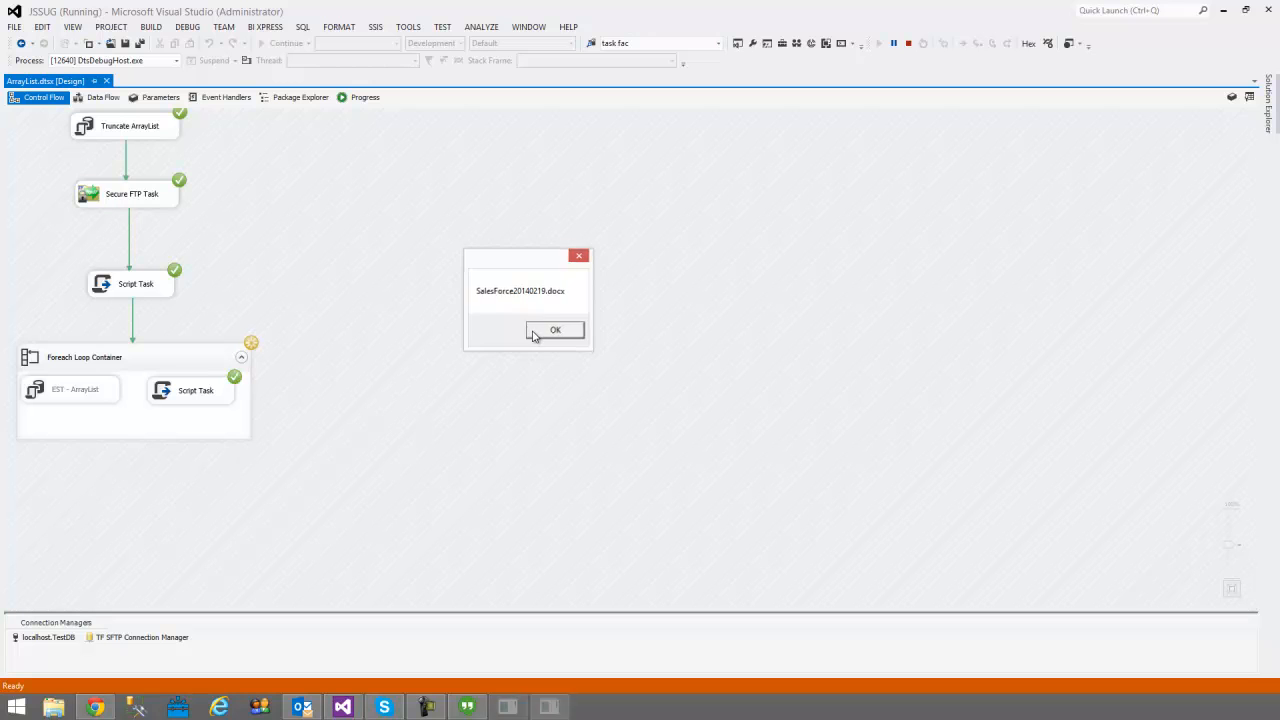
pyautogui.click(555, 330)
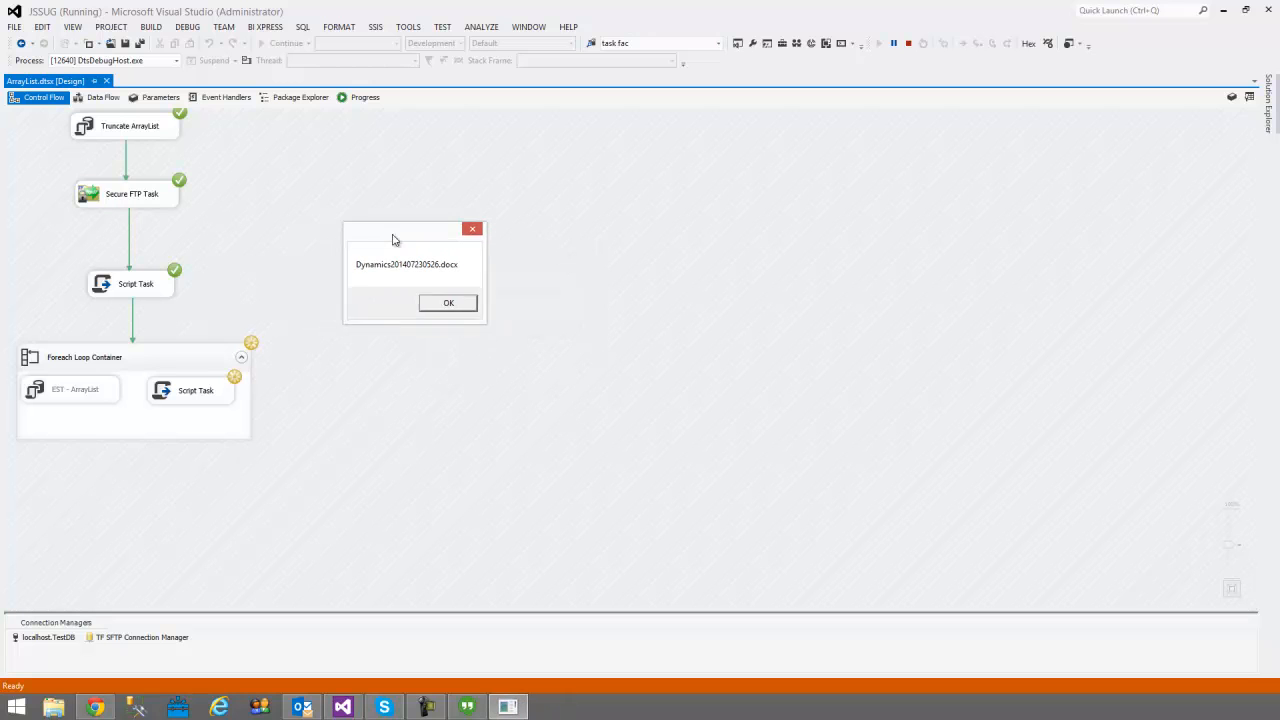
pyautogui.click(448, 303)
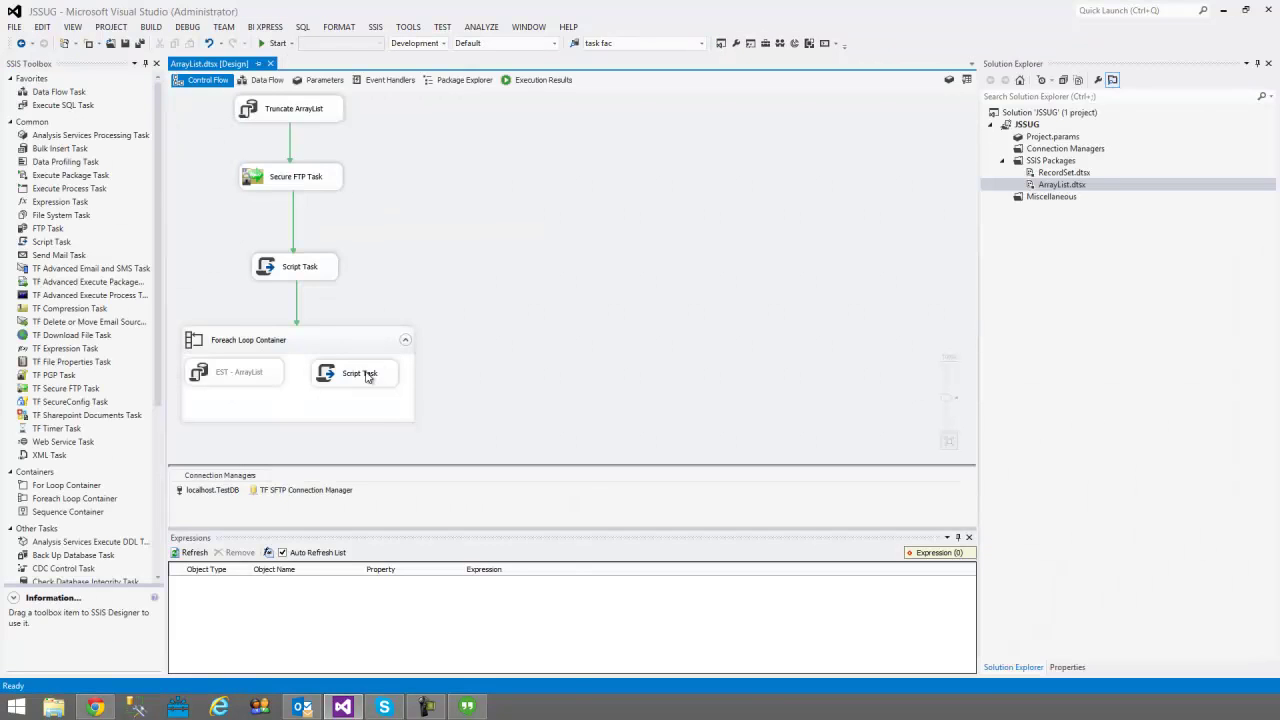
# Disable the looped script, enable EST - ArrayList, and review its SQL query and parameter mapping.
pyautogui.rightClick(360, 373)
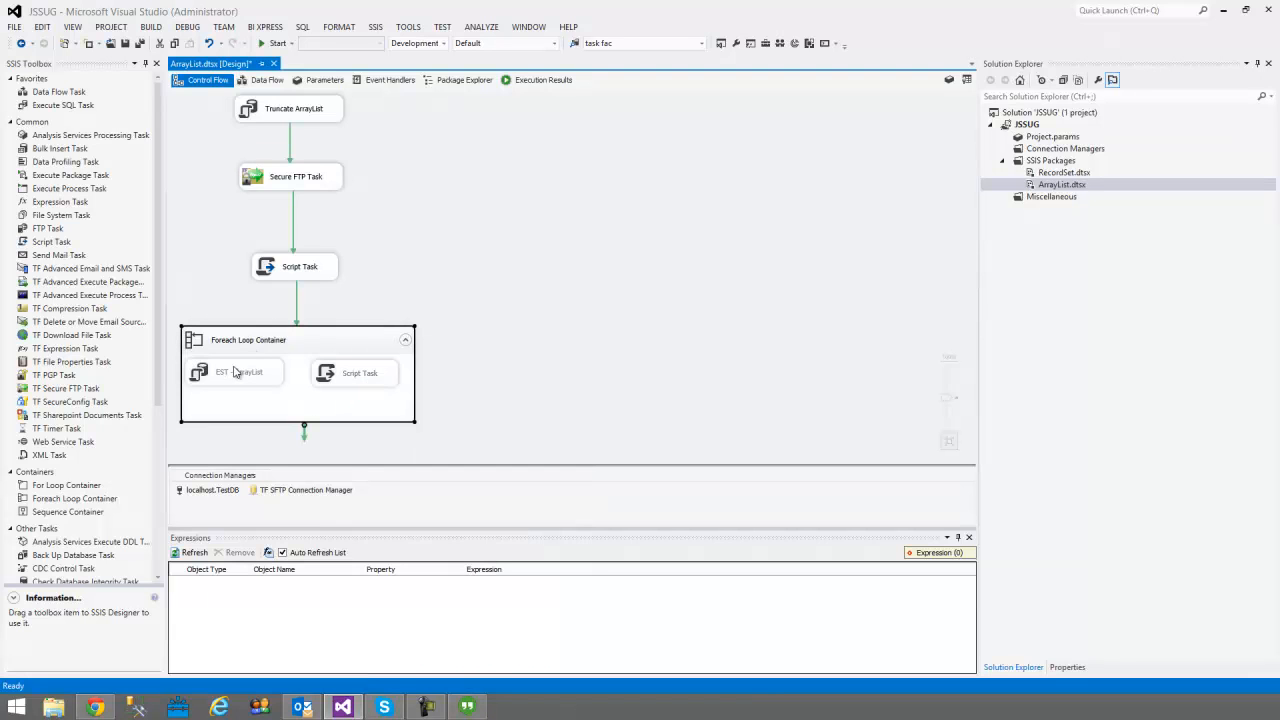
pyautogui.rightClick(237, 371)
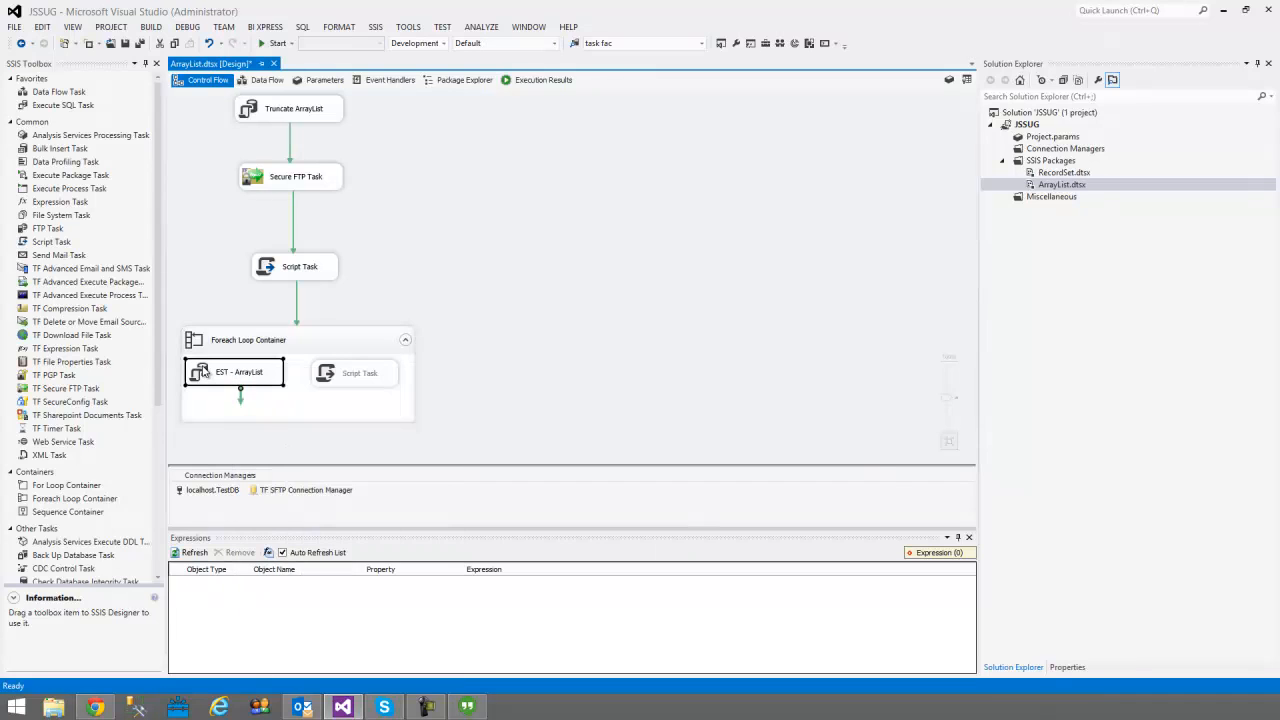
pyautogui.doubleClick(237, 371)
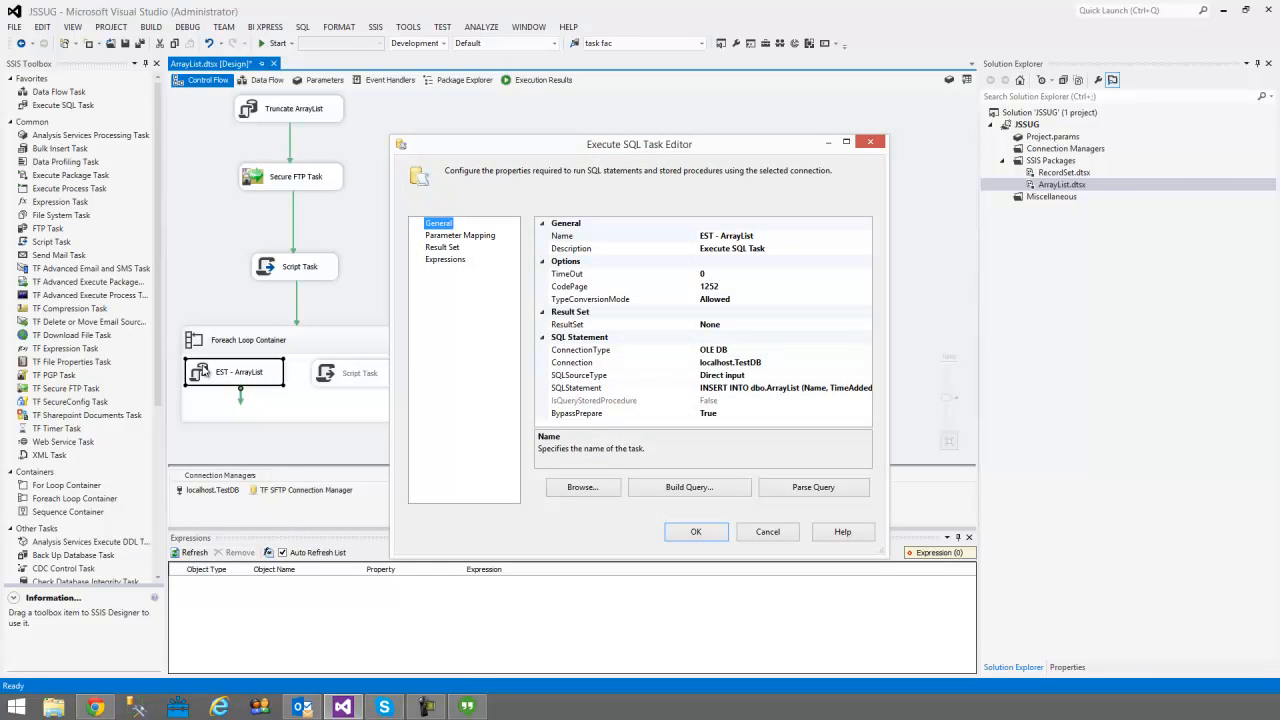
pyautogui.moveTo(817, 398)
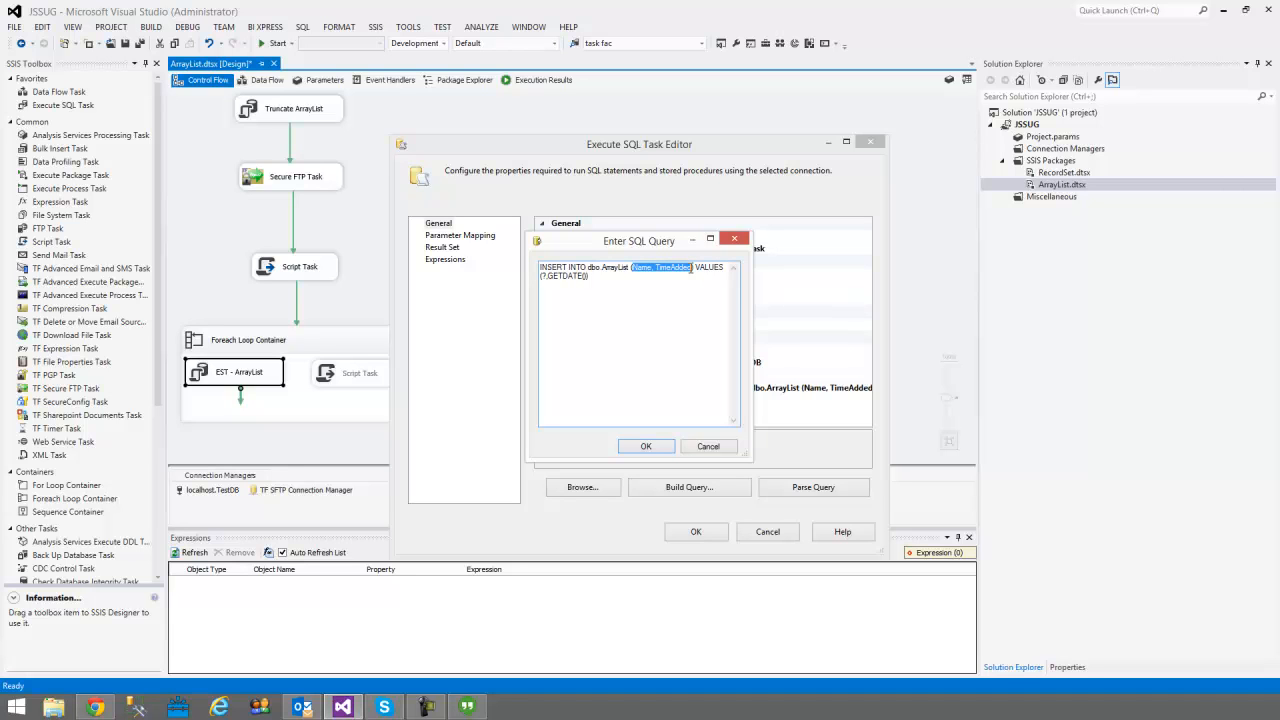
pyautogui.moveTo(498, 331)
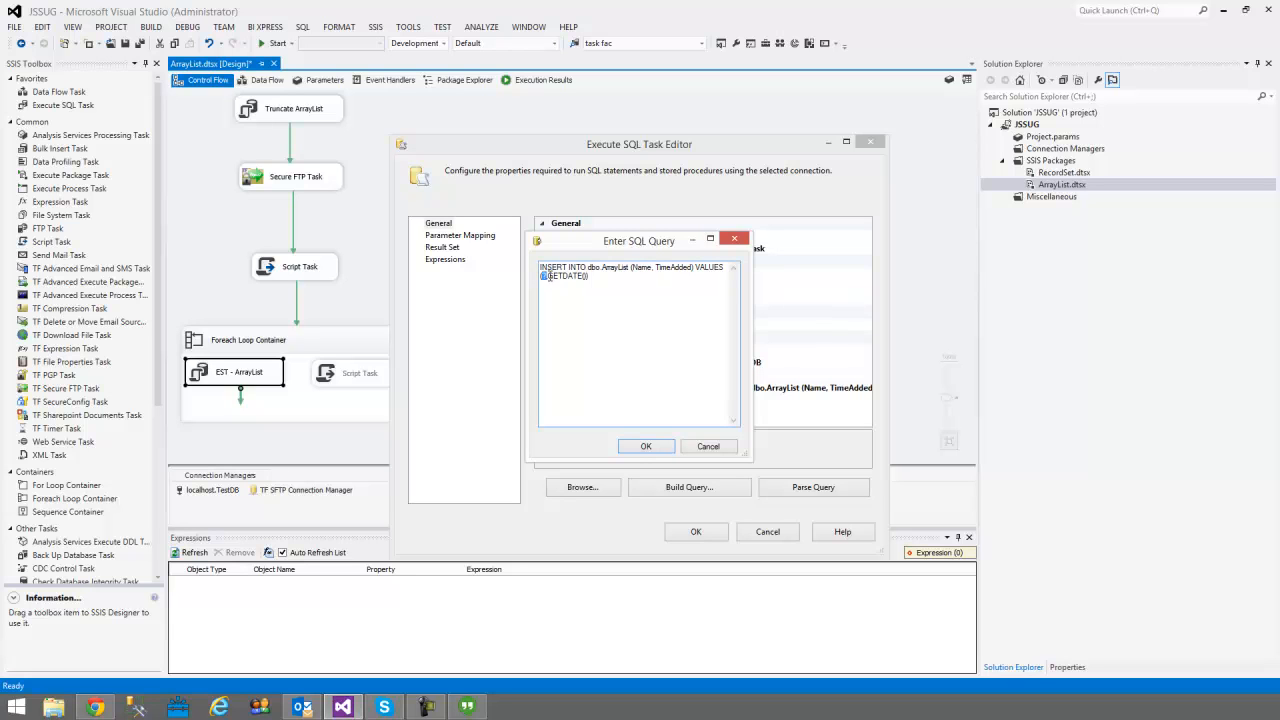
pyautogui.moveTo(471, 240)
pyautogui.write('?,')
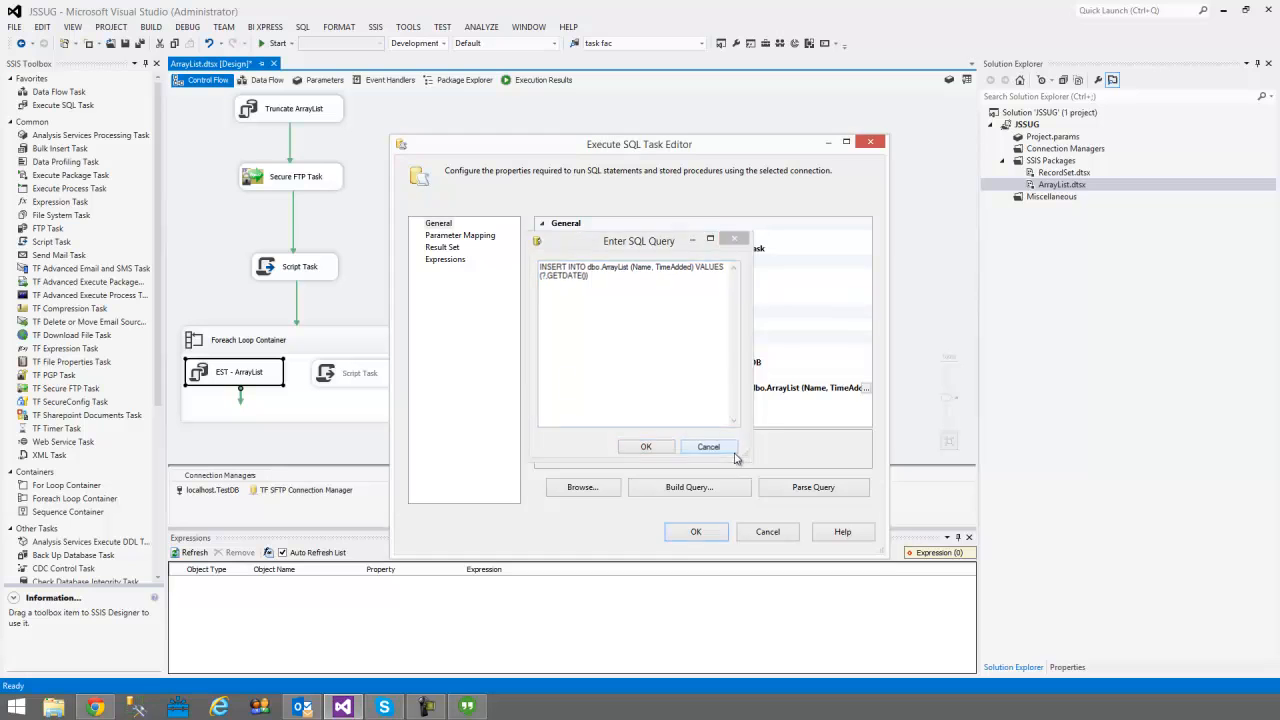
pyautogui.click(460, 234)
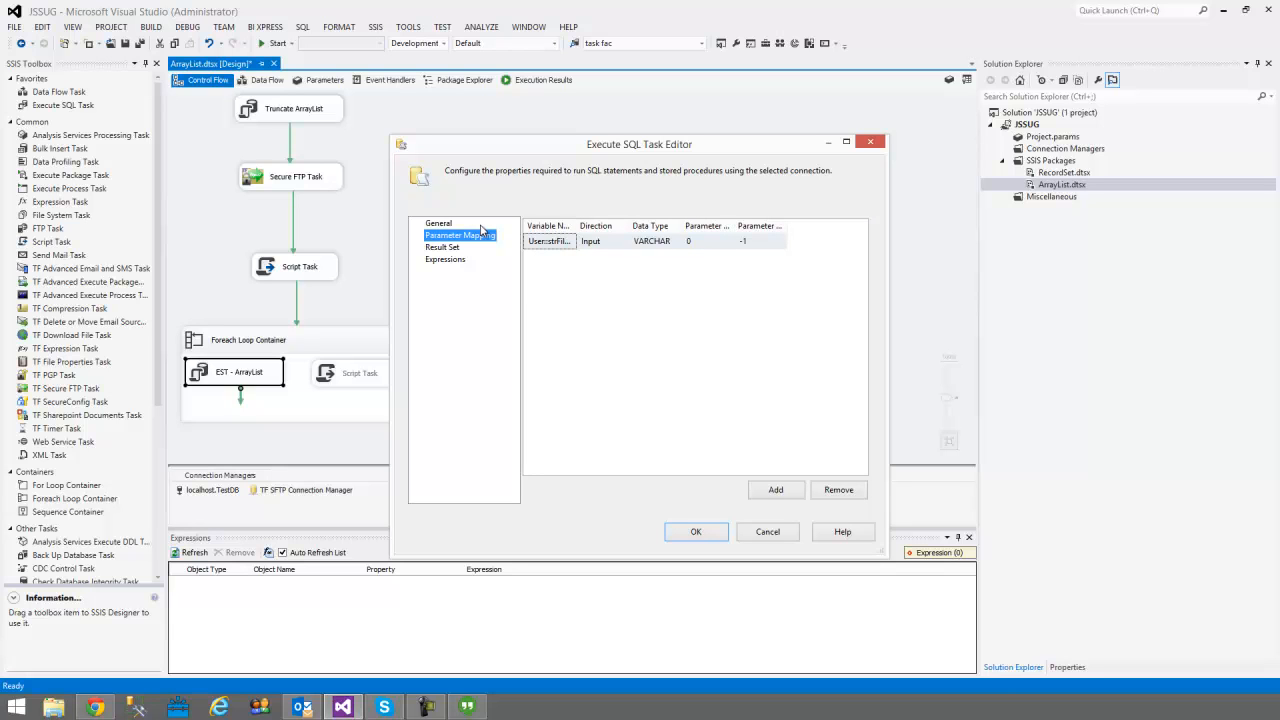
pyautogui.click(705, 241)
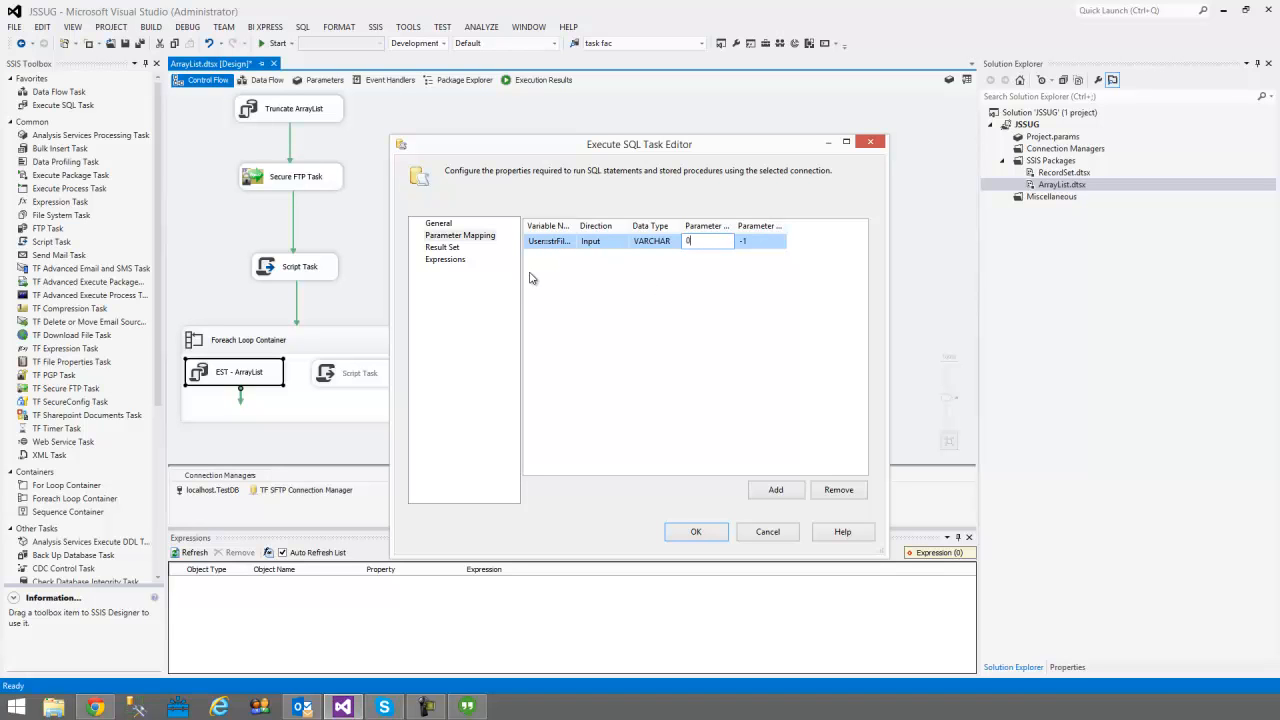
pyautogui.moveTo(603, 257)
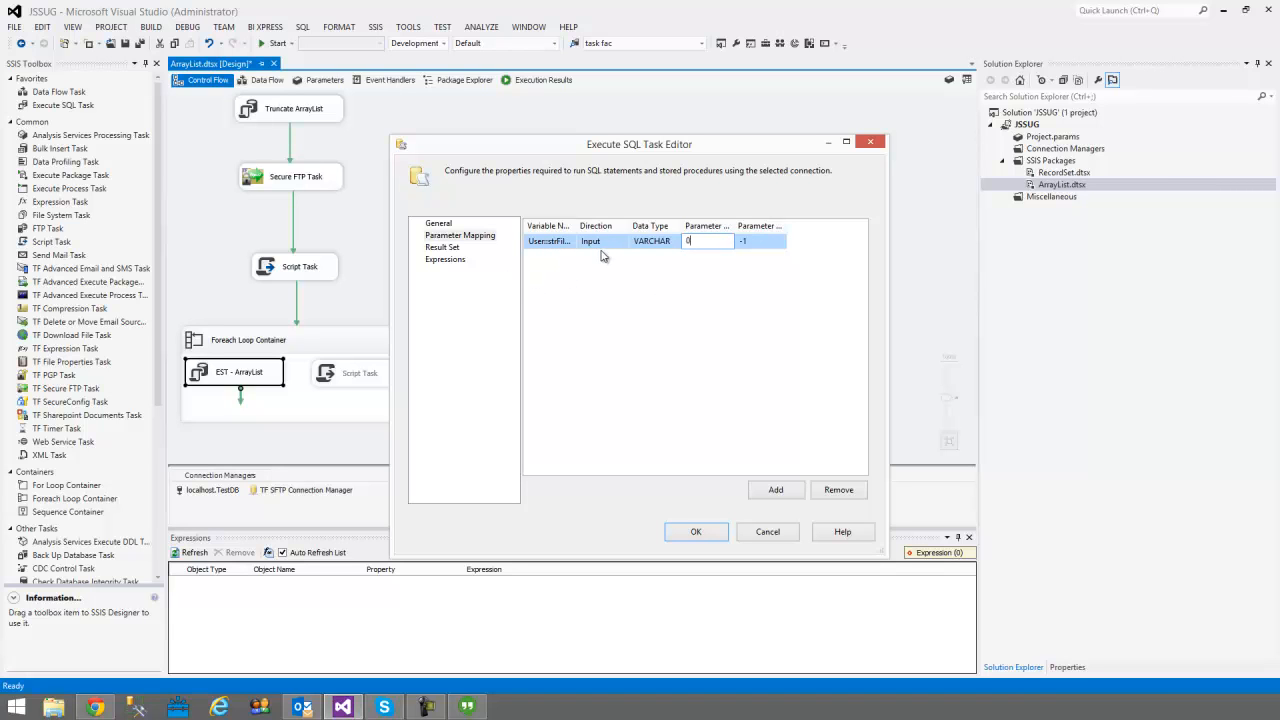
pyautogui.moveTo(614, 291)
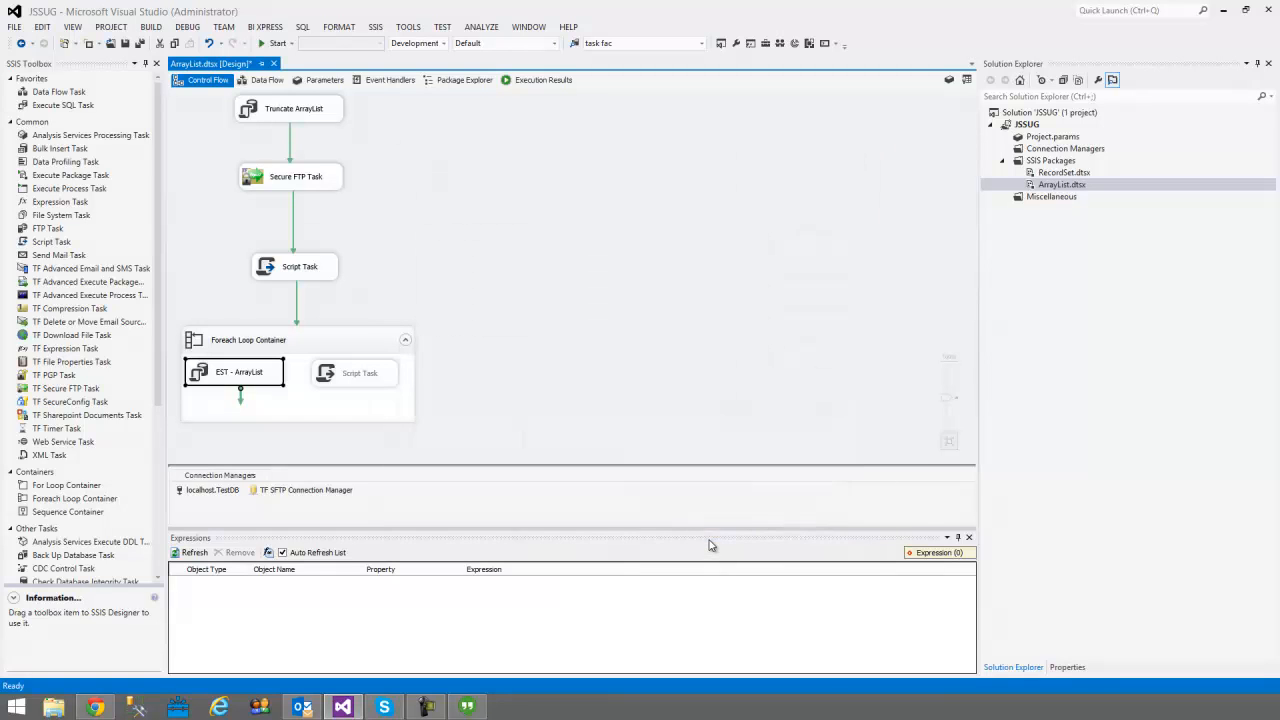
# Execute ArrayList.dtsx from Solution Explorer so all tasks, including EST - ArrayList, succeed.
pyautogui.rightClick(1061, 184)
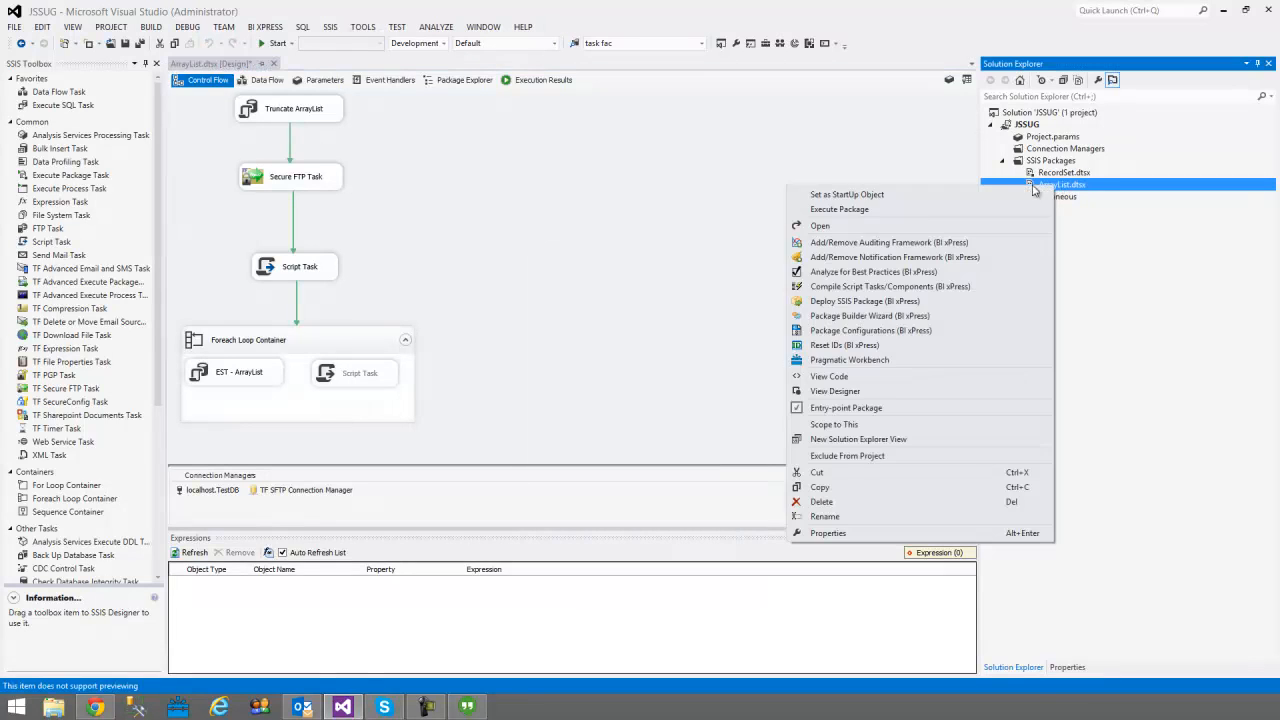
pyautogui.click(820, 225)
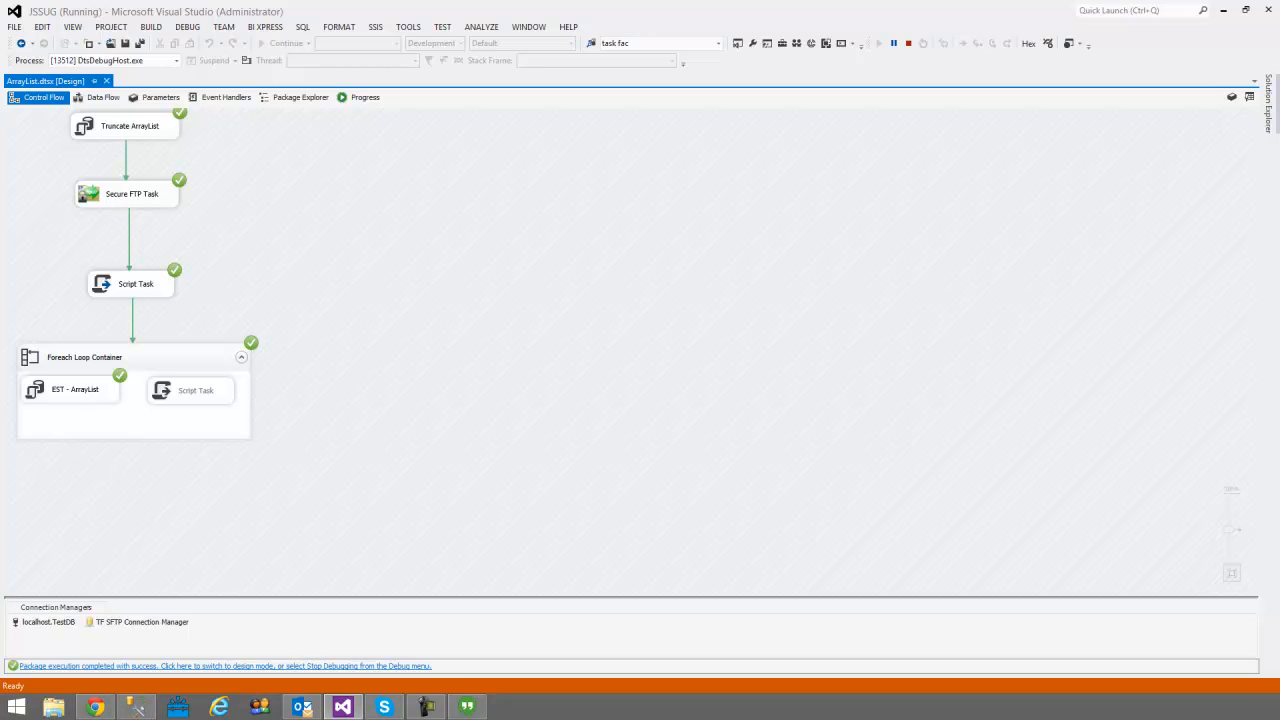
pyautogui.moveTo(80, 389)
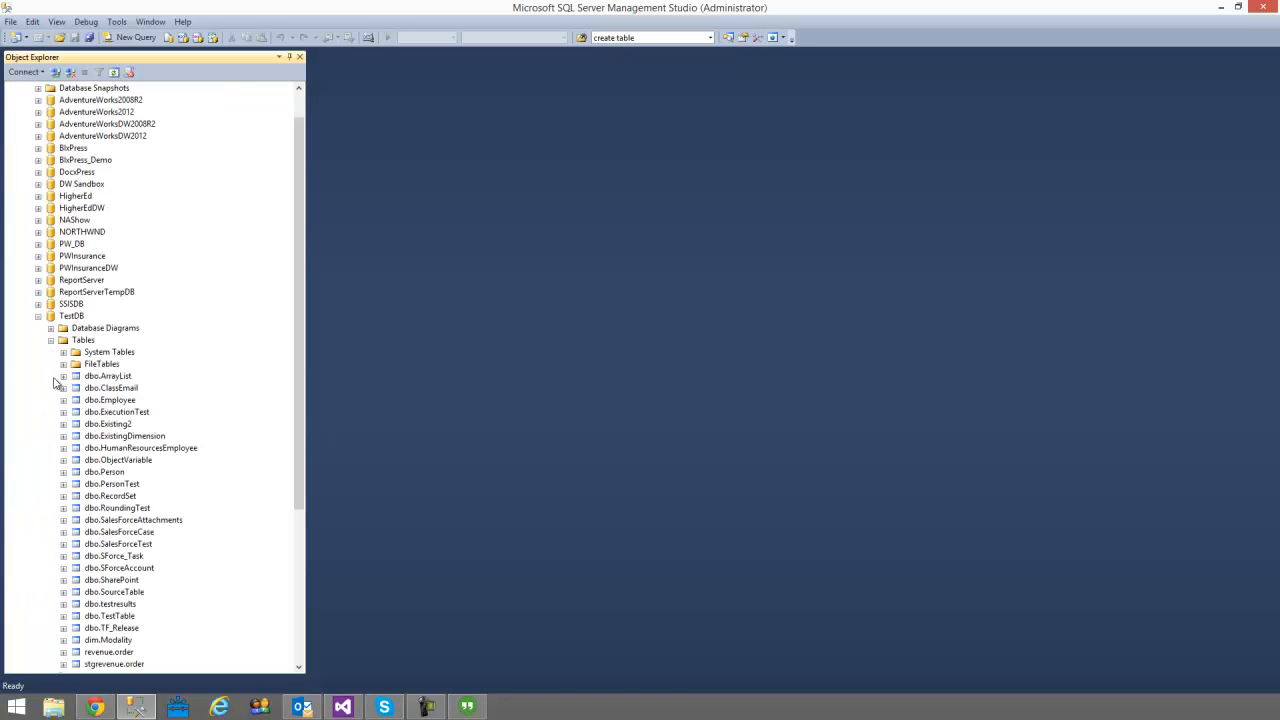
# Select the top 1000 rows of dbo.ArrayList, showing the SalesForce and Dynamics file rows.
pyautogui.rightClick(110, 375)
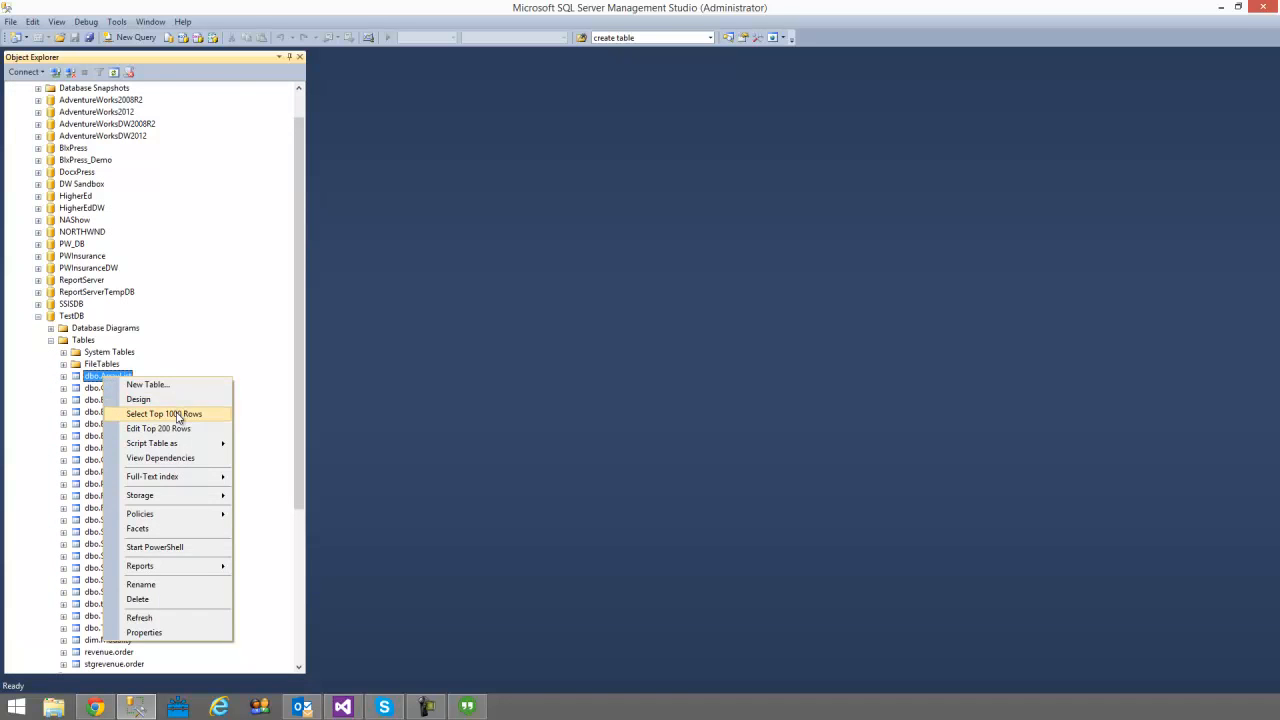
pyautogui.click(163, 414)
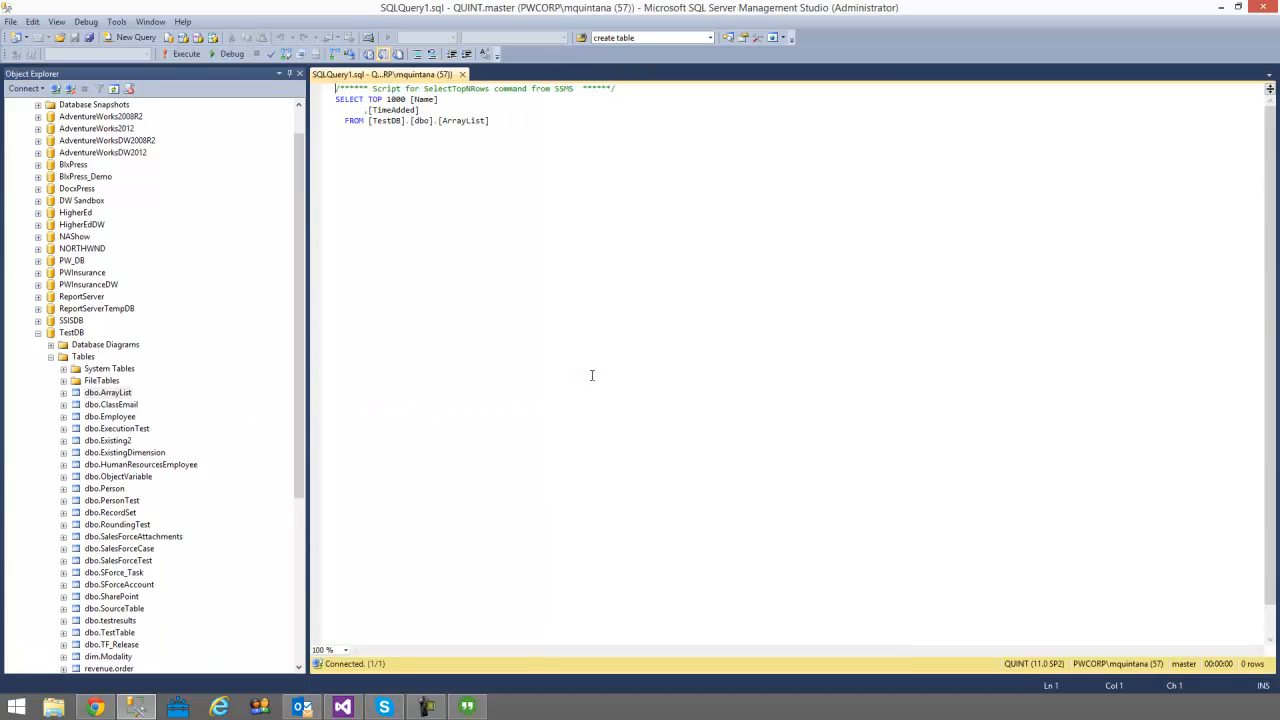
pyautogui.click(186, 54)
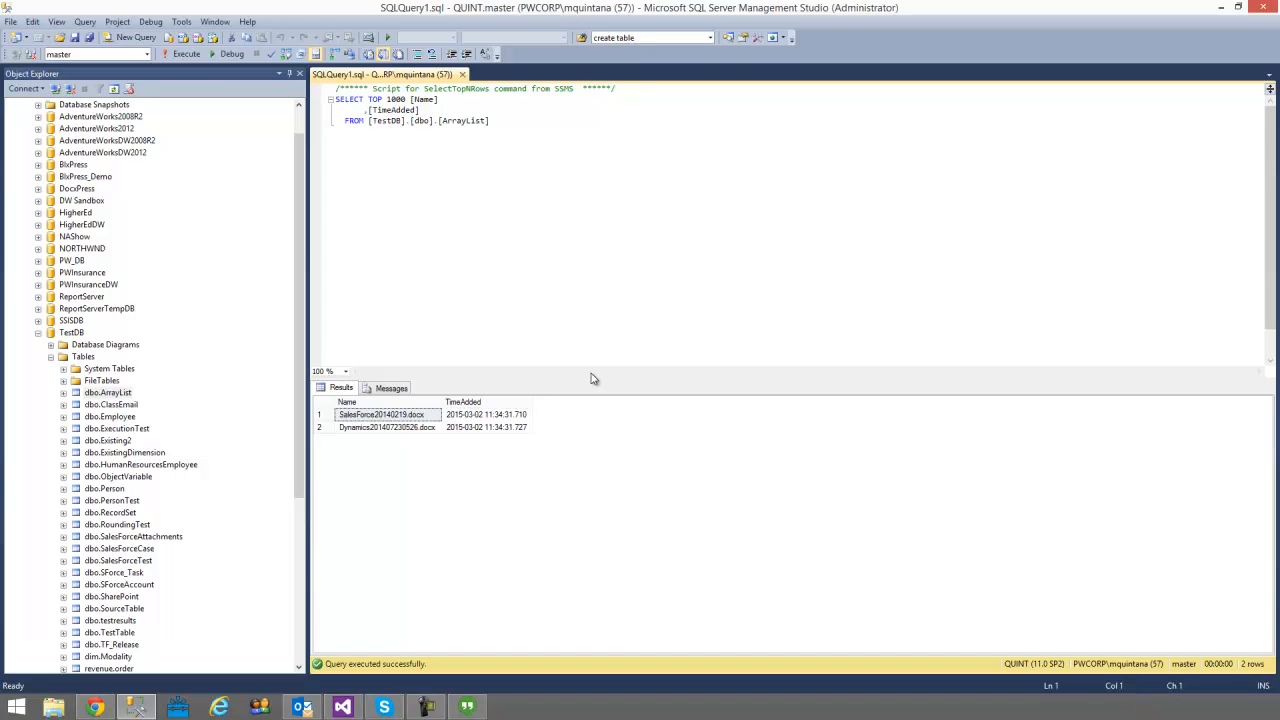
pyautogui.click(342, 707)
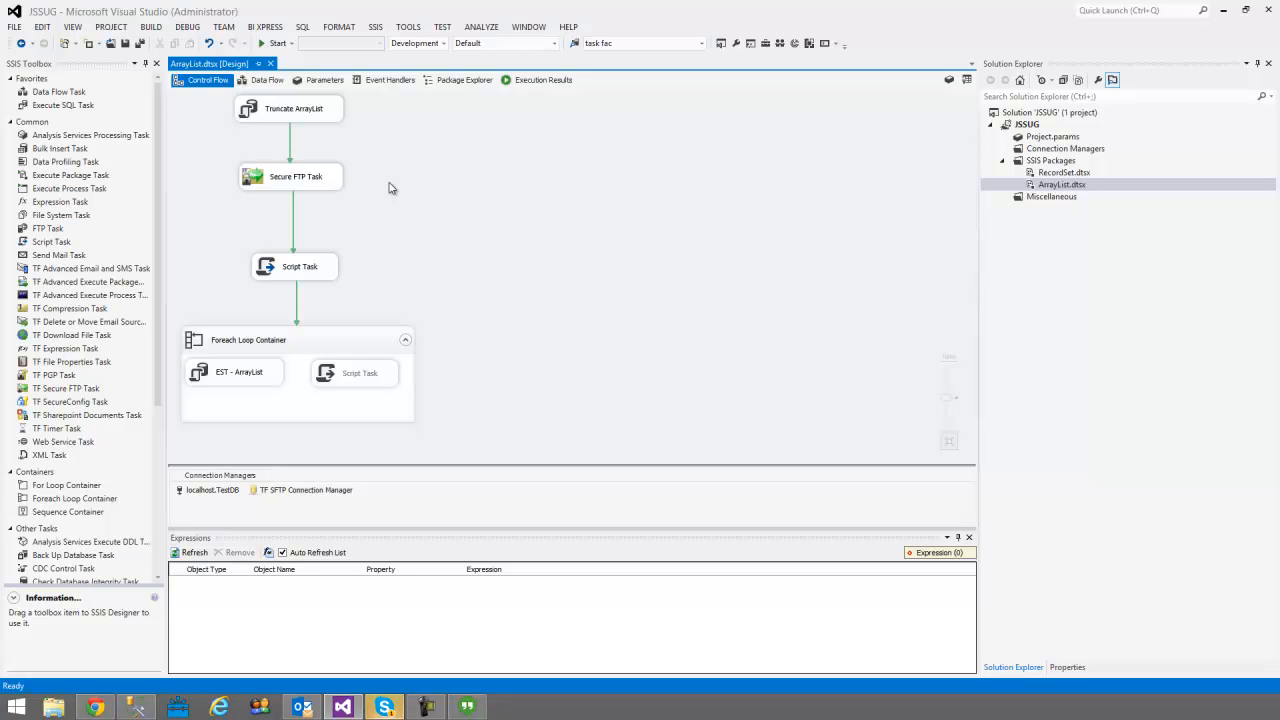
pyautogui.moveTo(300, 266)
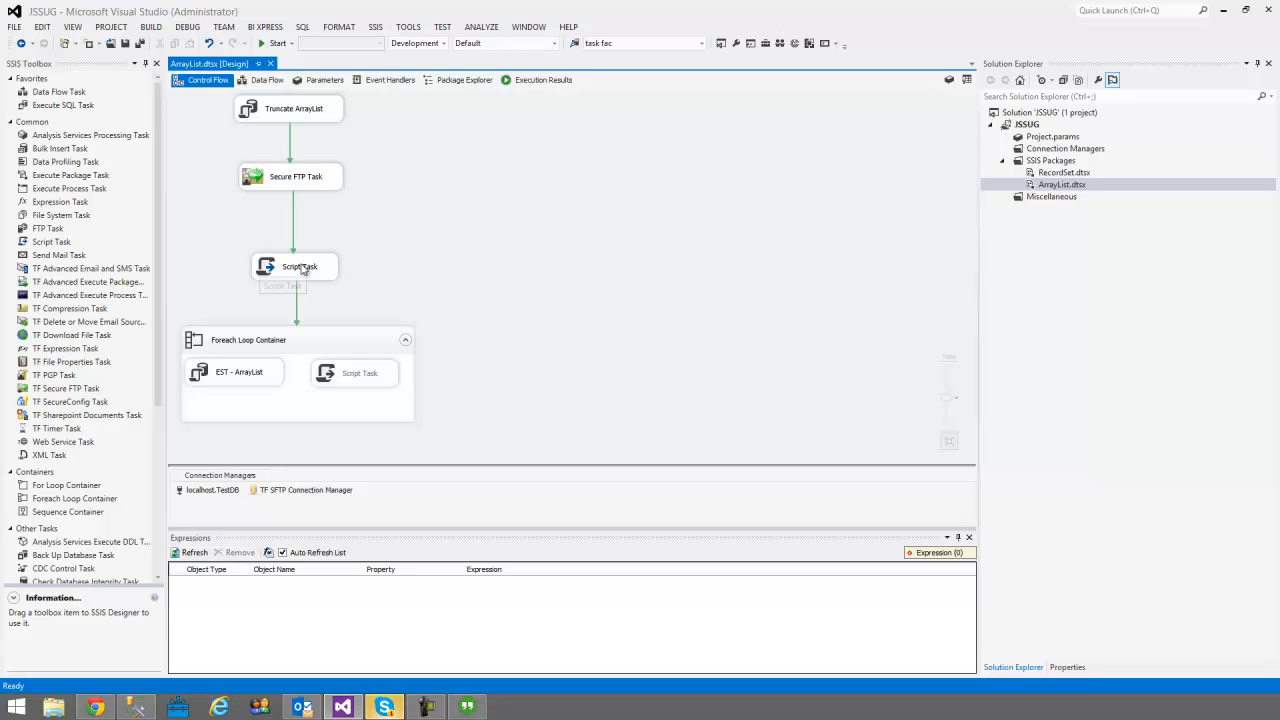
pyautogui.moveTo(300, 266)
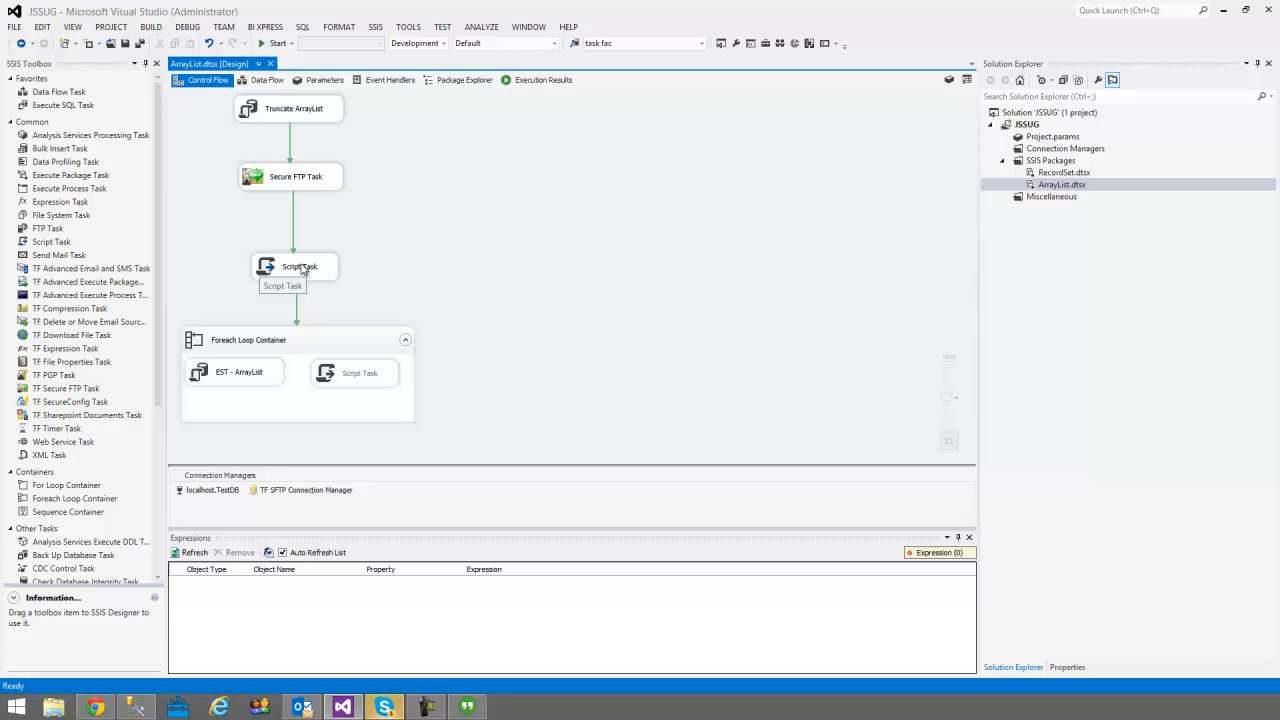